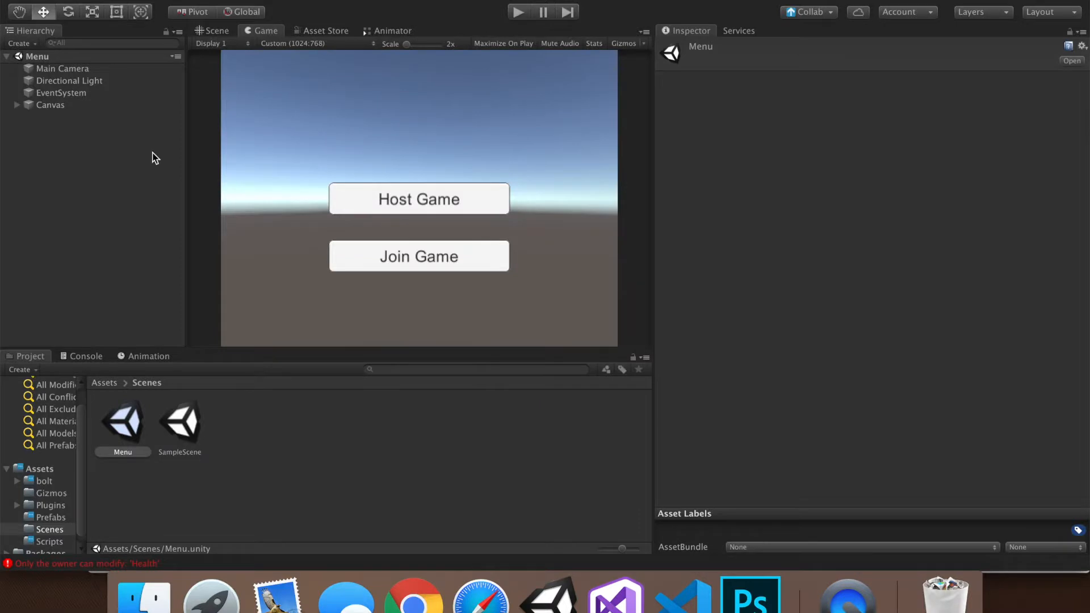
mouse_move(193, 436)
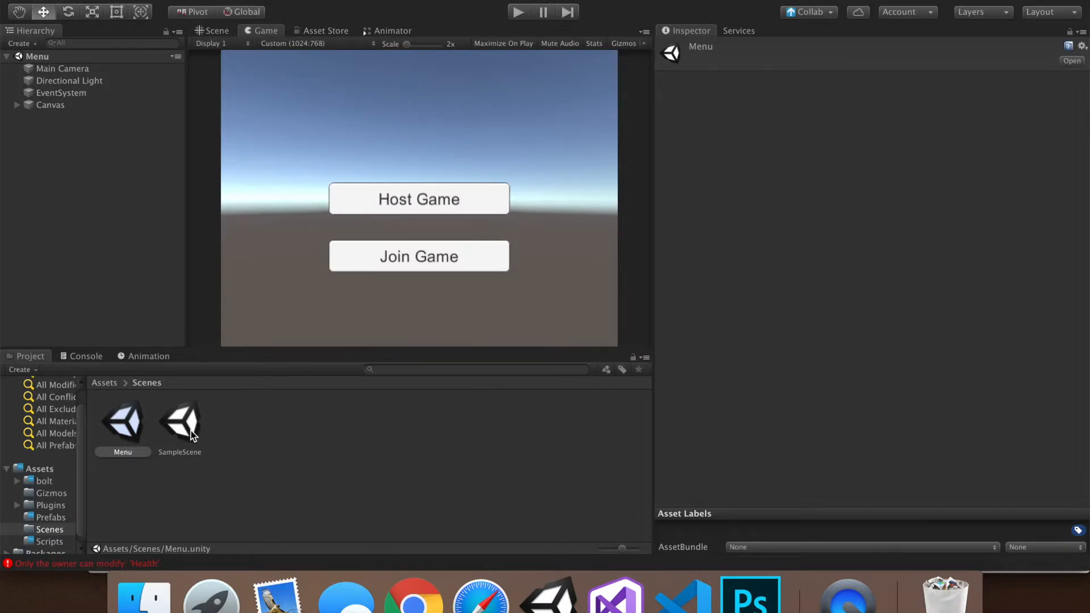
- Open SampleScene, then open the Cube prefab from the Prefabs folder to review its components
double_click(180, 419)
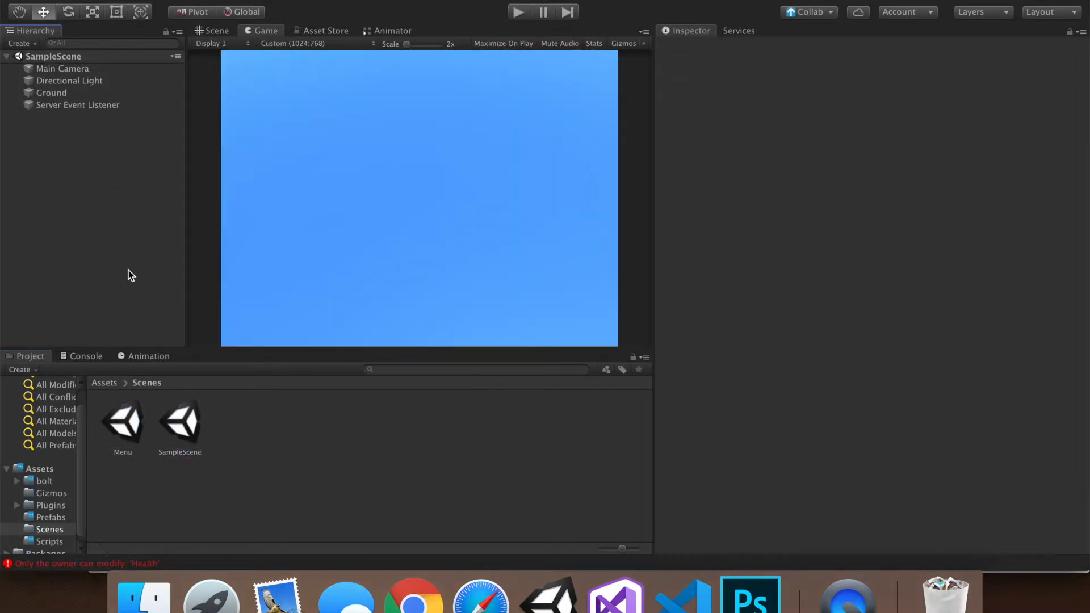
click(49, 517)
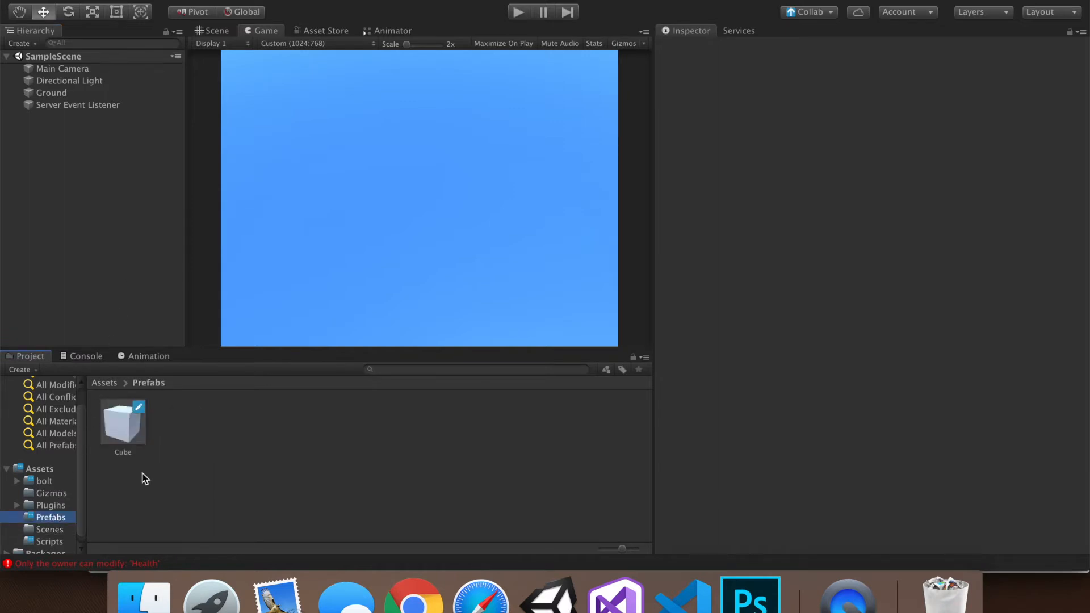
mouse_move(107, 123)
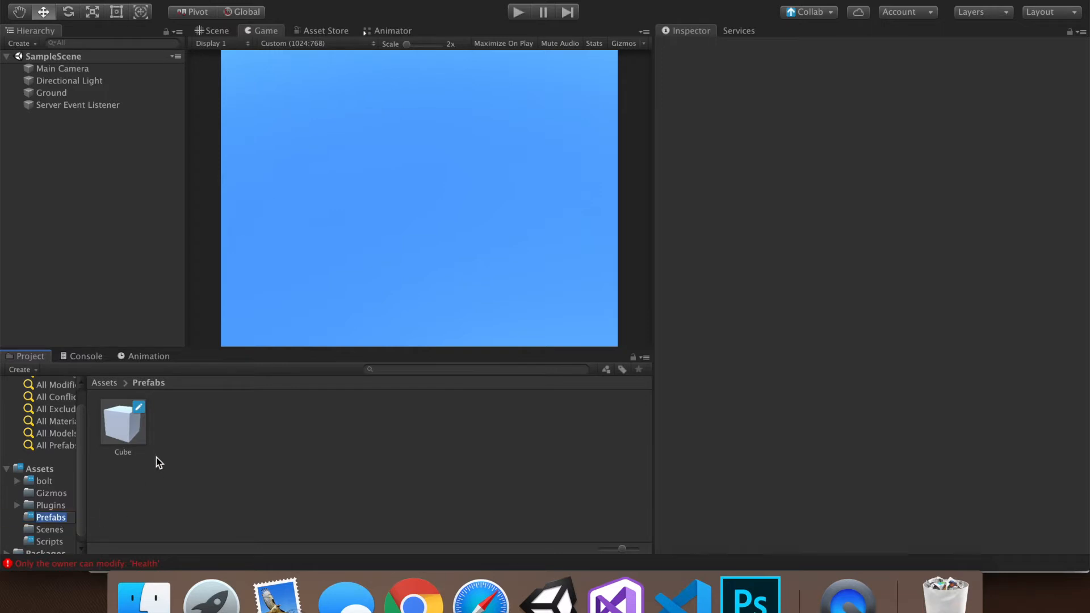
click(123, 421)
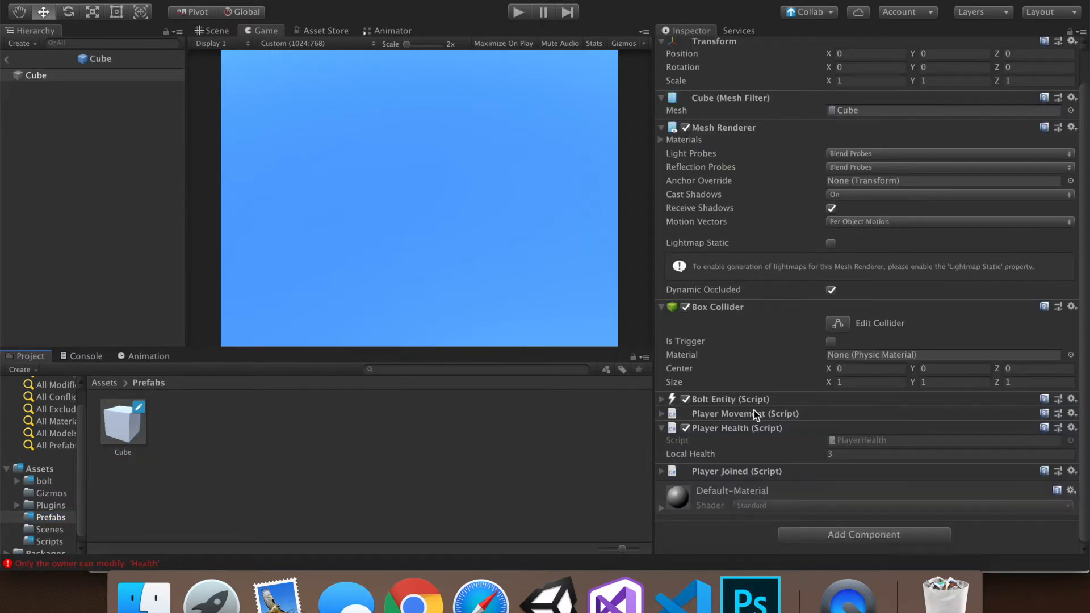
mouse_move(844, 458)
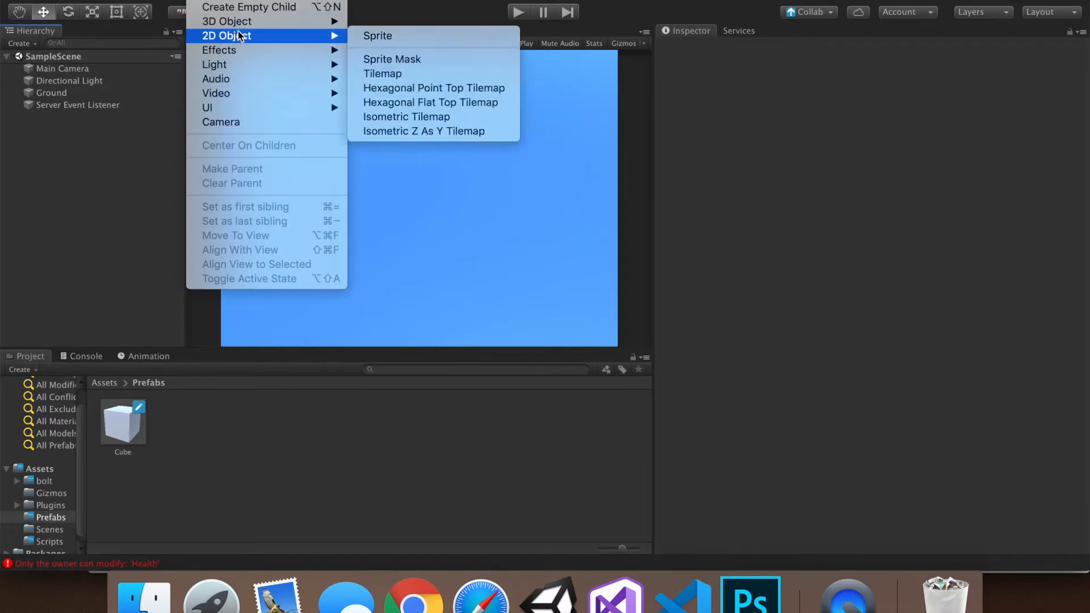
mouse_move(226, 21)
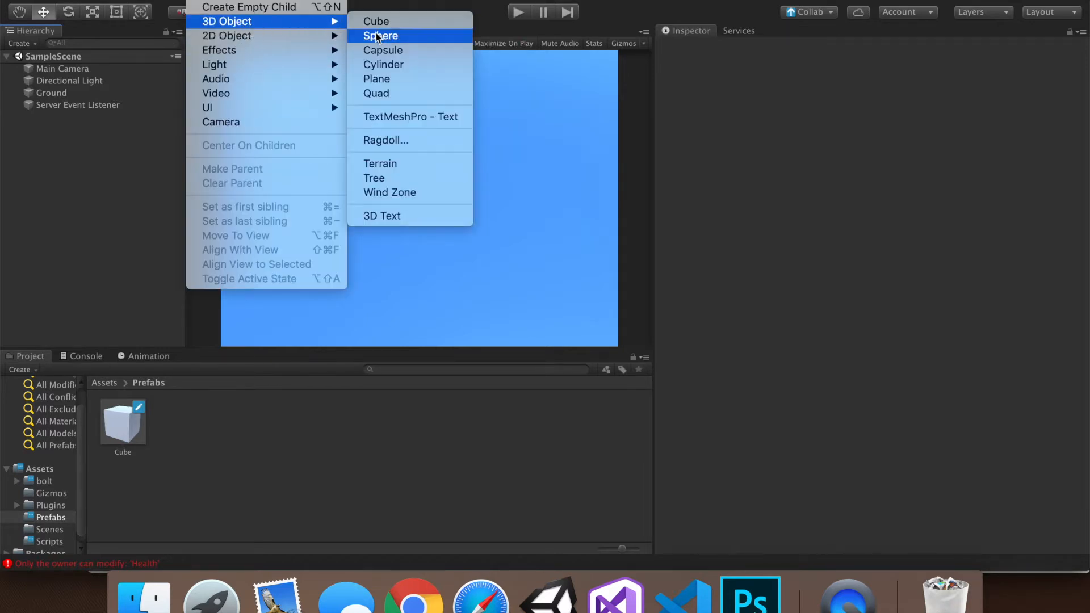
- Add a sphere, reset its transform to the origin and shrink its scale to 0.3
click(380, 36)
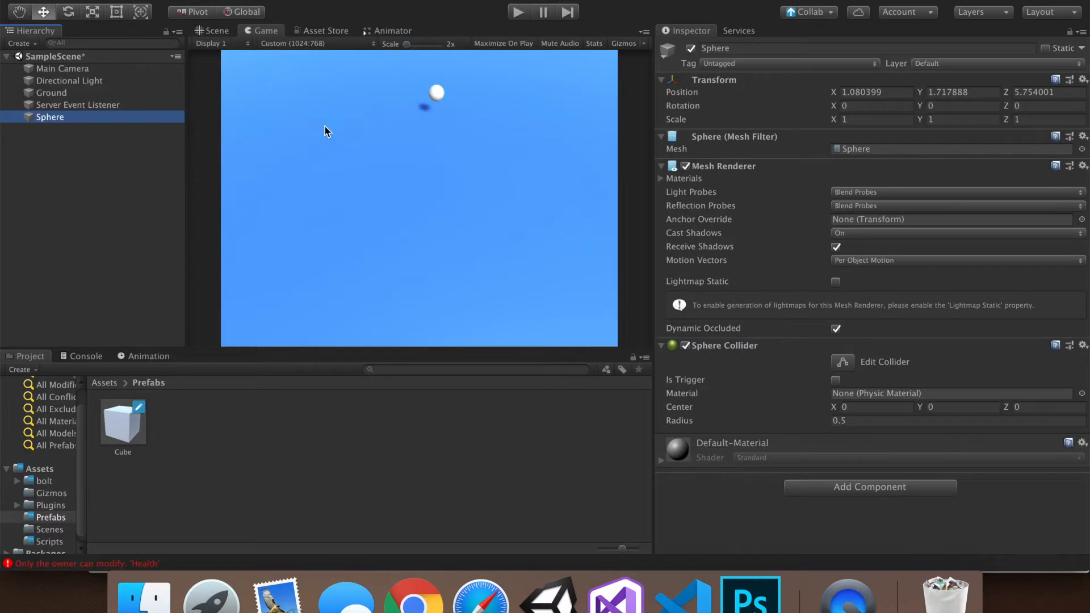
mouse_move(743, 81)
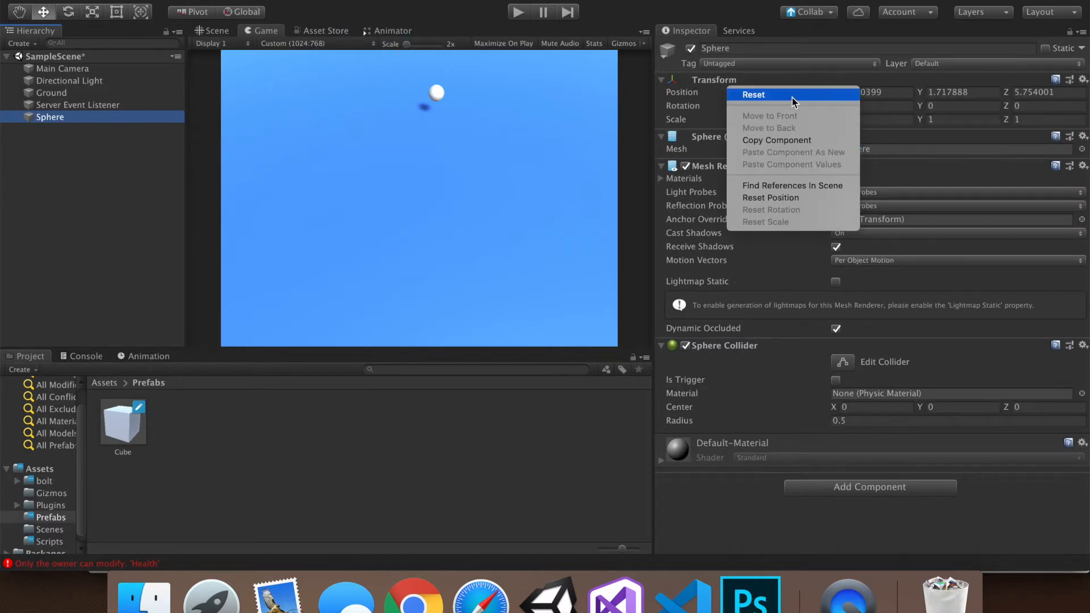
click(753, 94)
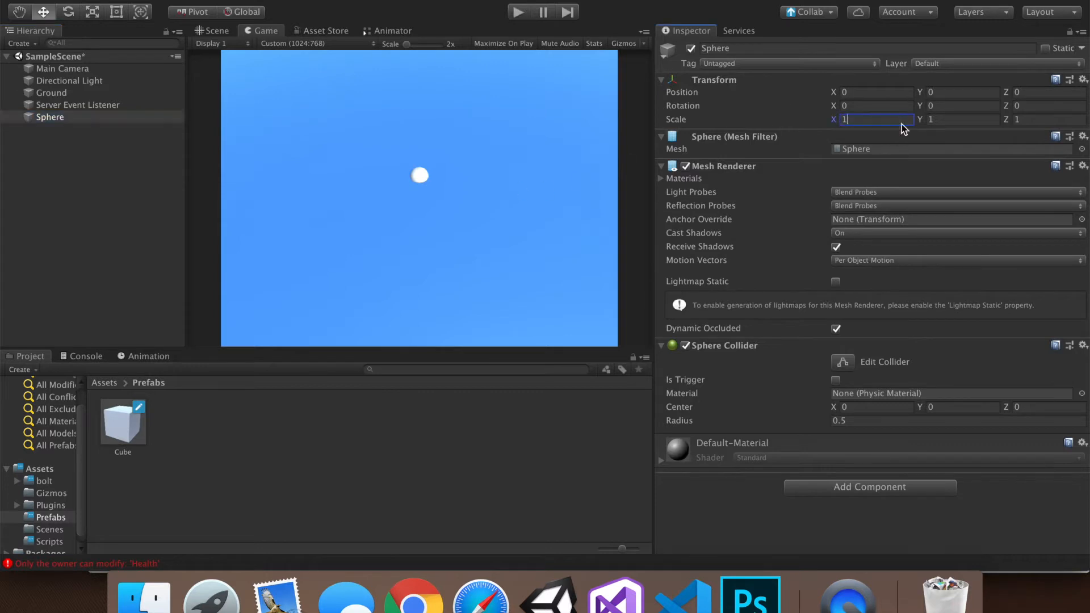
text(.3)
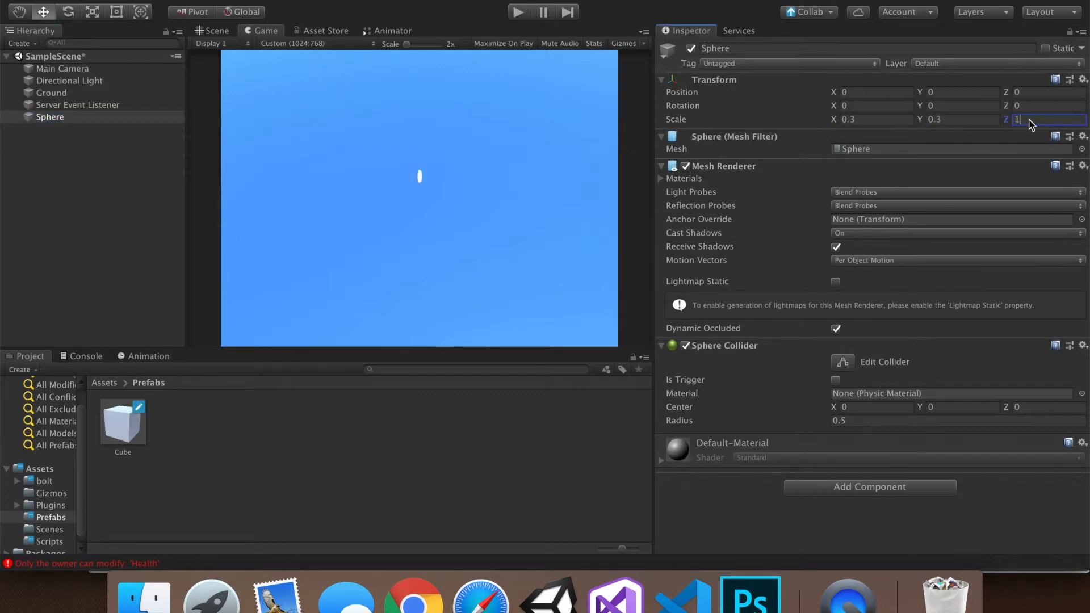
text(.3)
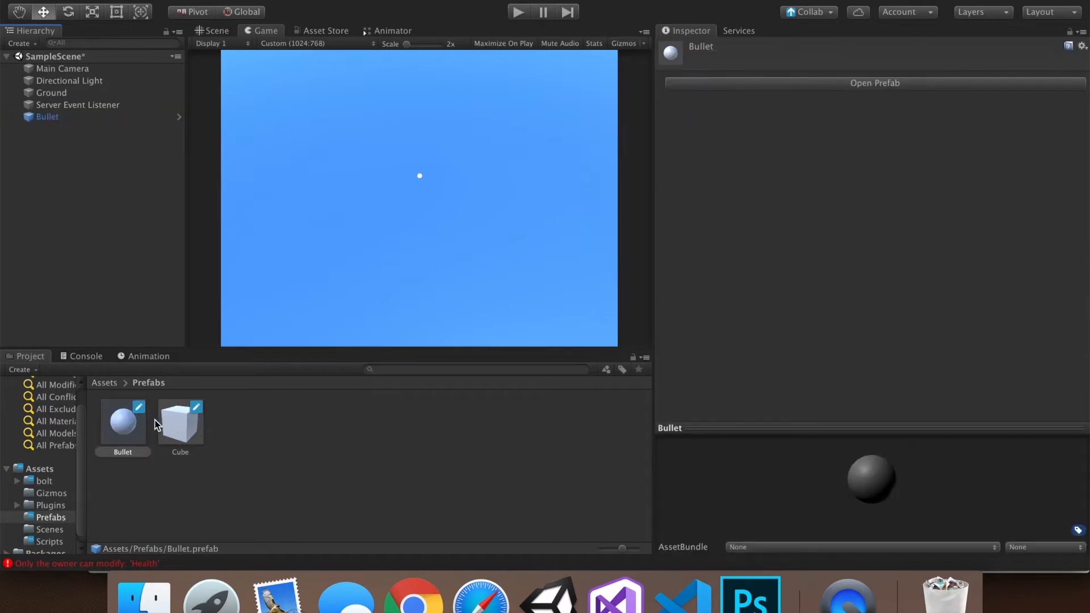
- Delete the Bullet from the scene and check the saved Bullet prefab's settings
right_click(48, 116)
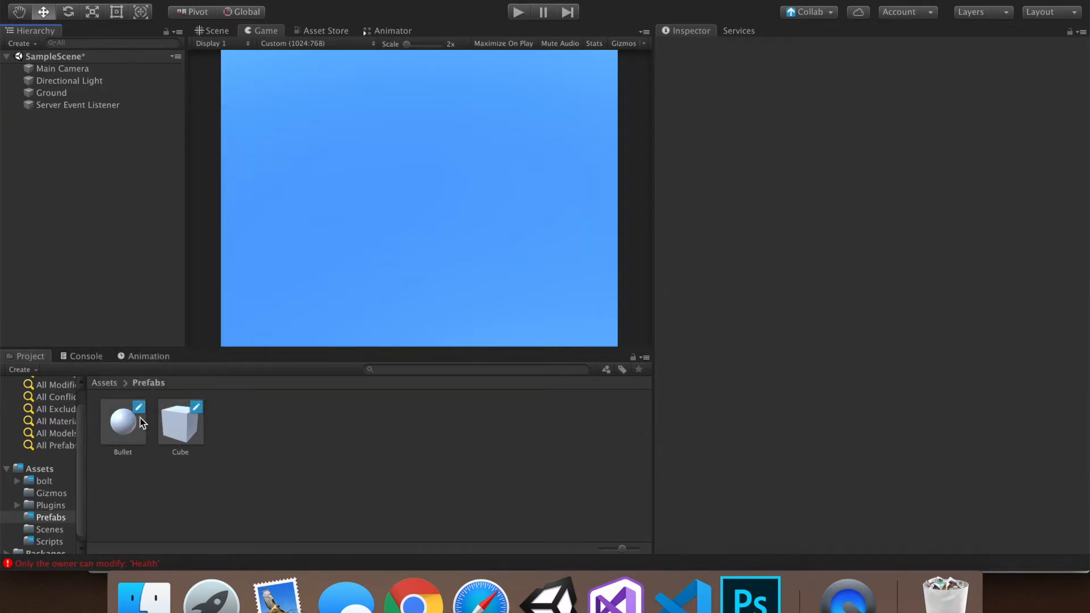
click(123, 422)
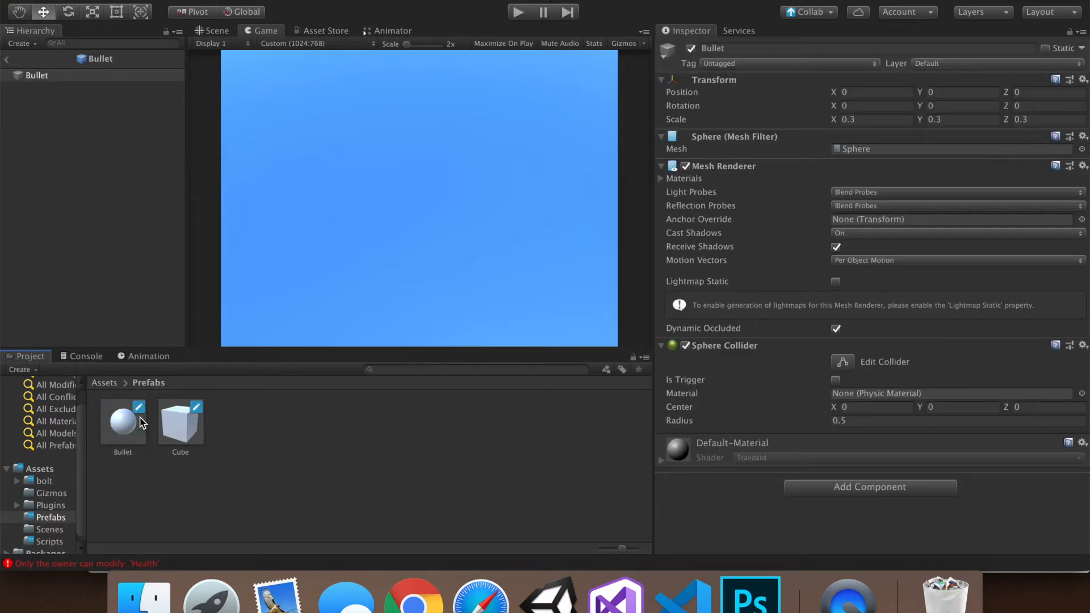
click(180, 421)
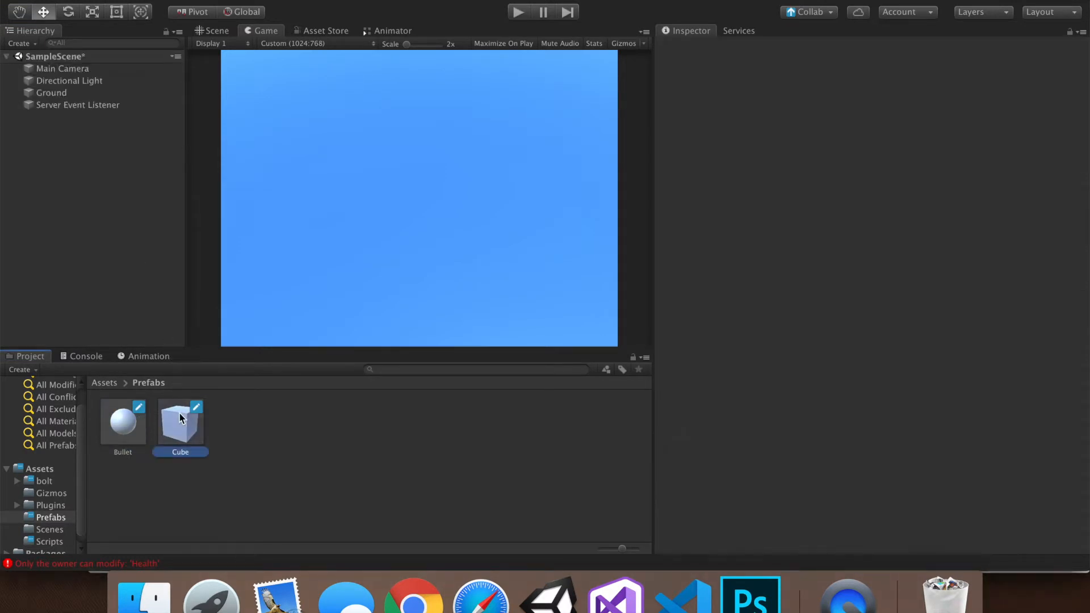
- Create a new Shooting script and attach it to the Cube prefab
click(180, 422)
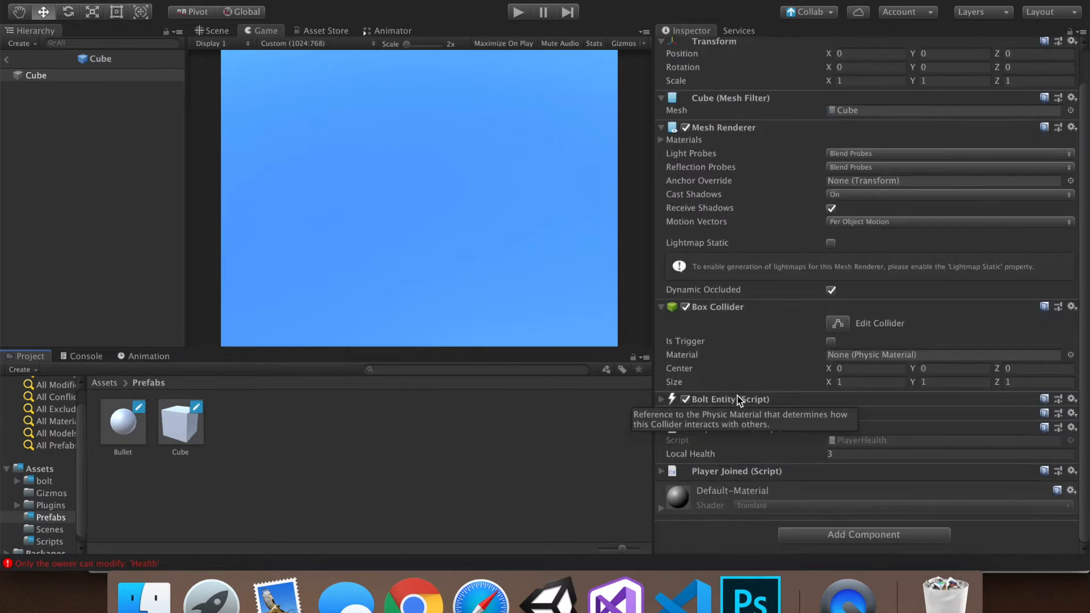
click(863, 534)
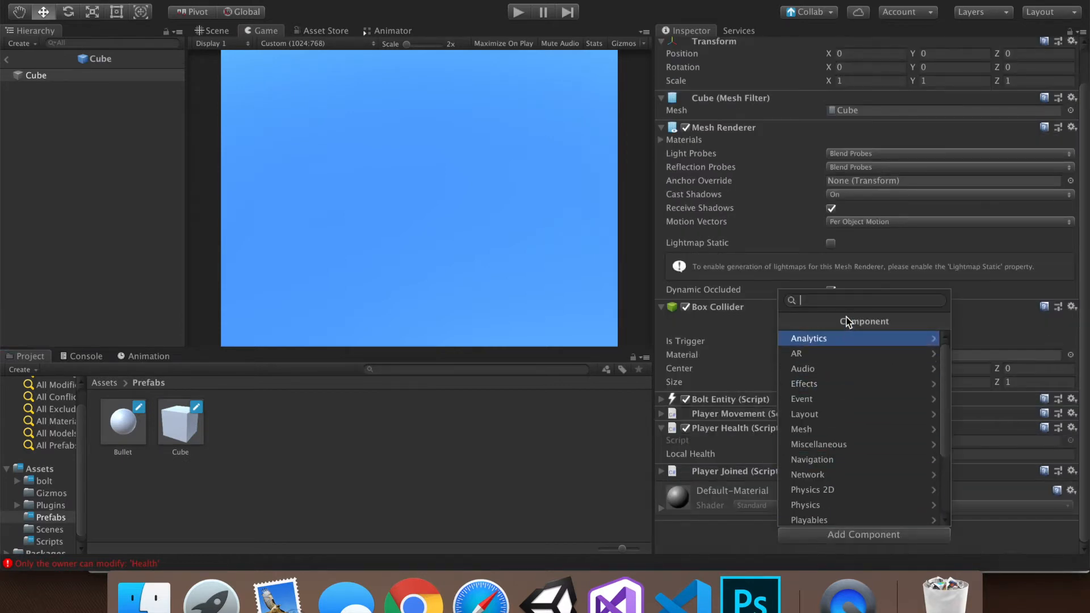
text(Shooting)
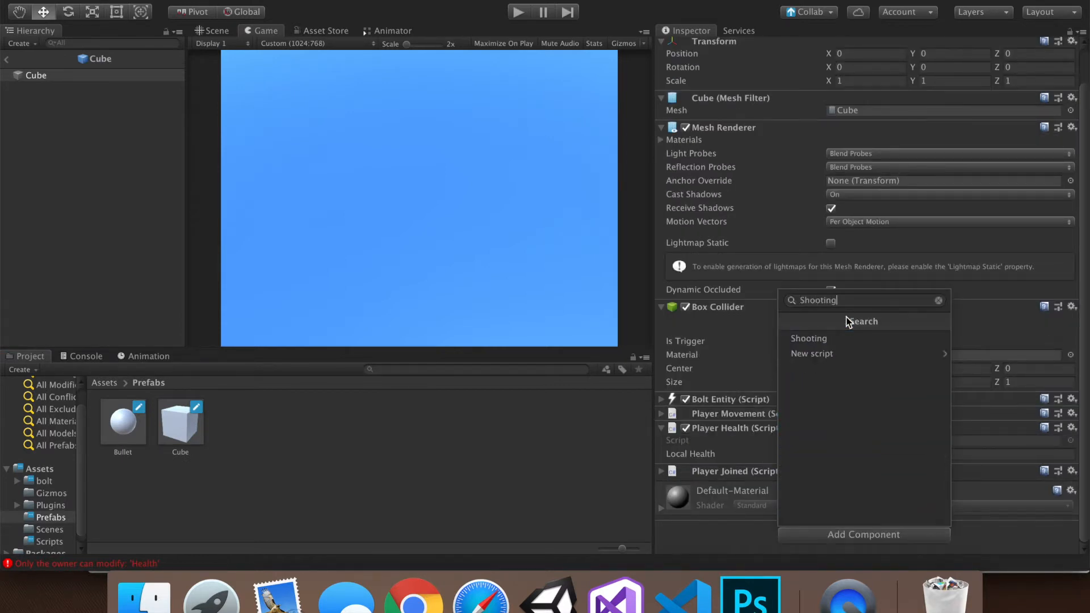
click(811, 353)
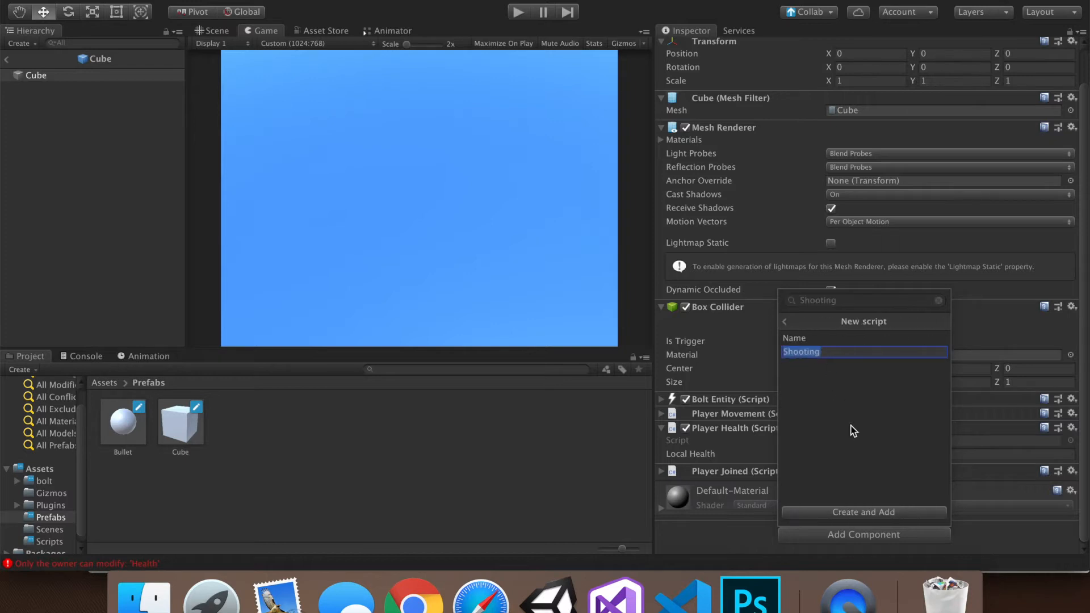
click(863, 512)
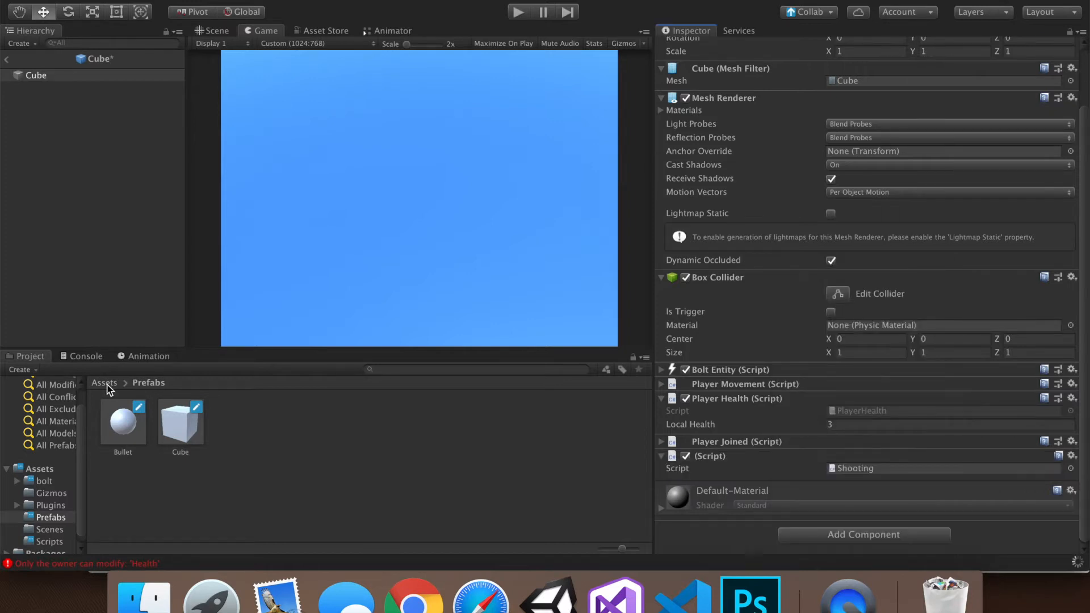
- Move Shooting.cs from Assets into the Scripts folder
click(104, 382)
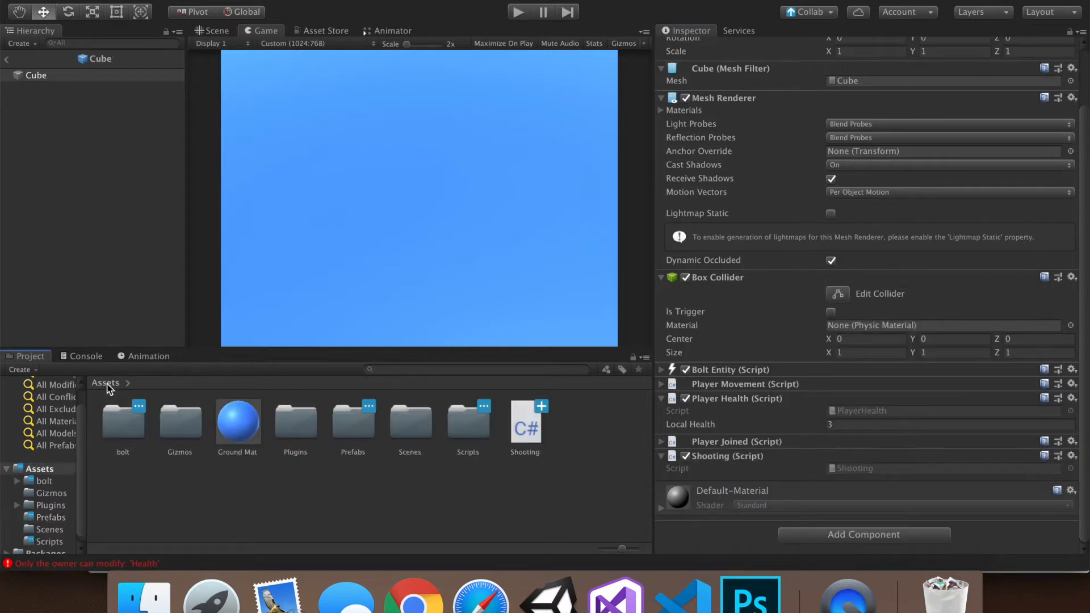
click(524, 420)
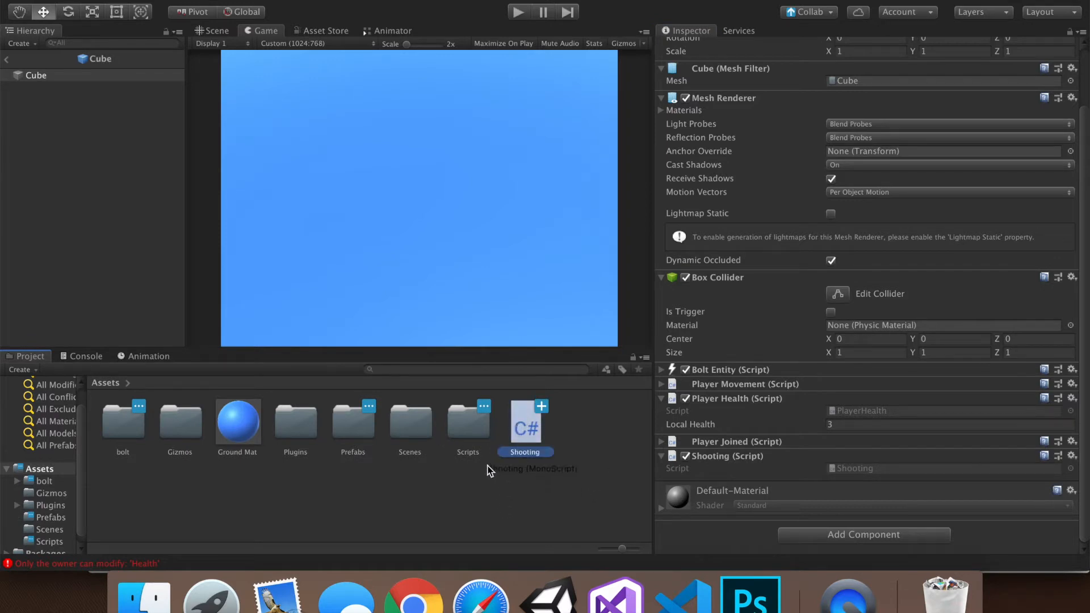
click(468, 424)
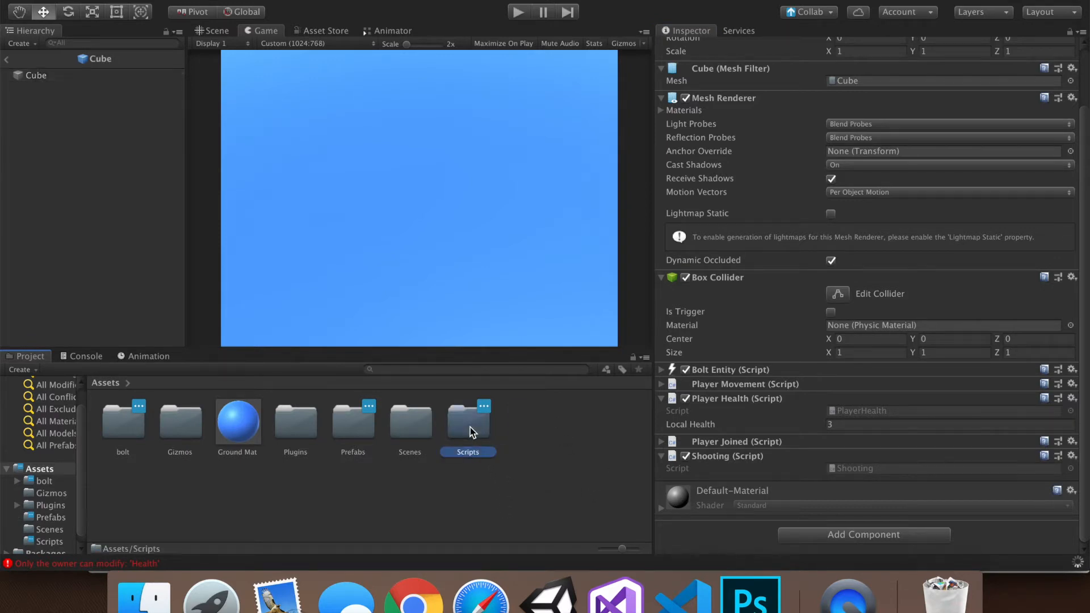
double_click(467, 420)
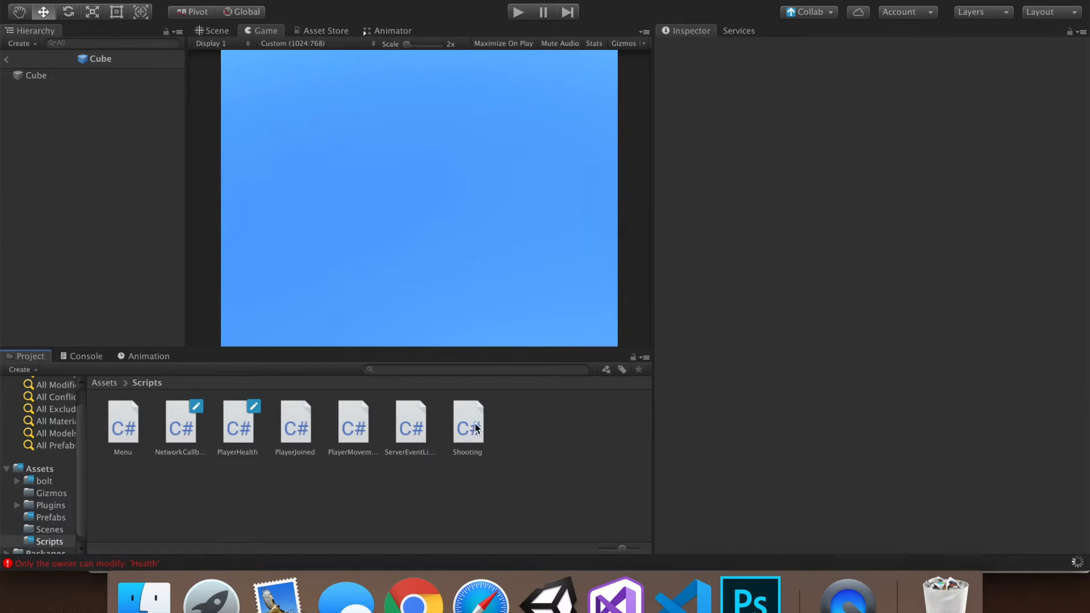
- Open Shooting.cs and delete the Start/Update methods and System.Collections usings, leaving an empty class
double_click(467, 421)
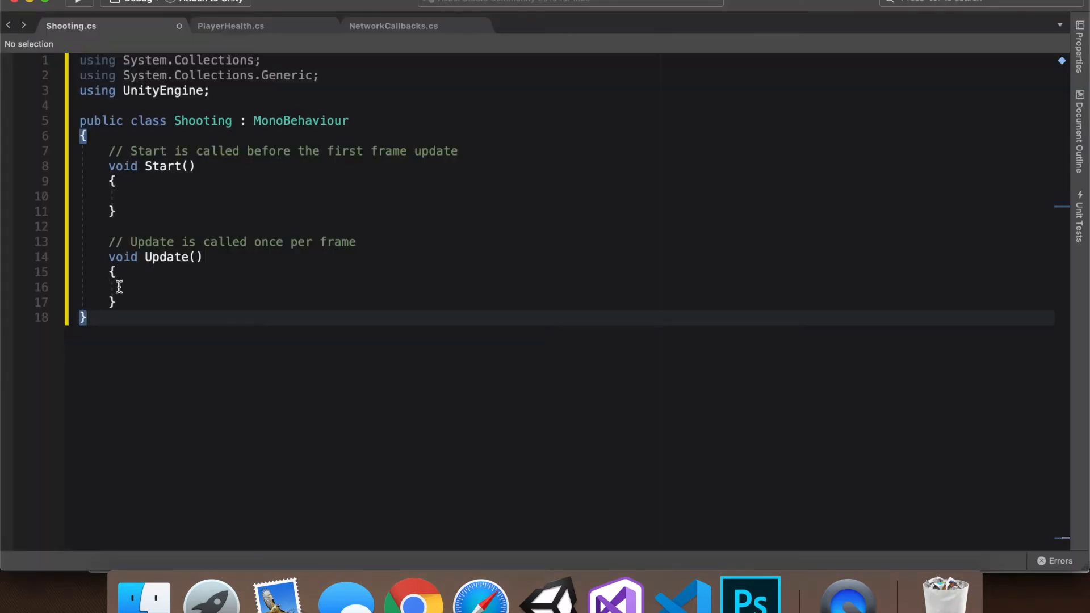
drag(109, 151, 114, 303)
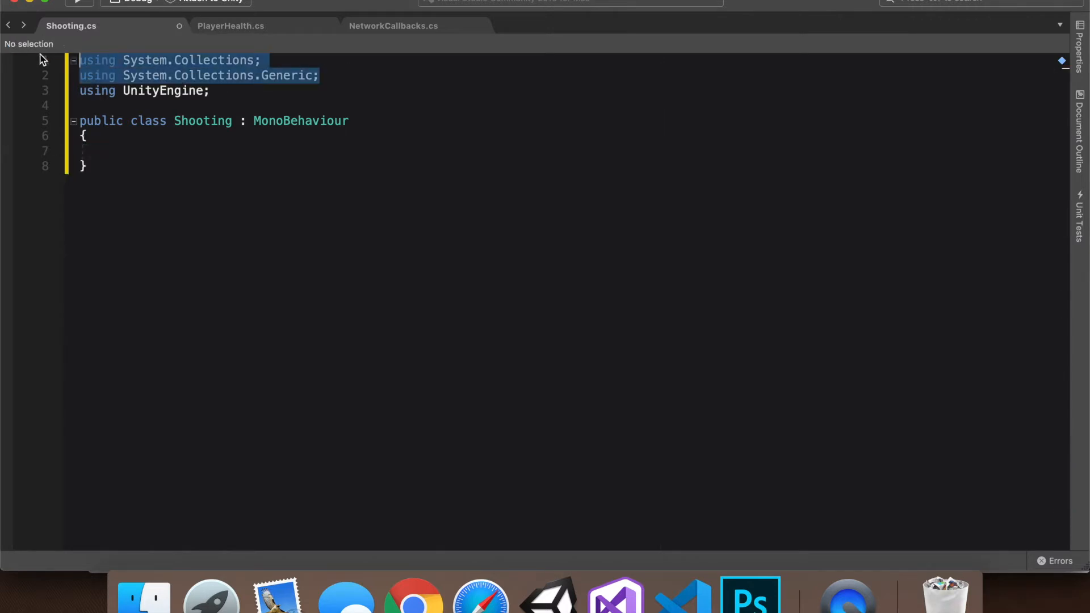
key(Delete)
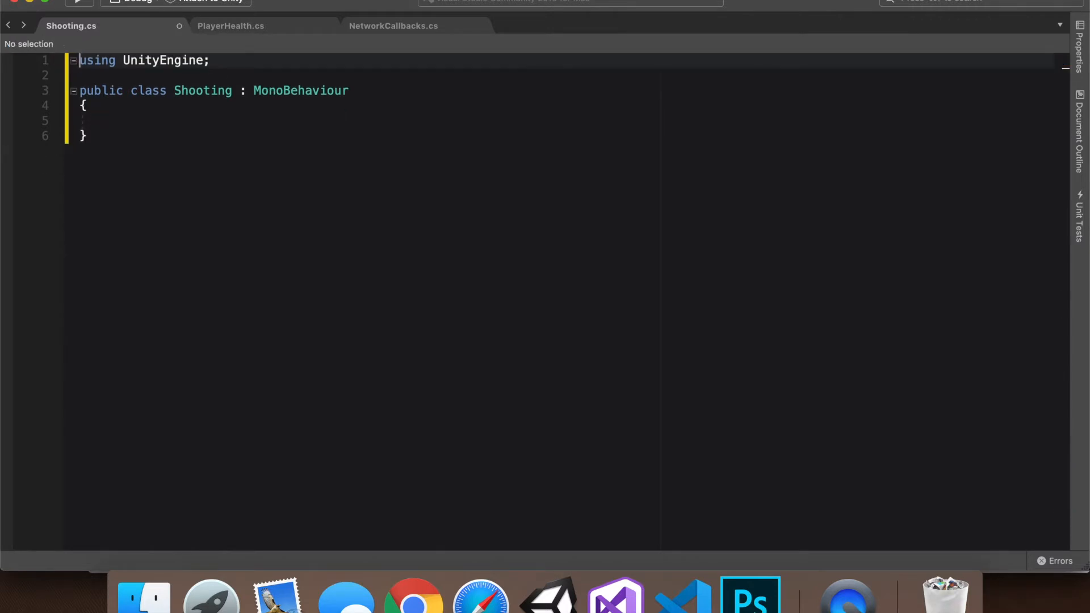
click(263, 121)
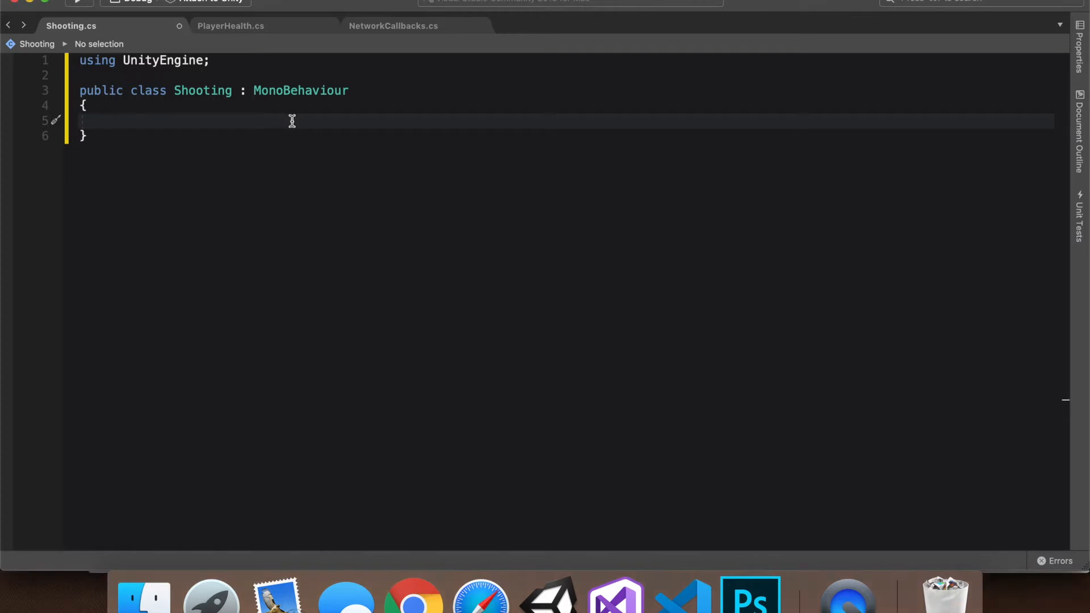
- Declare public fields bulletPrefab (GameObject), bulletSpeed (float) and muzzle (GameObject)
text(public)
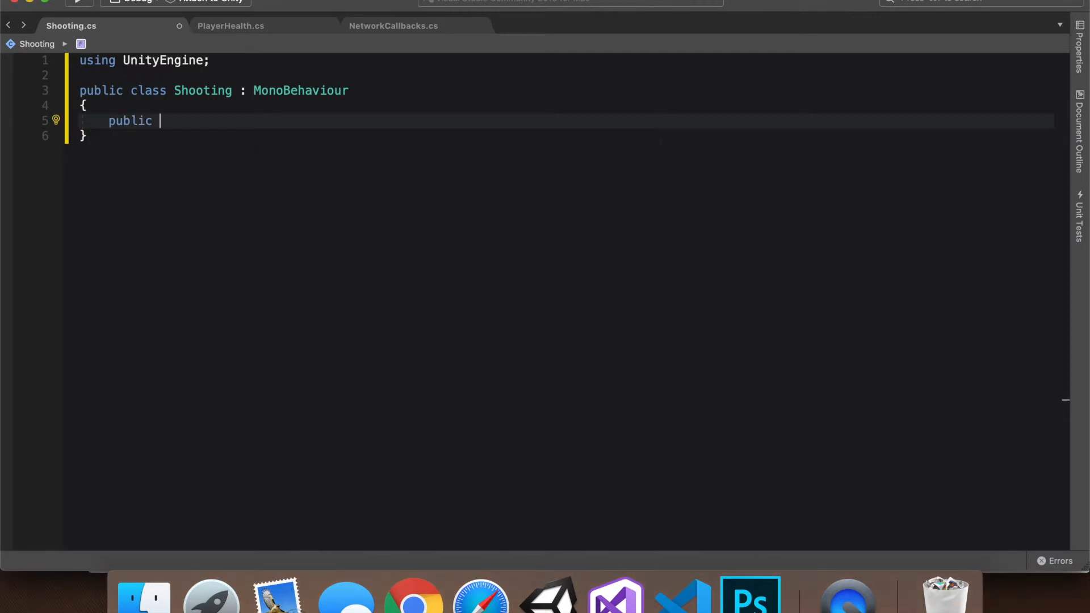
text(GameObject bulletPrefab)
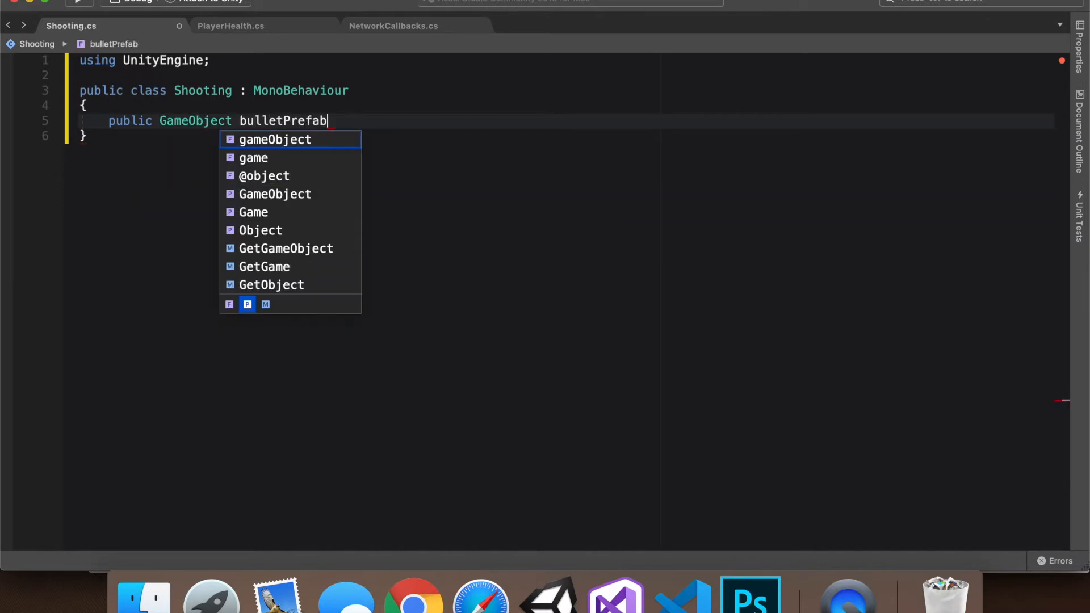
text(;)
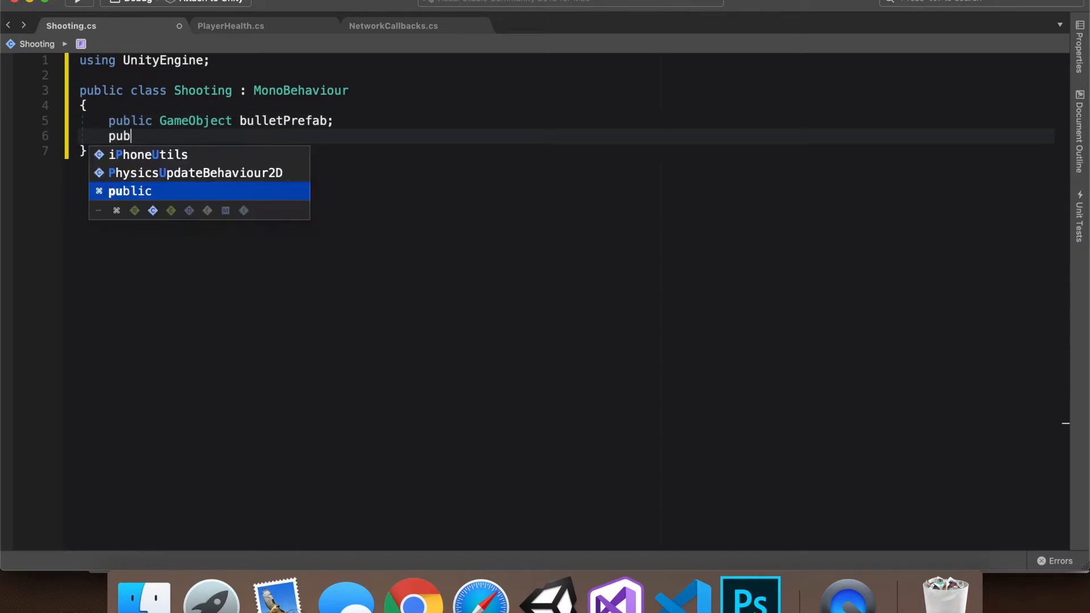
text(lic float)
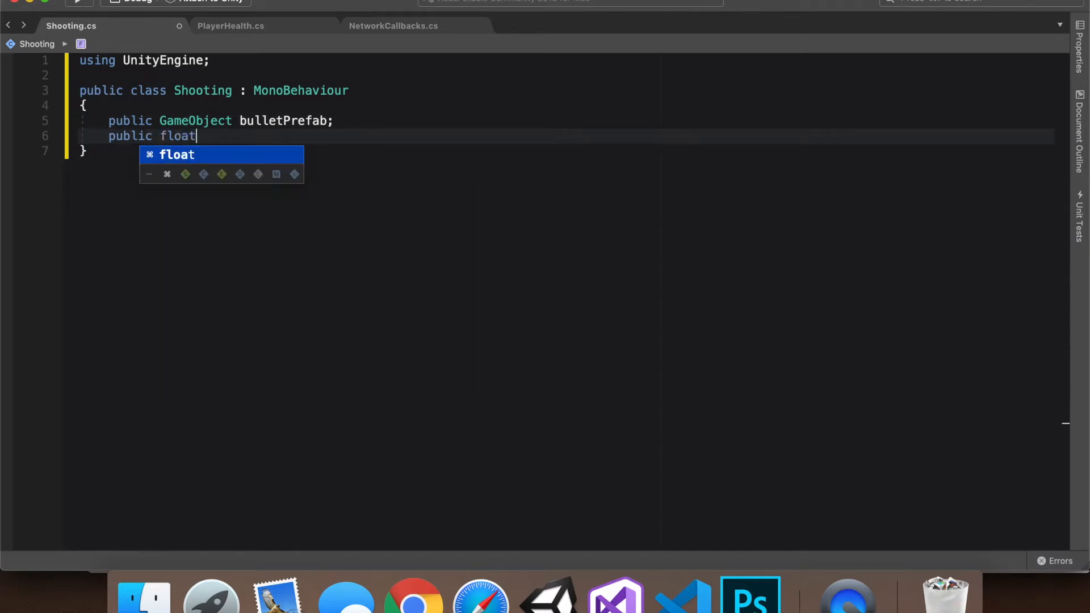
text(bullet)
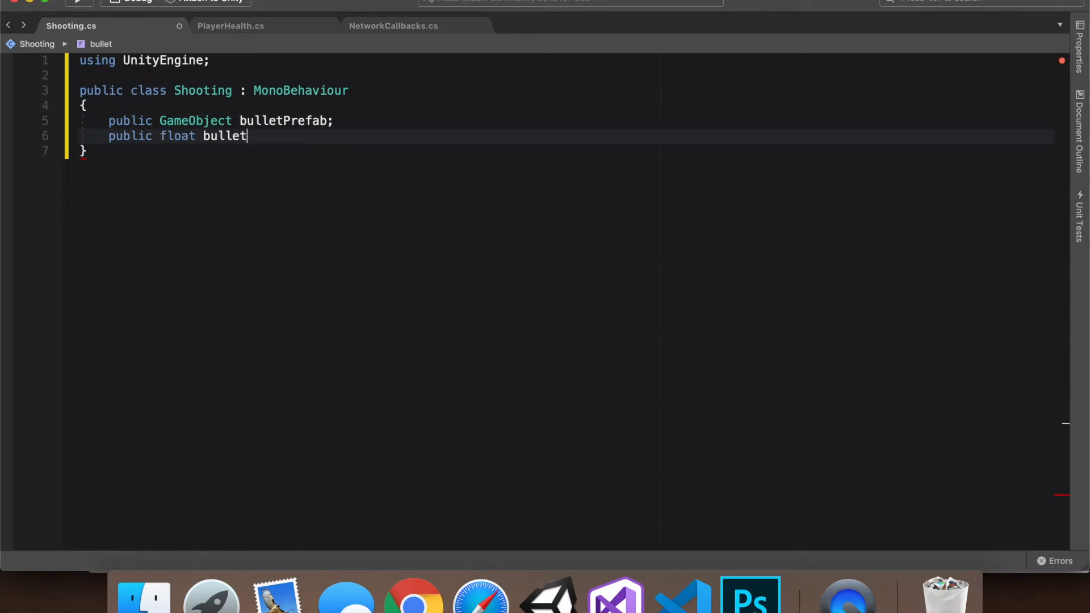
text(Speed;)
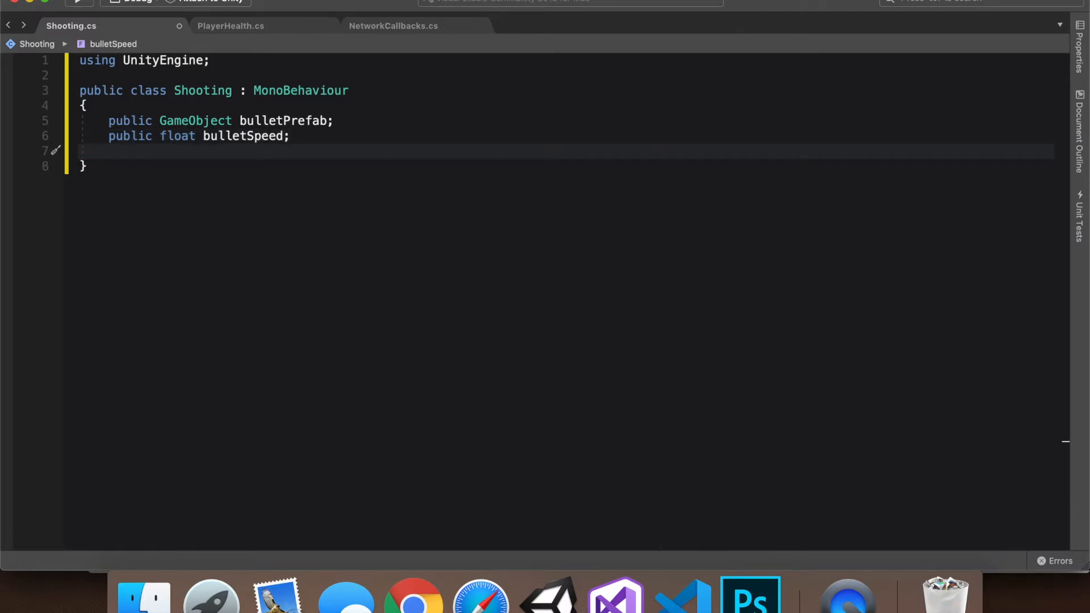
text(pu)
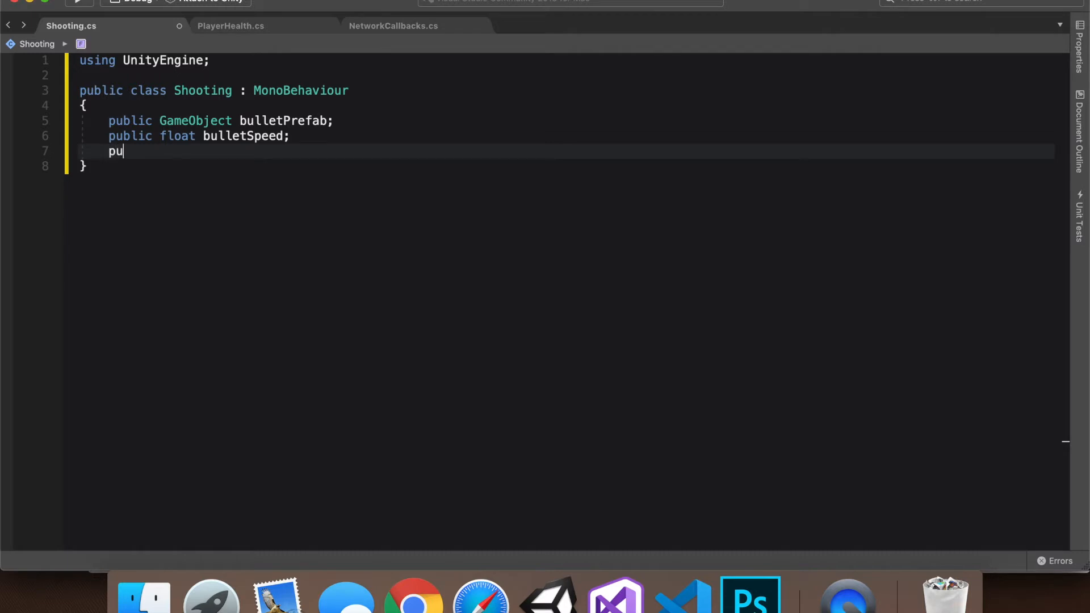
text(blic gameo)
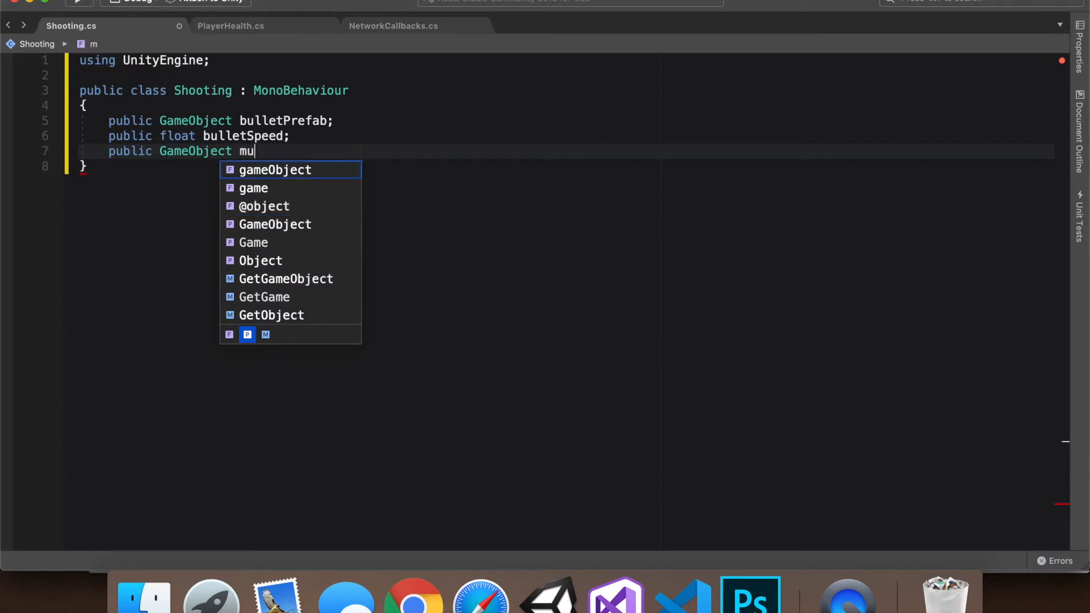
text(zzle;)
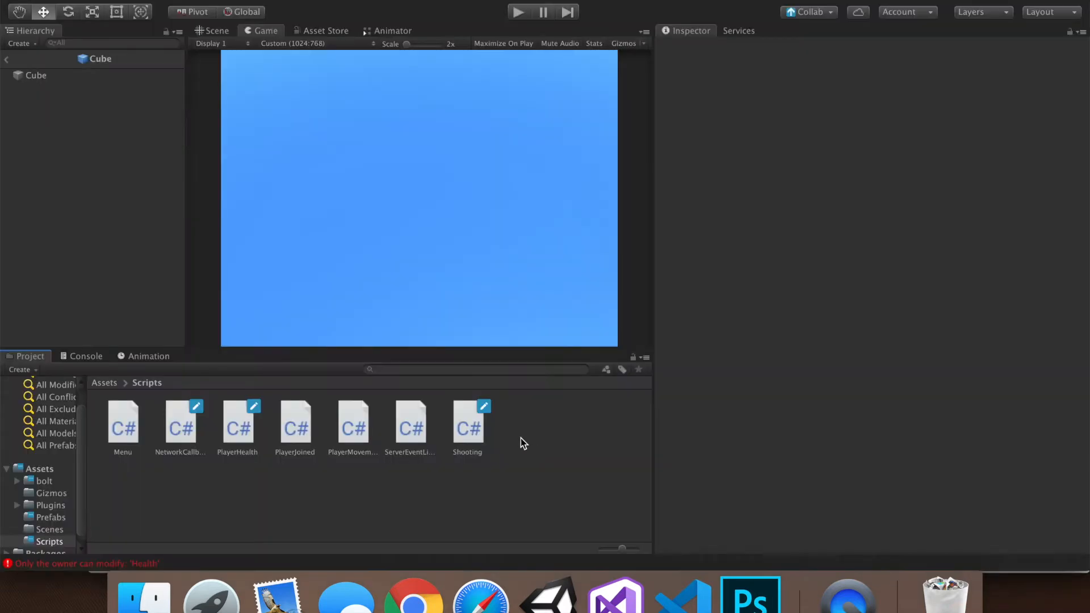
- Select the Cube player and view it in the Scene with its Shooting component shown
click(35, 75)
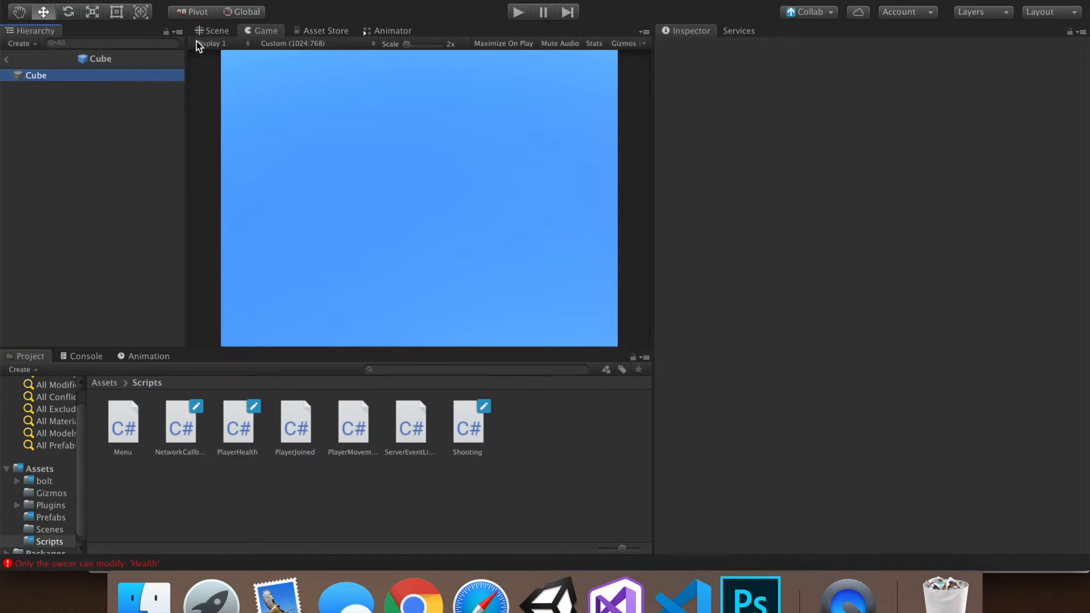
click(216, 30)
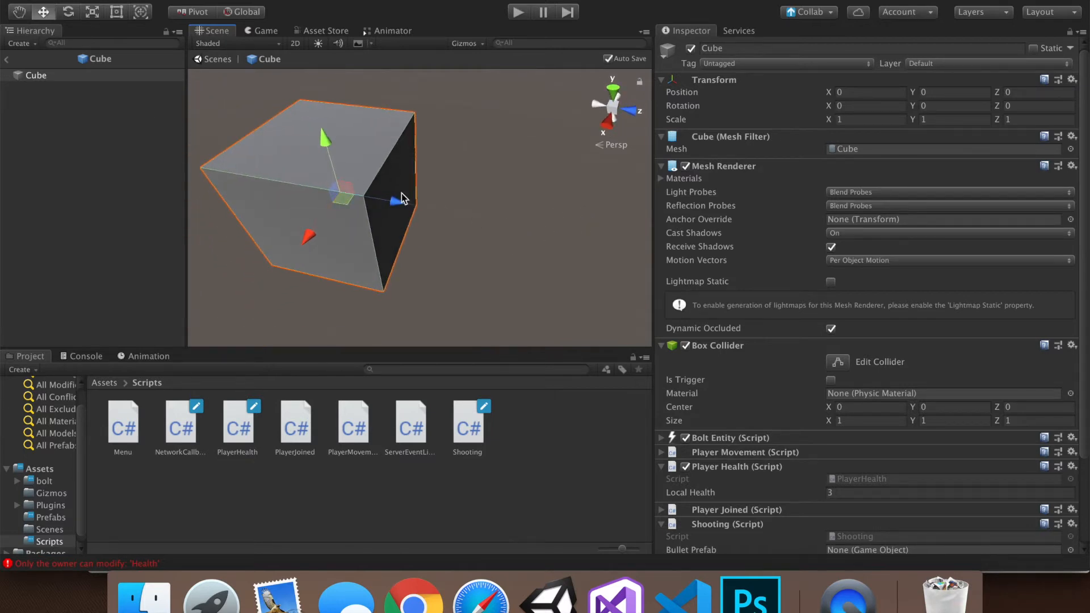
mouse_move(390, 214)
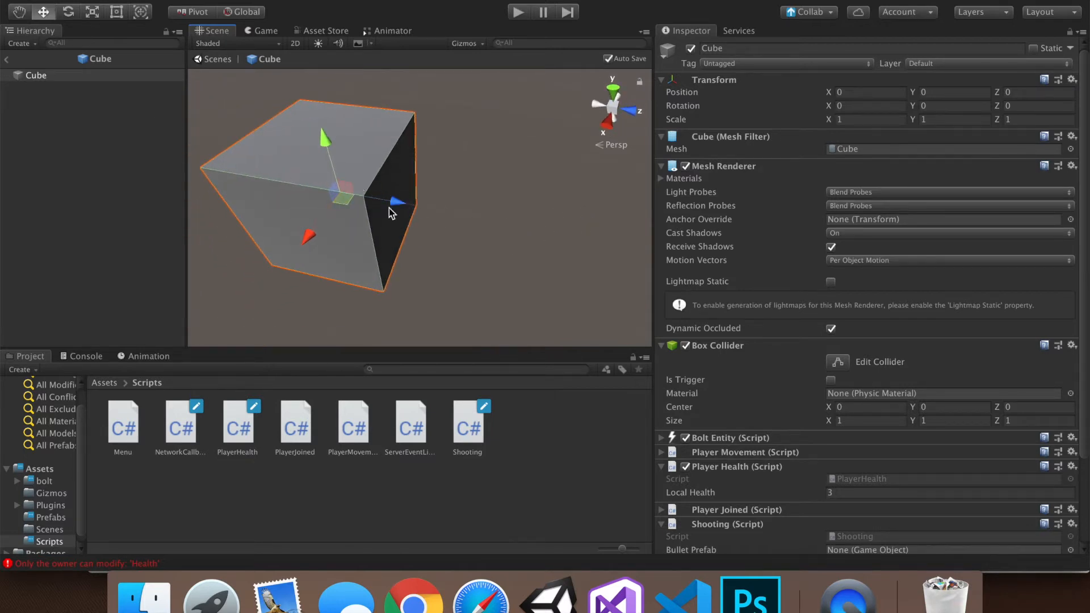
- Add a child capsule to the Cube, scaled 0.4, rotated sideways and pushed out like a barrel
right_click(35, 75)
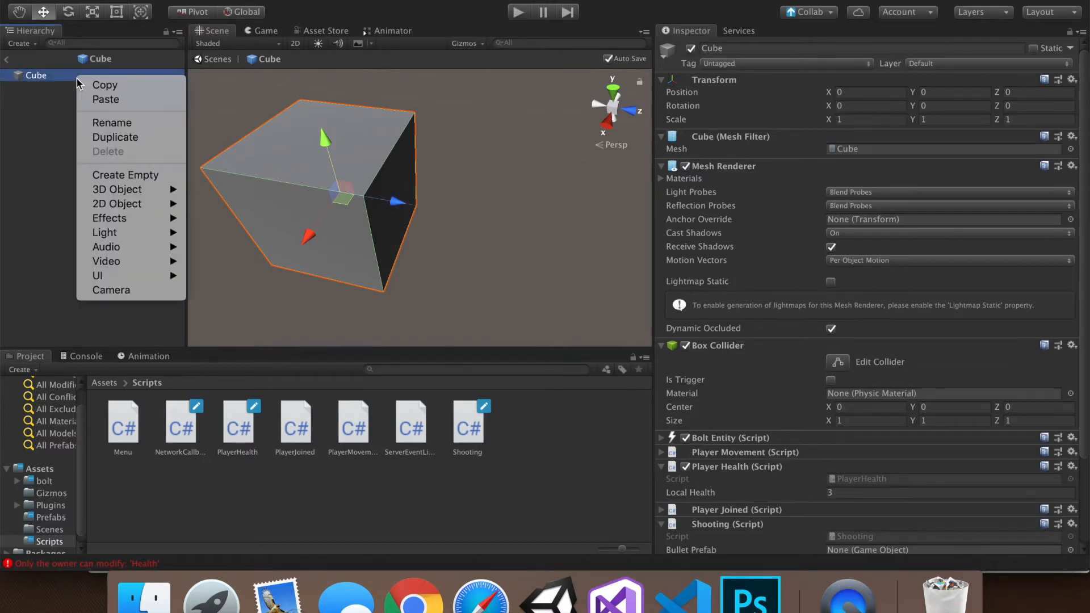
mouse_move(222, 218)
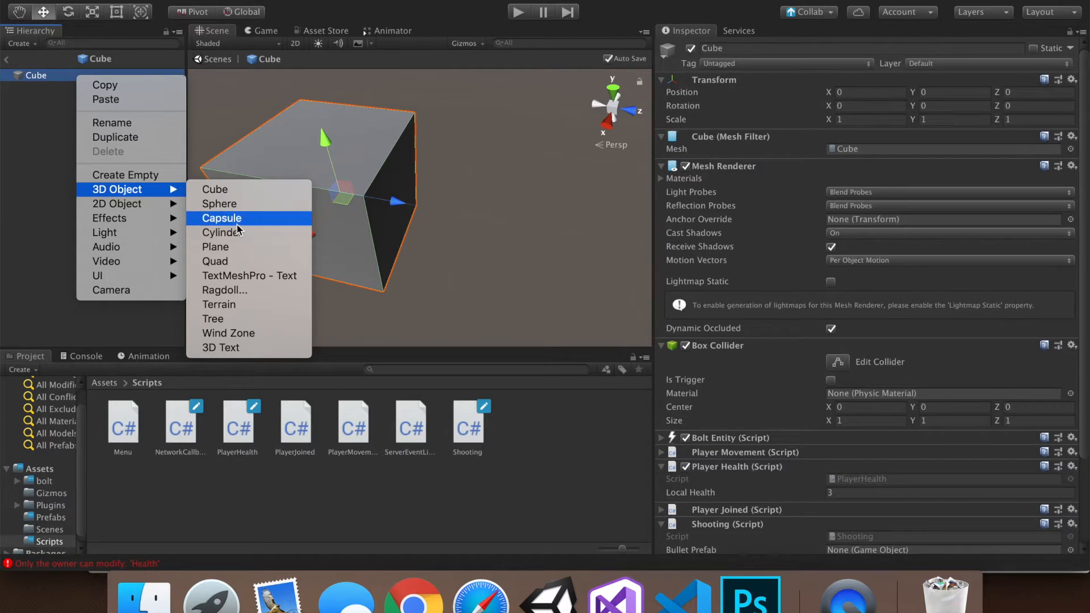
click(221, 217)
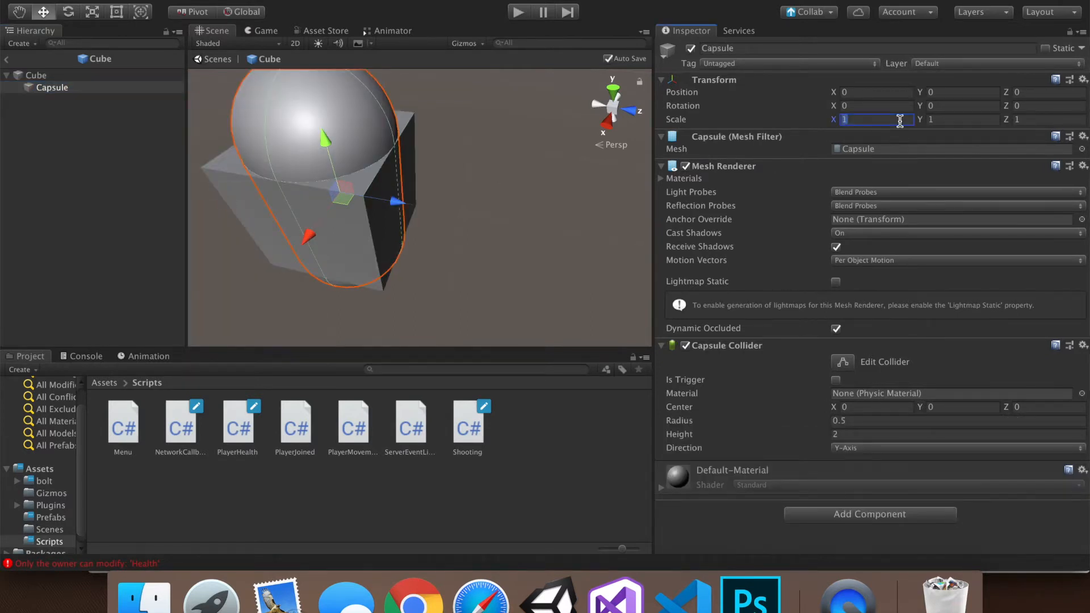
text(0.4)
click(962, 106)
text(9)
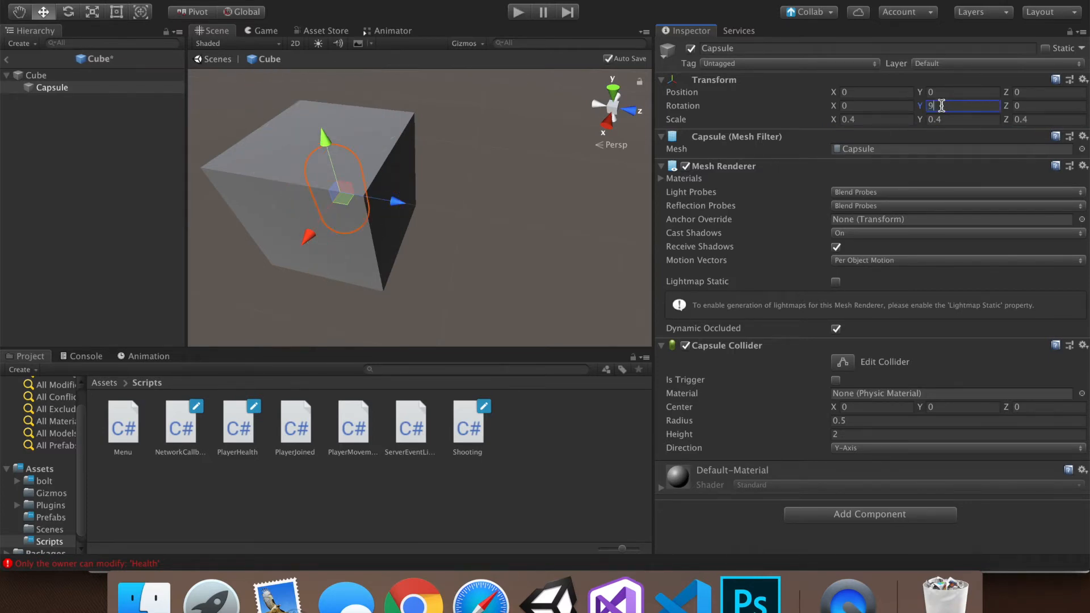
text(0)
click(1044, 106)
text(90)
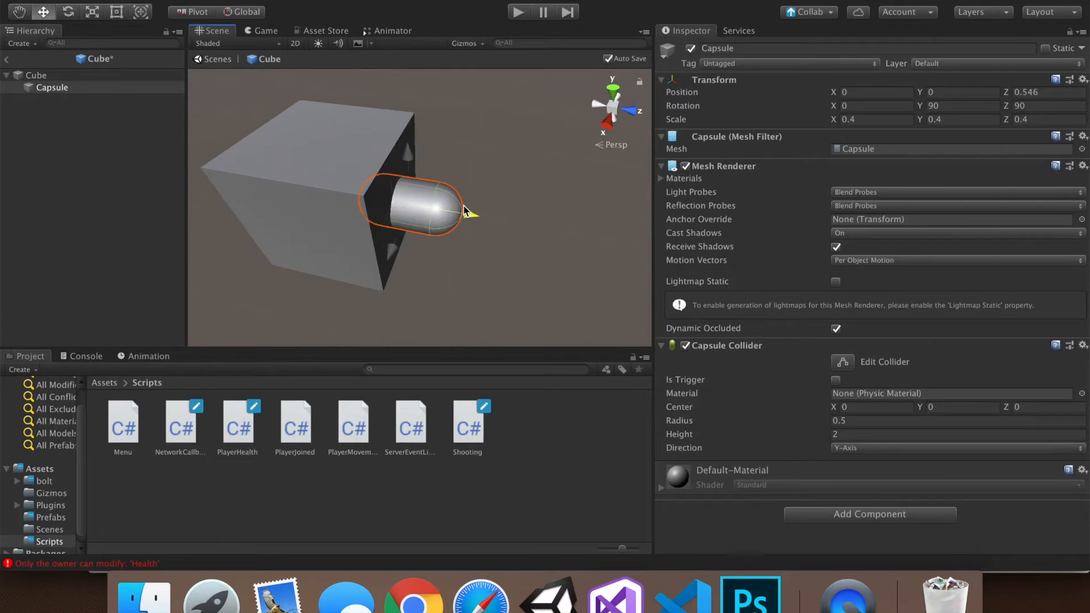
click(36, 75)
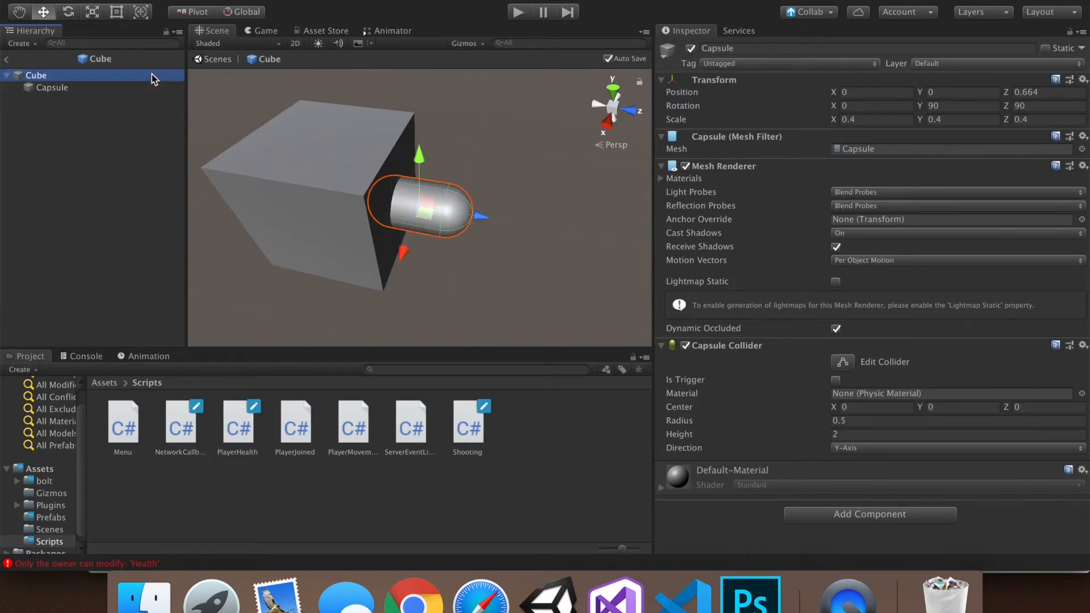
click(52, 87)
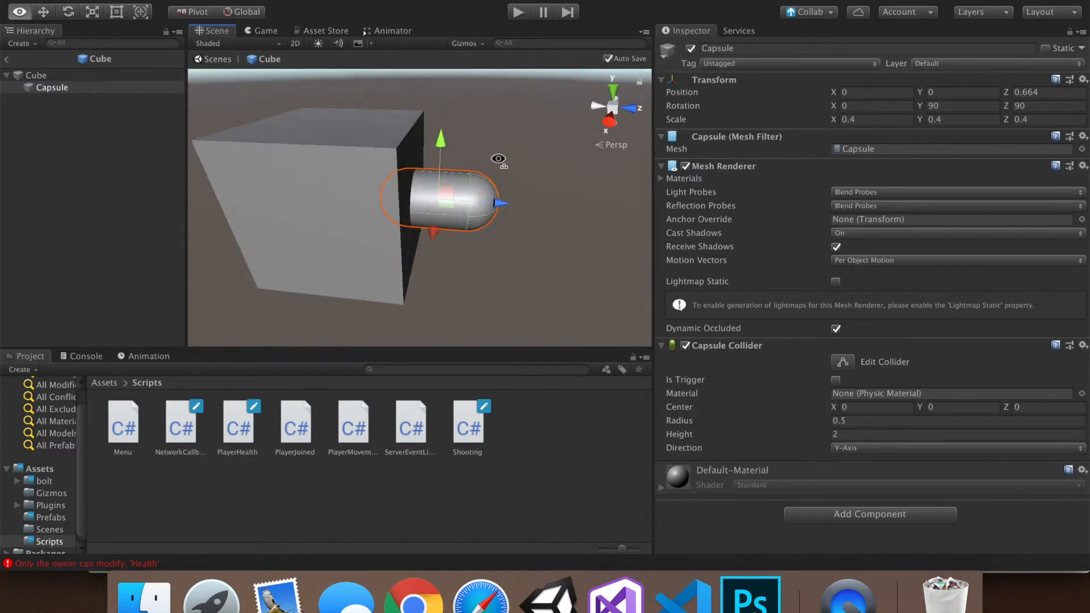
click(114, 98)
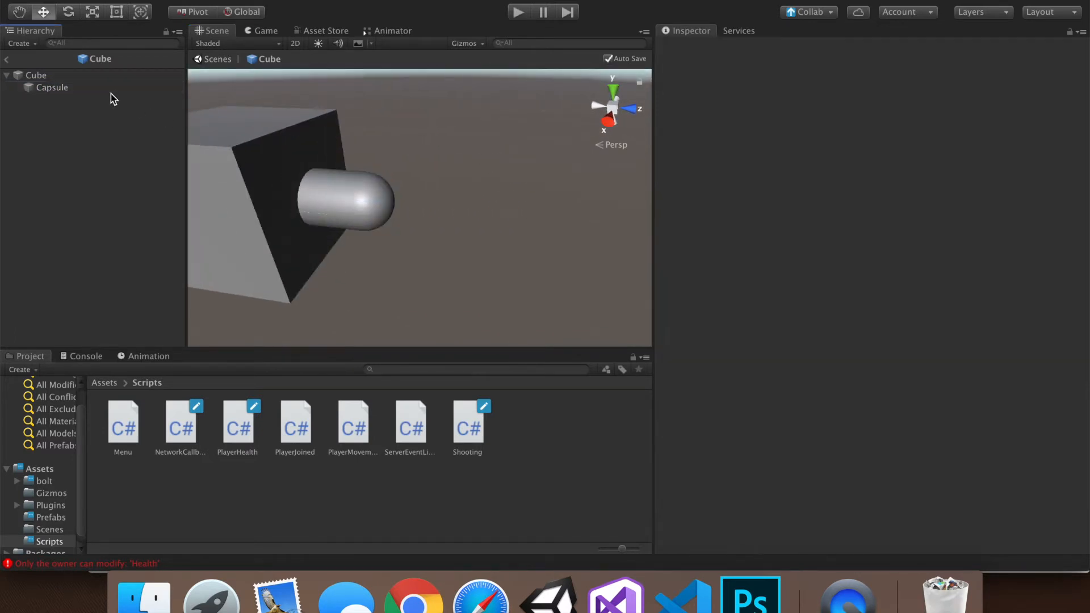
- Rename the capsule Barrel and create an empty Muzzle child placed at the barrel's tip
click(52, 87)
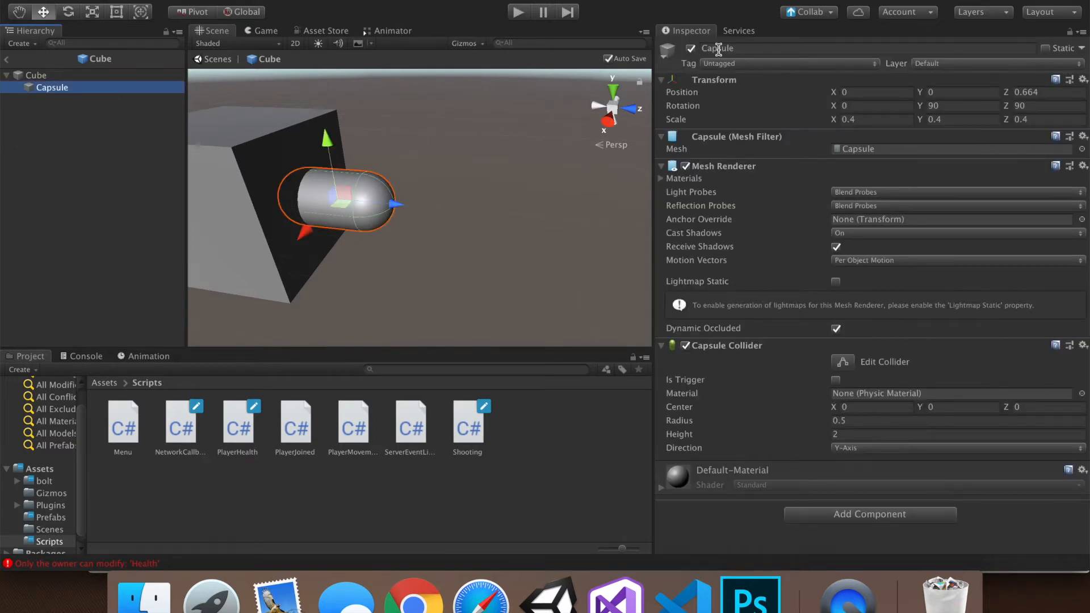
text(Barrel)
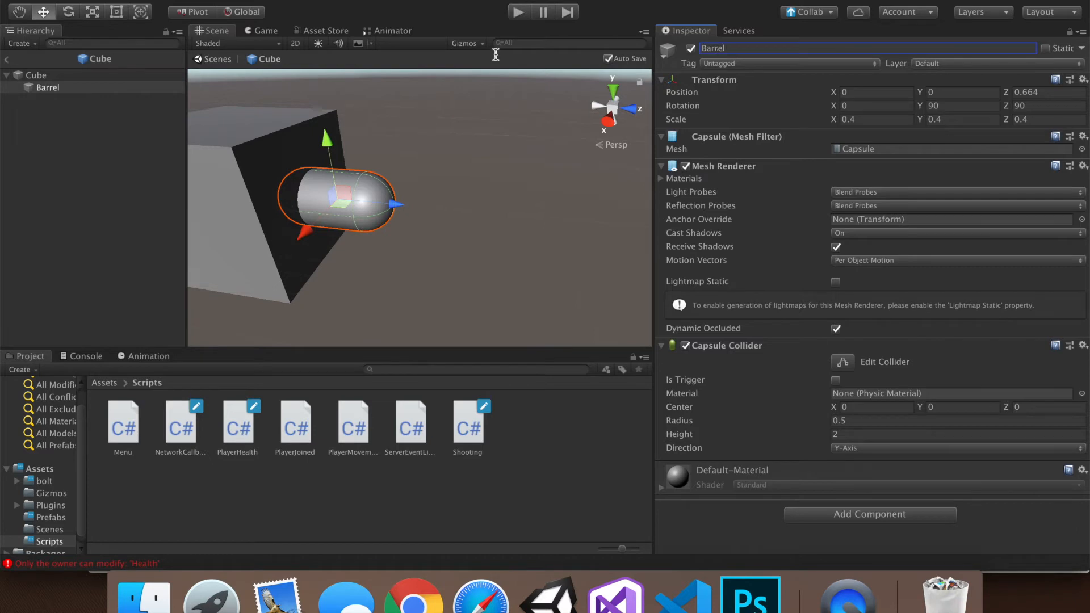
right_click(47, 87)
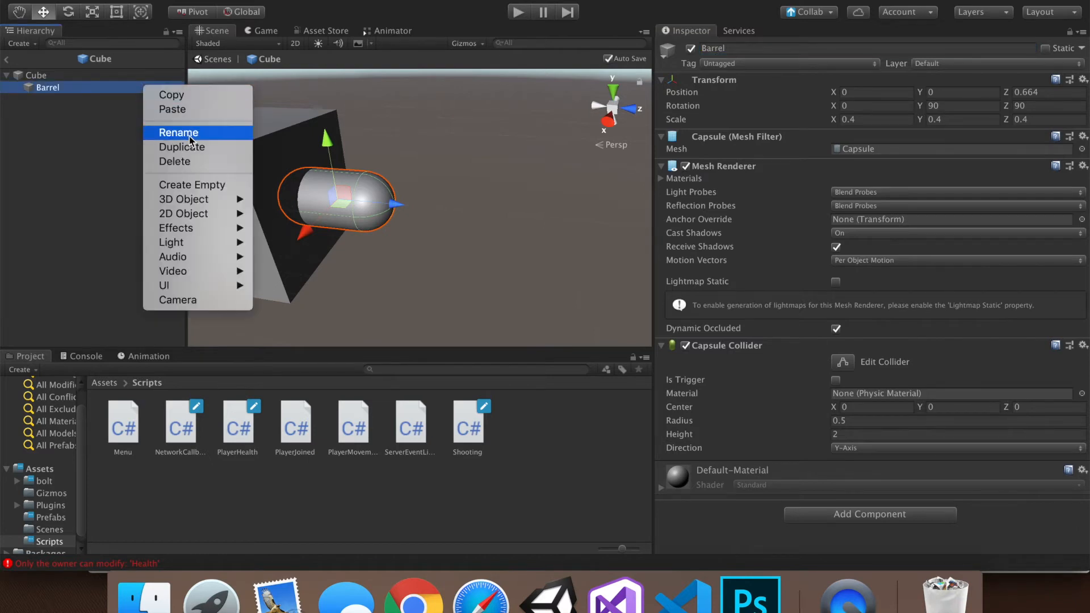
mouse_move(191, 184)
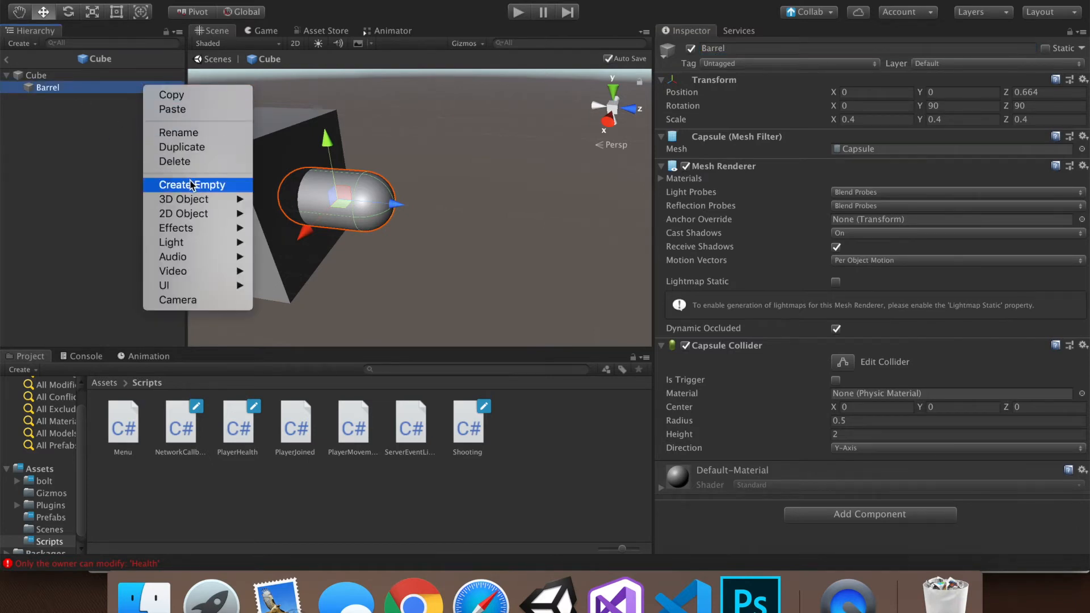
click(192, 184)
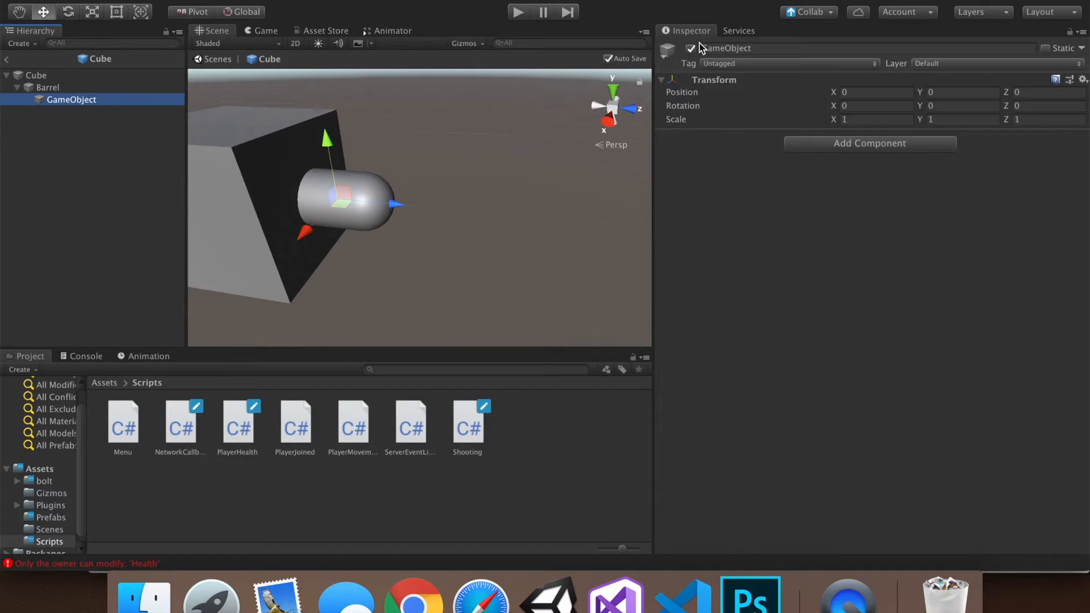
double_click(725, 47)
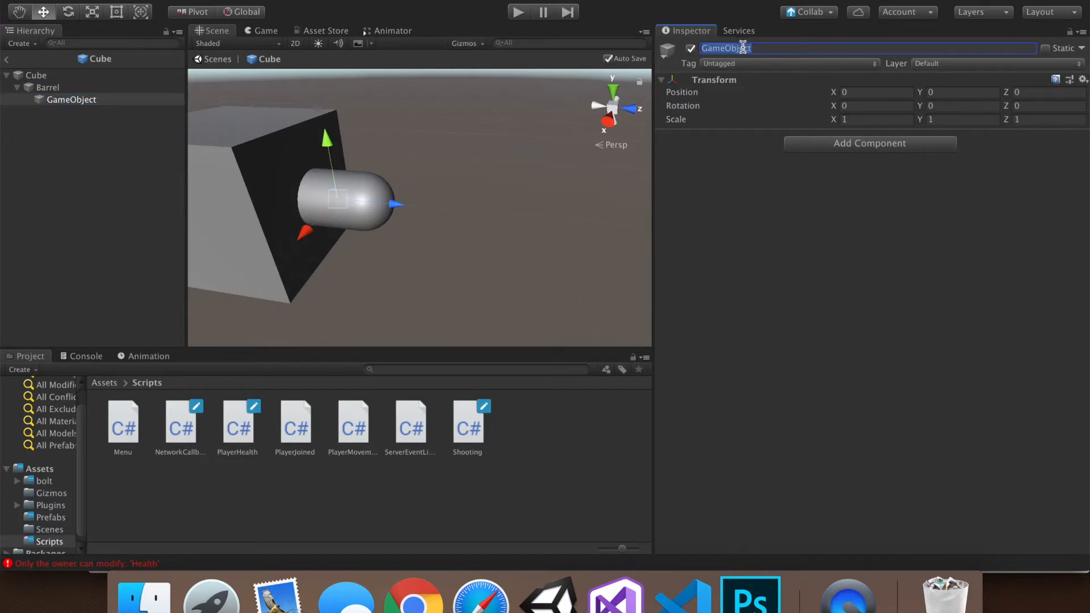
text(Muzzle)
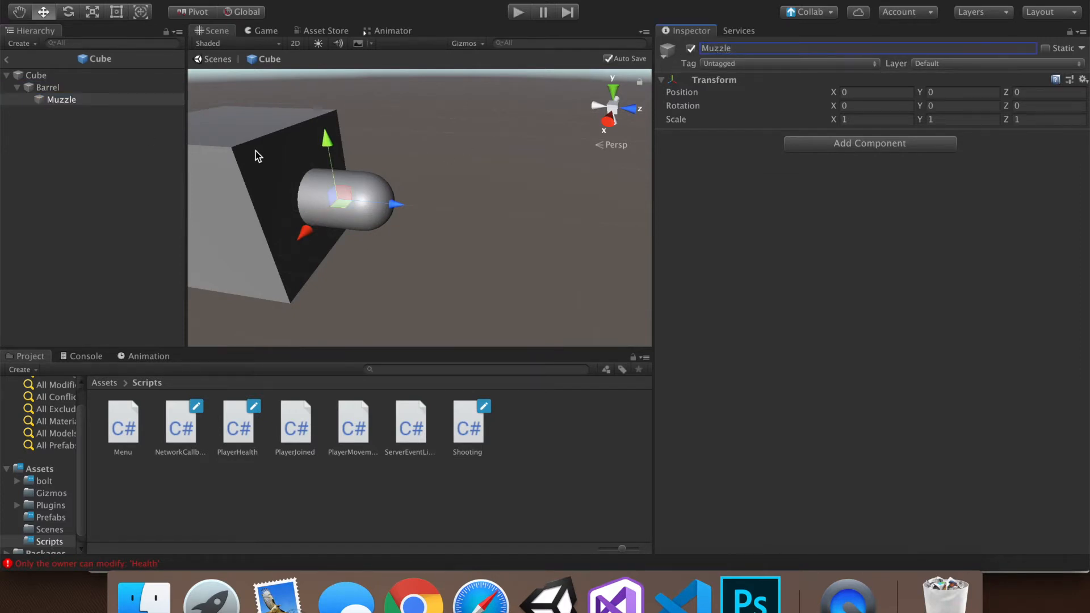
drag(327, 137, 375, 143)
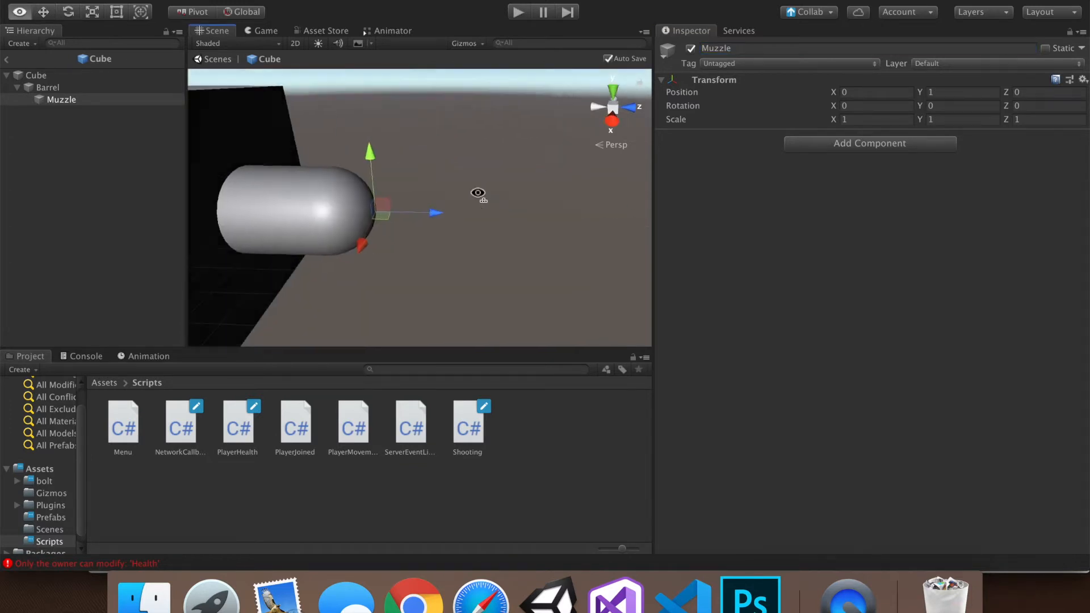
- Select the Cube to view its Shooting settings, then select the Muzzle object
click(36, 75)
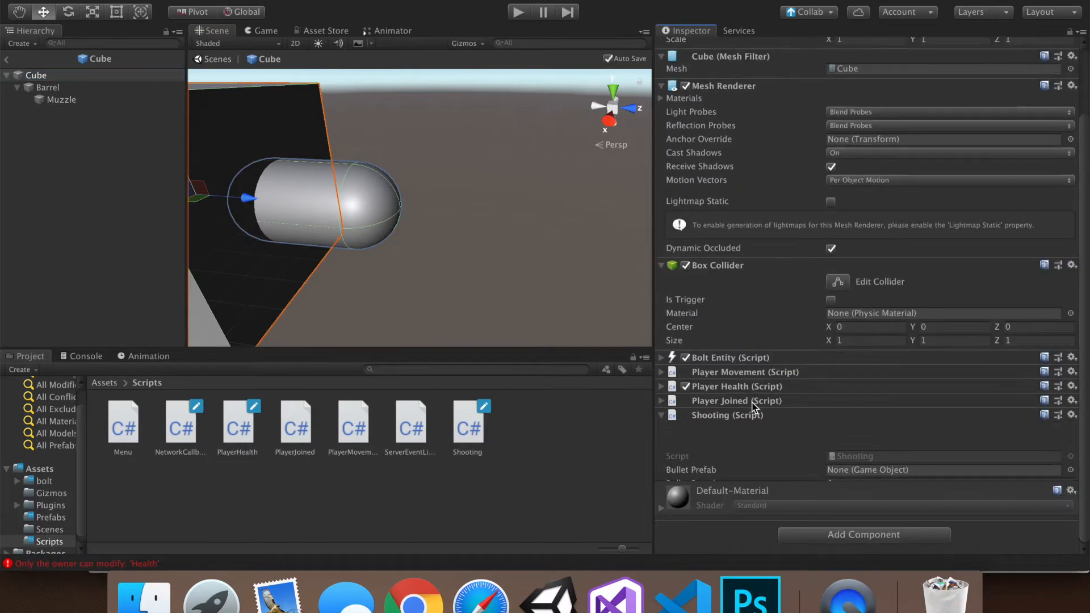
click(61, 99)
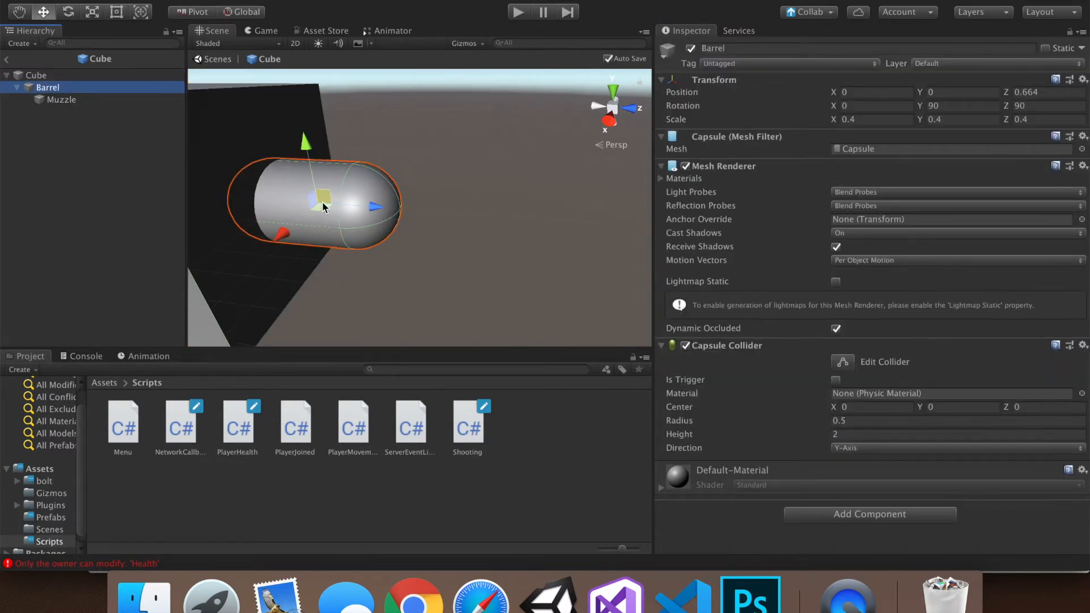
click(62, 99)
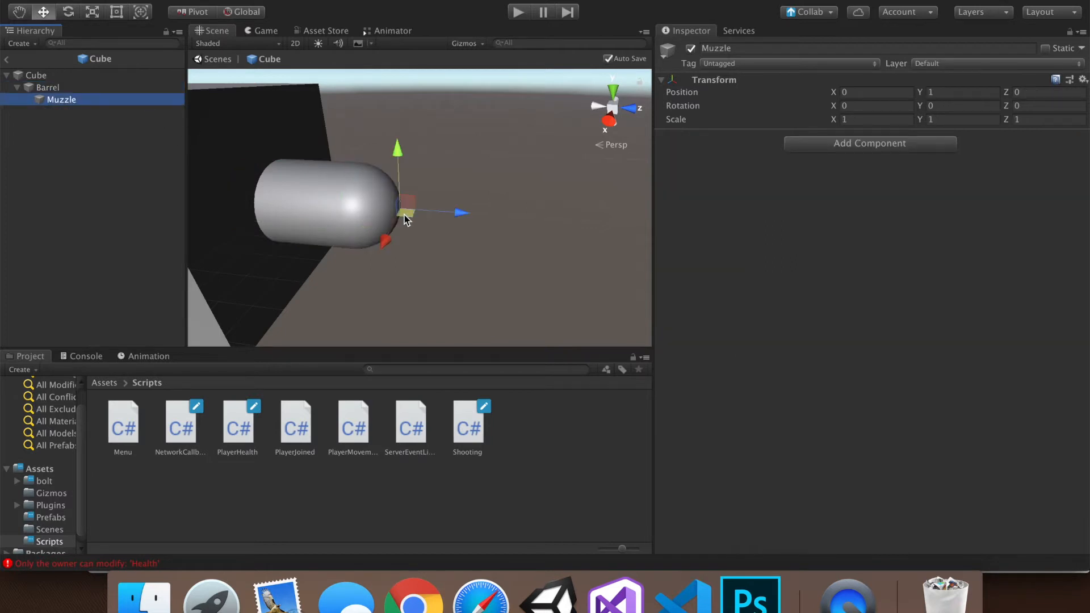
mouse_move(530, 411)
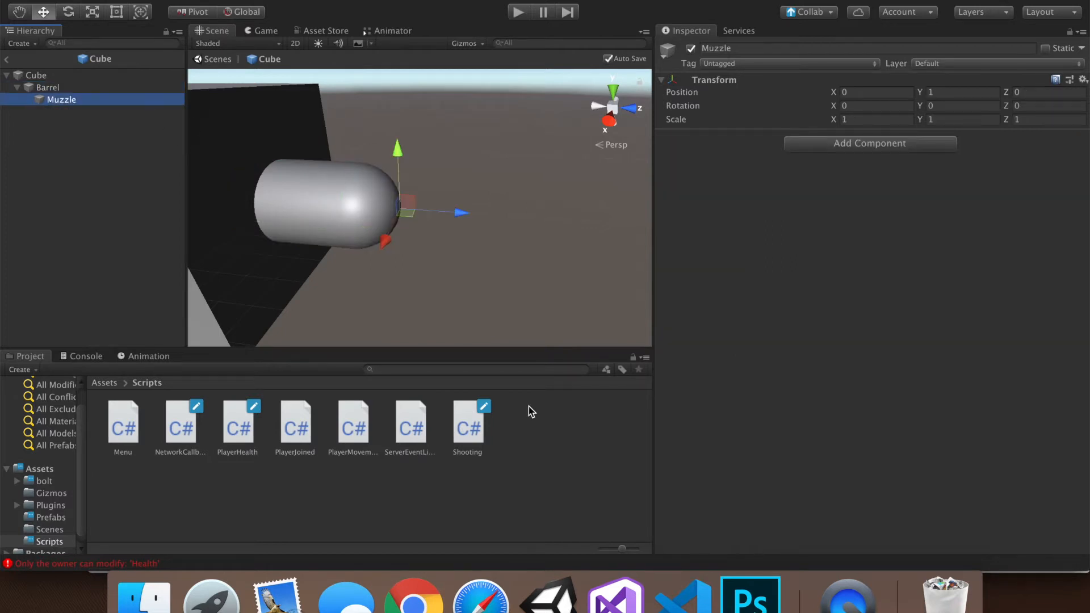
- Assign the Bullet prefab and bullet speed 5 to the Cube's Shooting component, then select the Shooting script asset
click(35, 75)
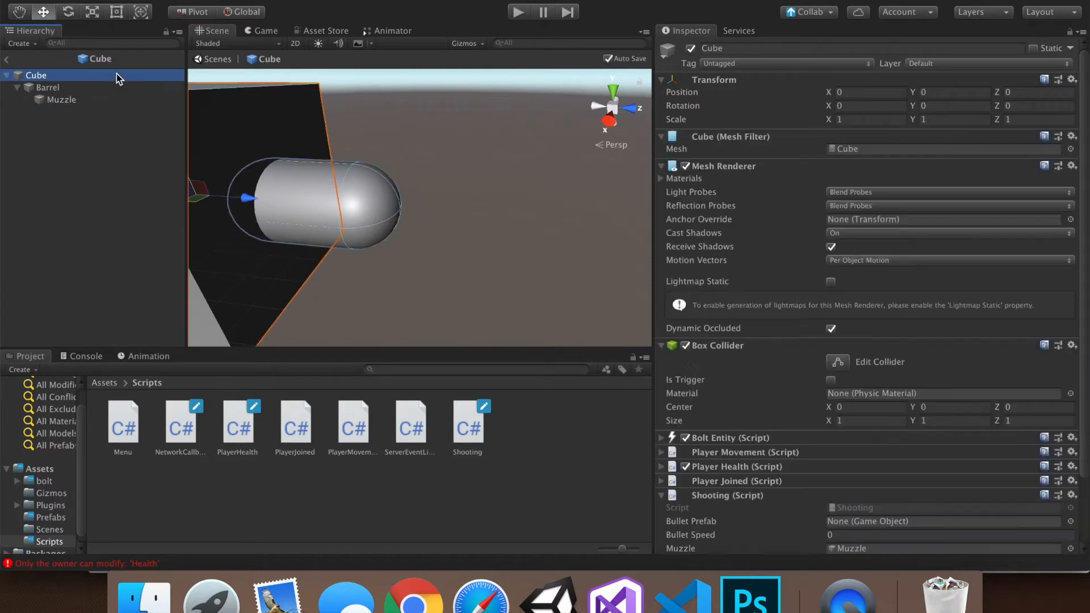
scroll(down, 3)
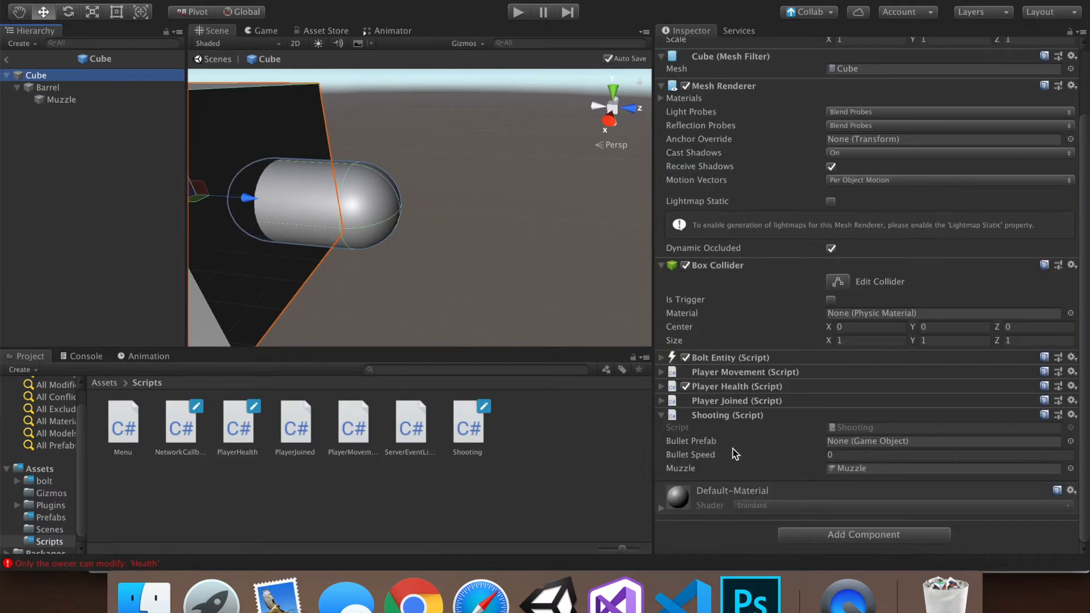
mouse_move(65, 507)
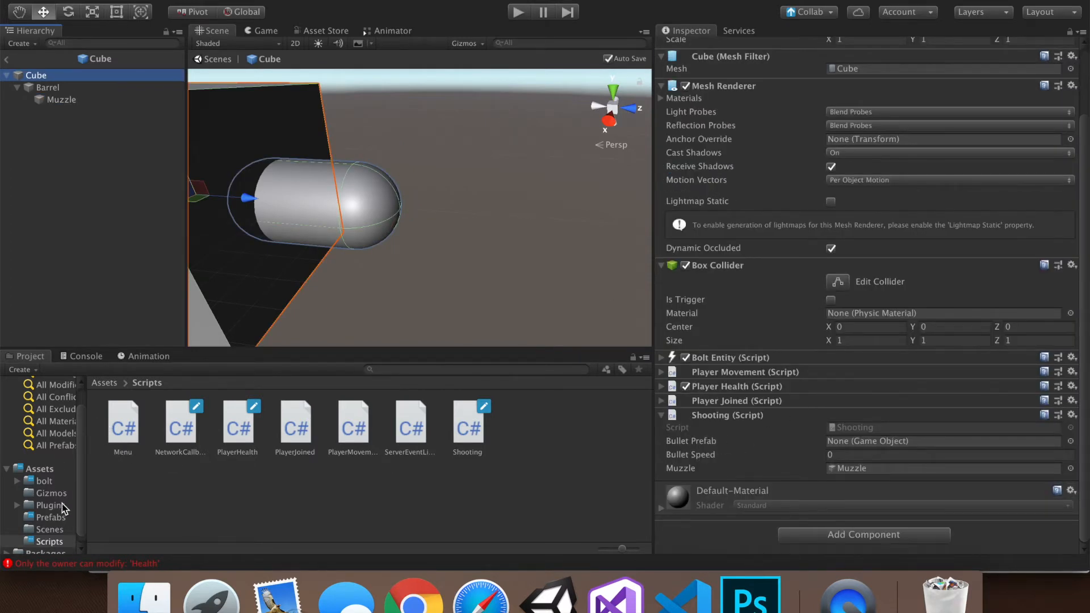
click(50, 517)
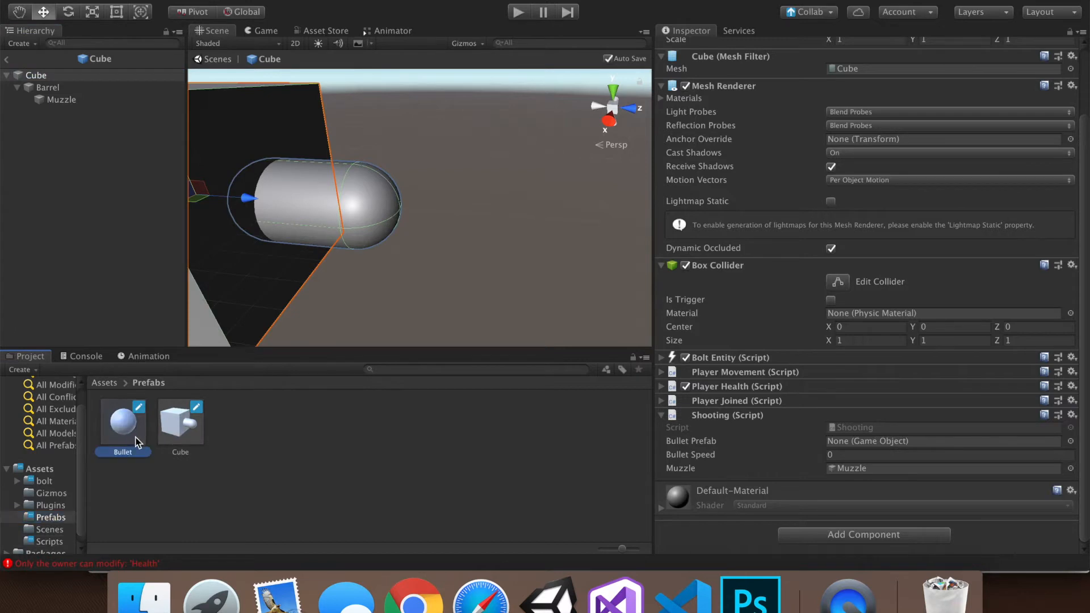
click(942, 440)
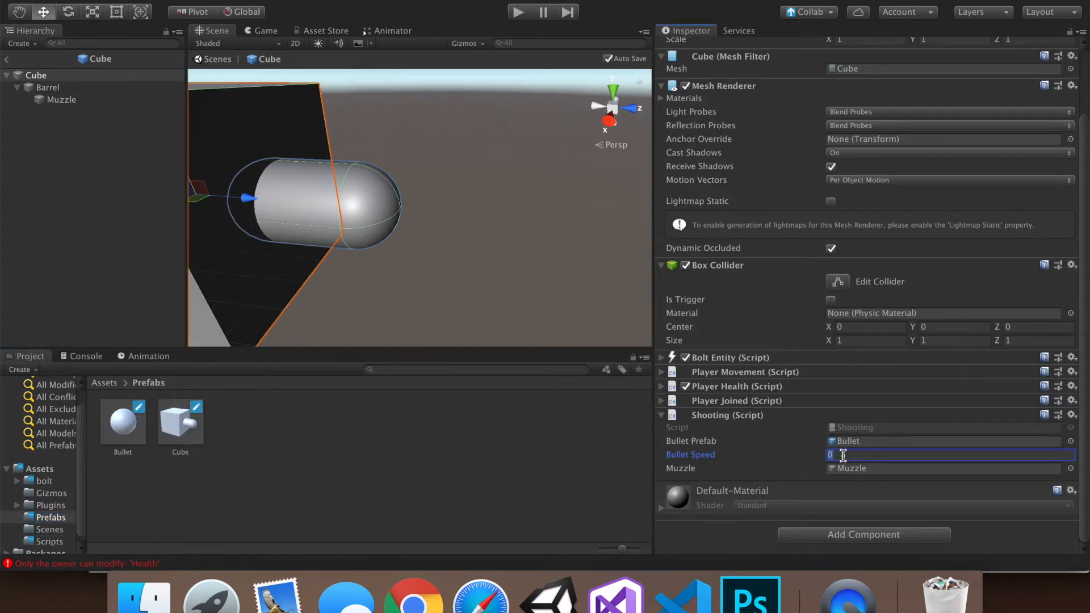
text(5)
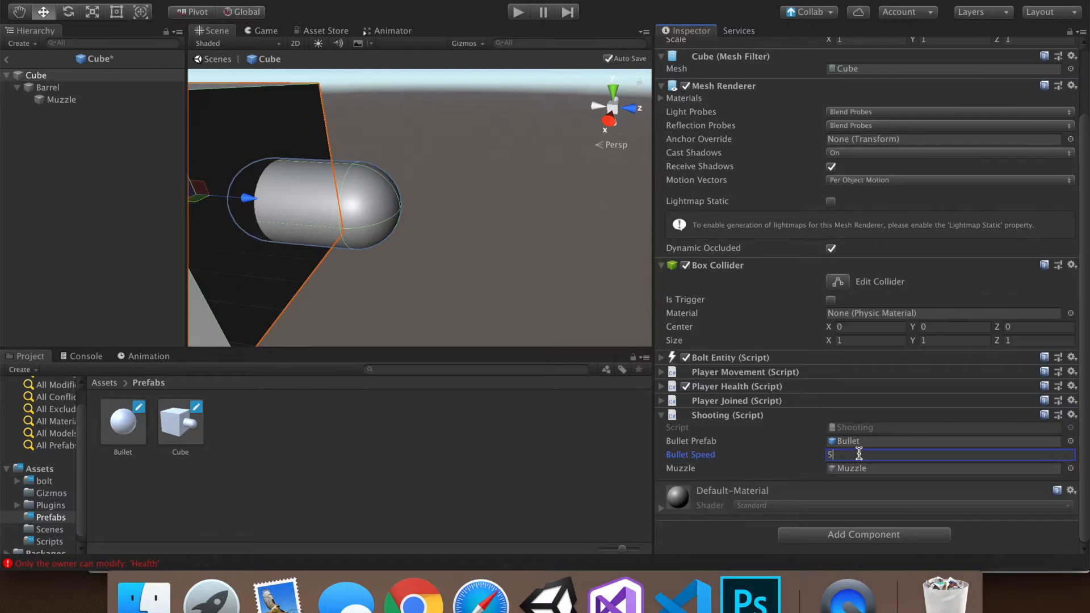
click(468, 424)
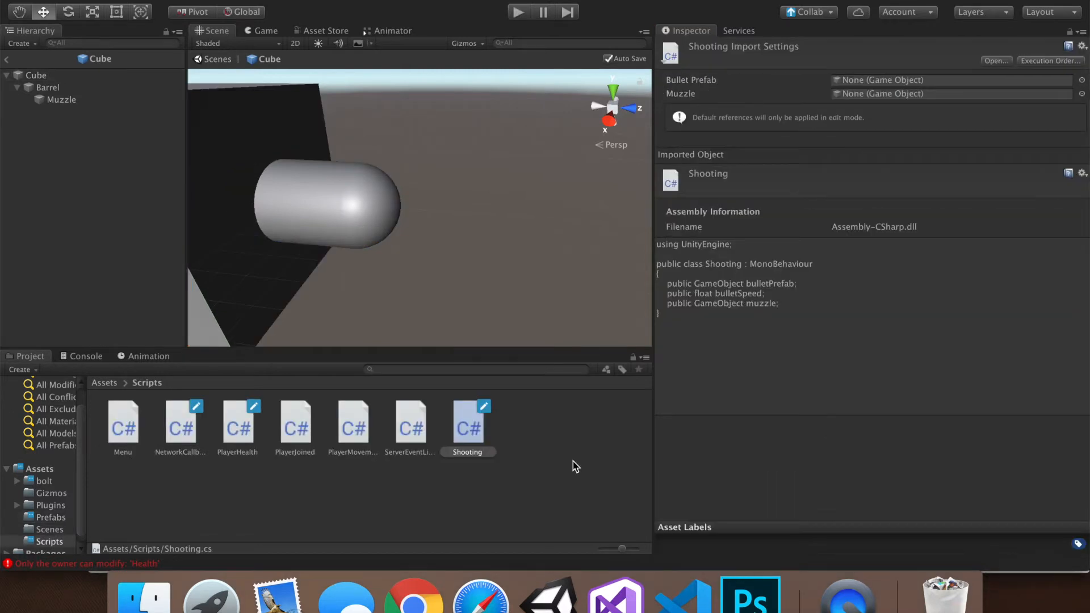
- In Shooting.cs, start an Update method with an if (Input.GetKey(...)) check chosen via IntelliSense
double_click(467, 425)
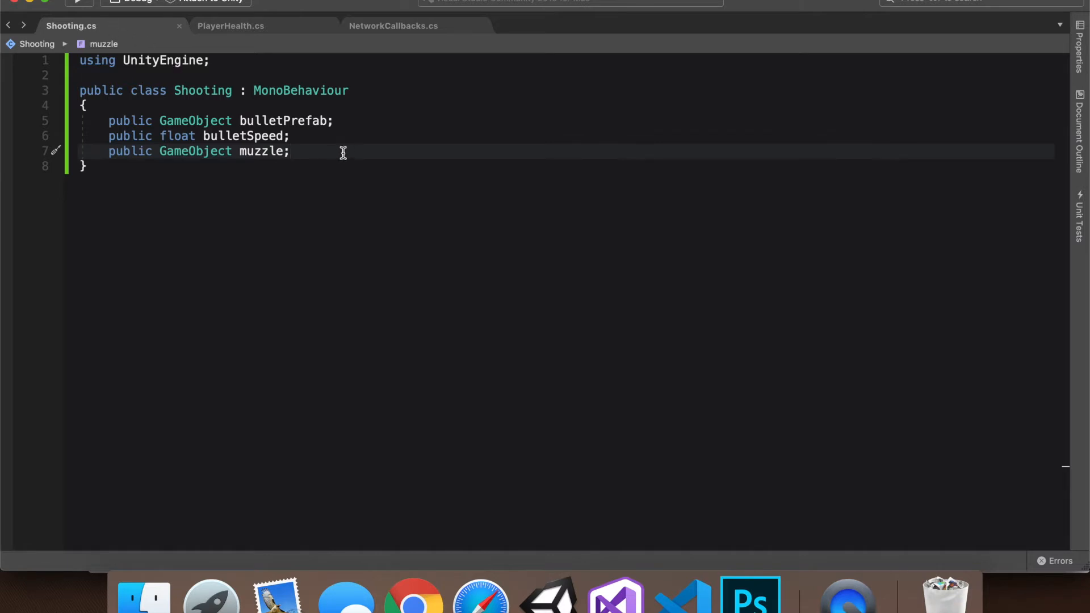
text(void Update()
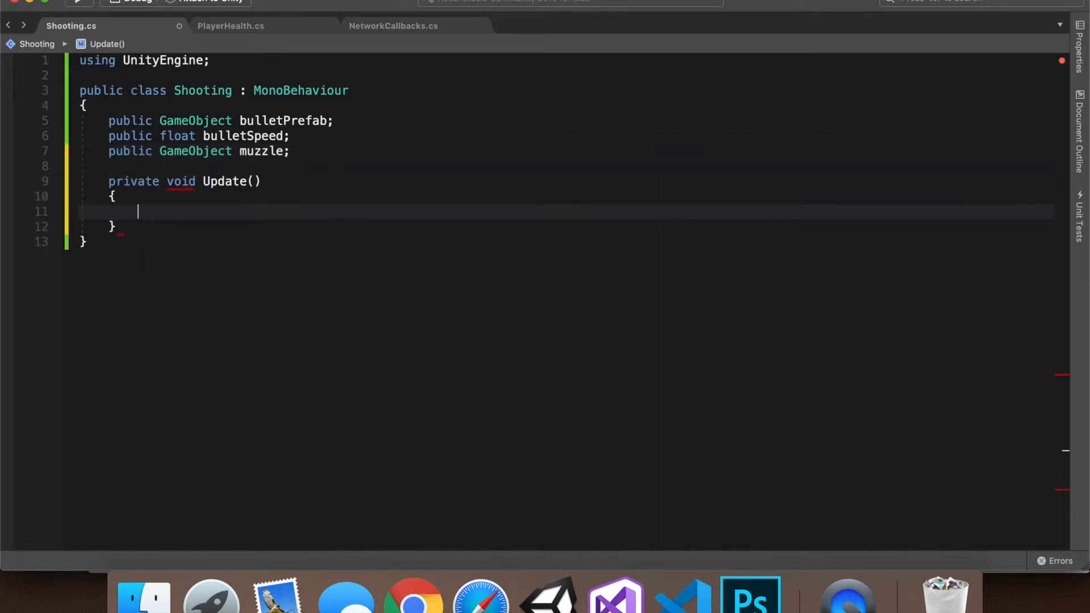
text(i)
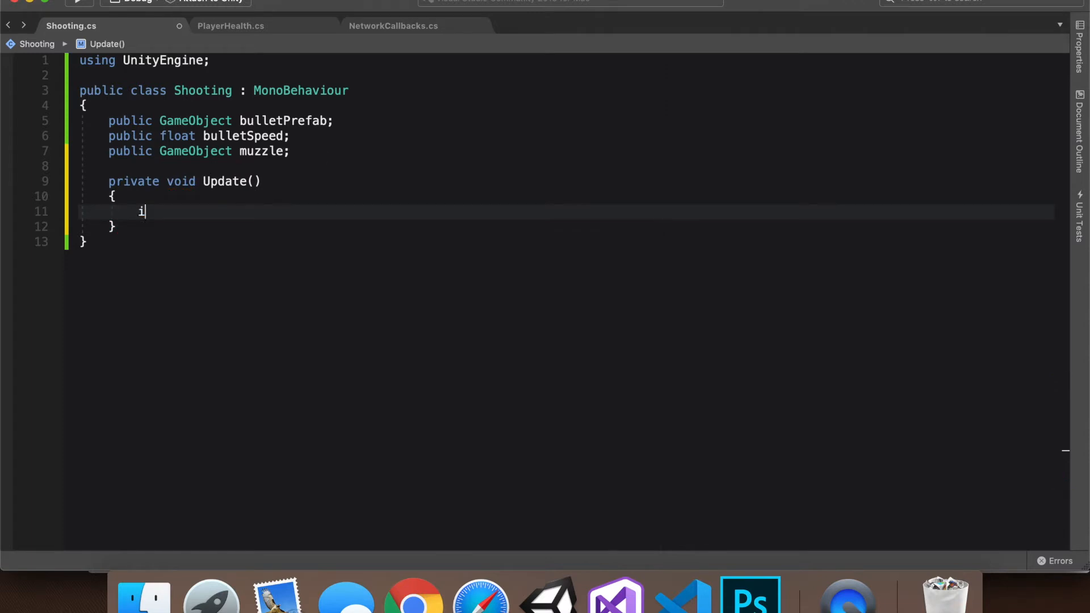
text(f (input.)
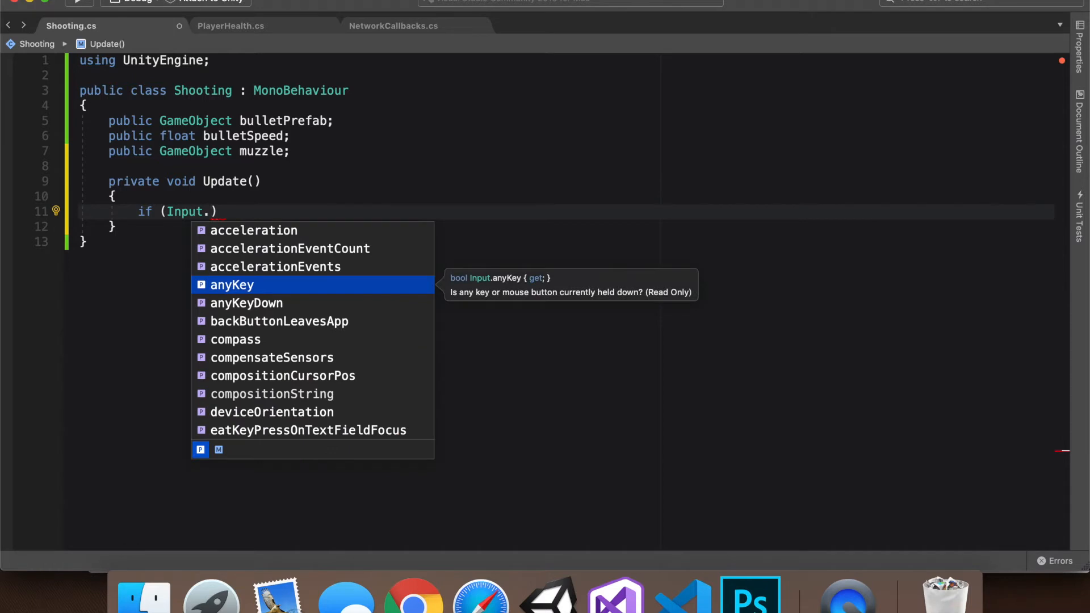
text(key)
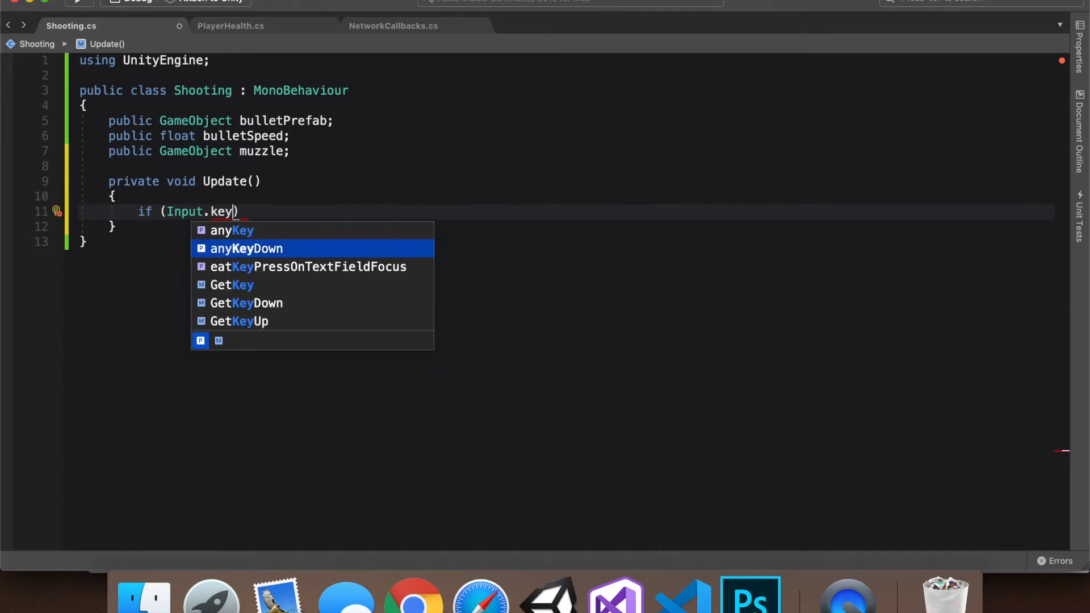
click(231, 284)
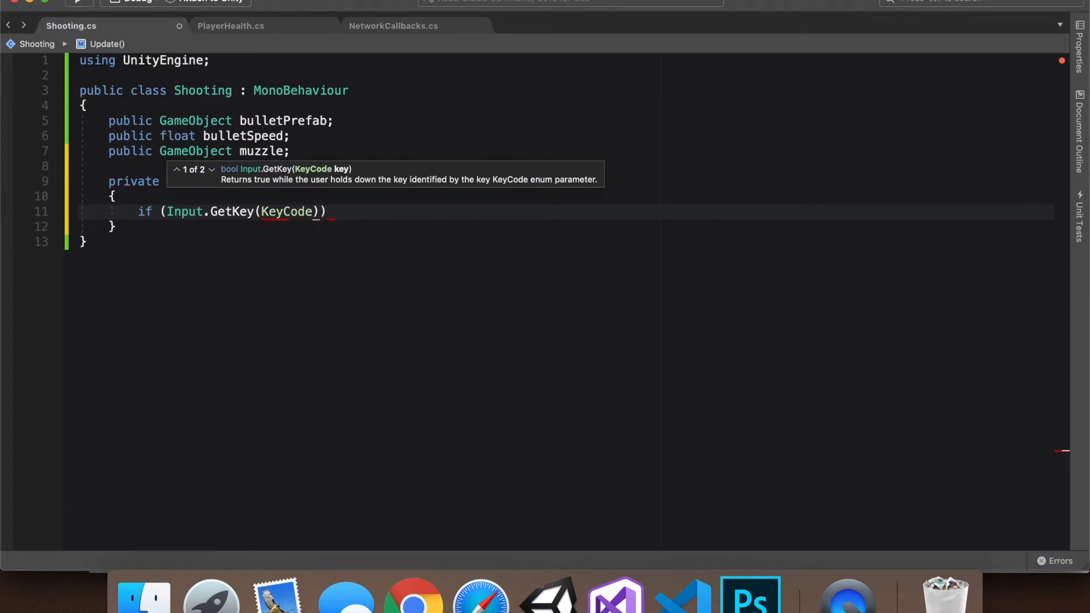
- Finish the check as KeyCode.Space and call Shoot() inside it
text(.Space)
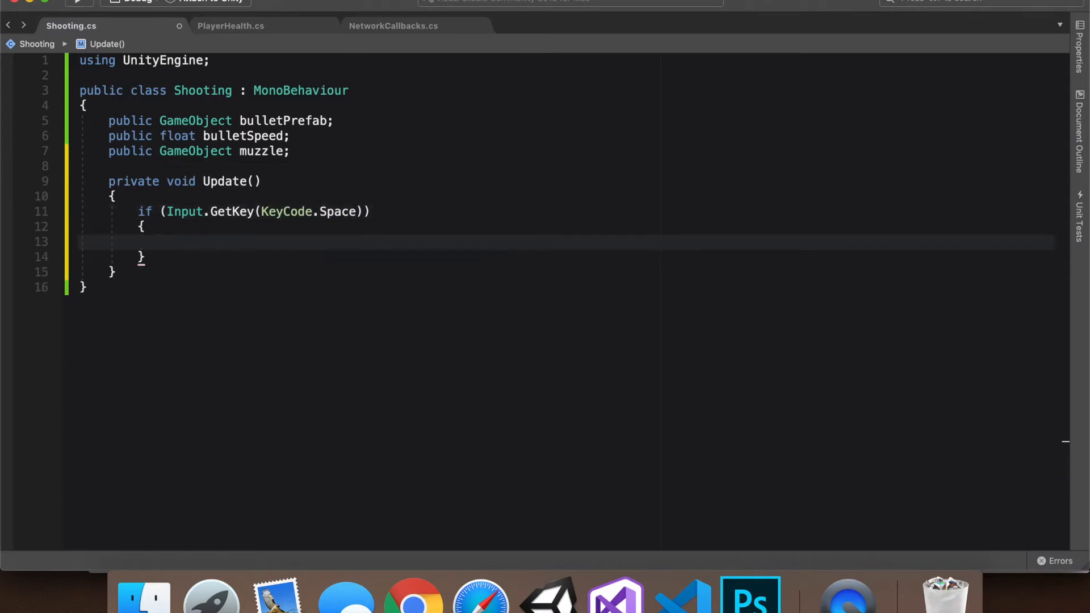
text(Shooting();)
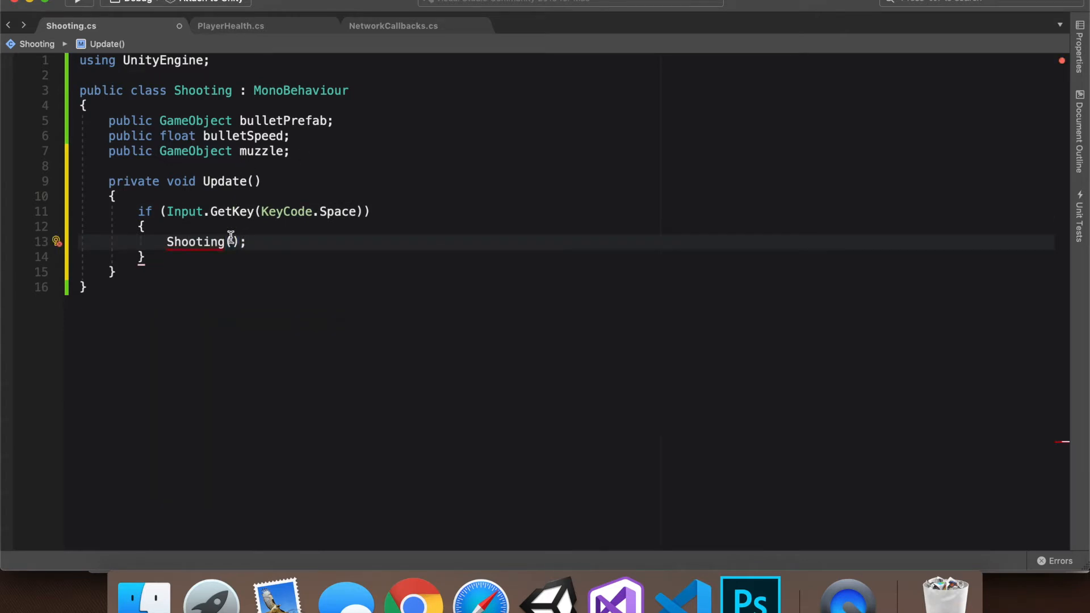
text(Shoot)
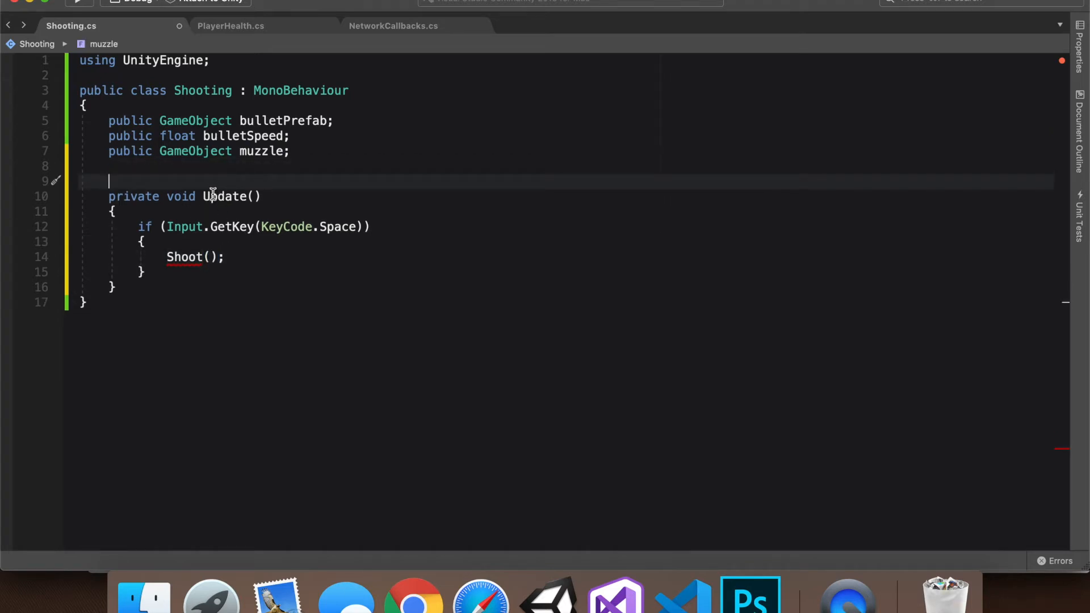
mouse_move(223, 196)
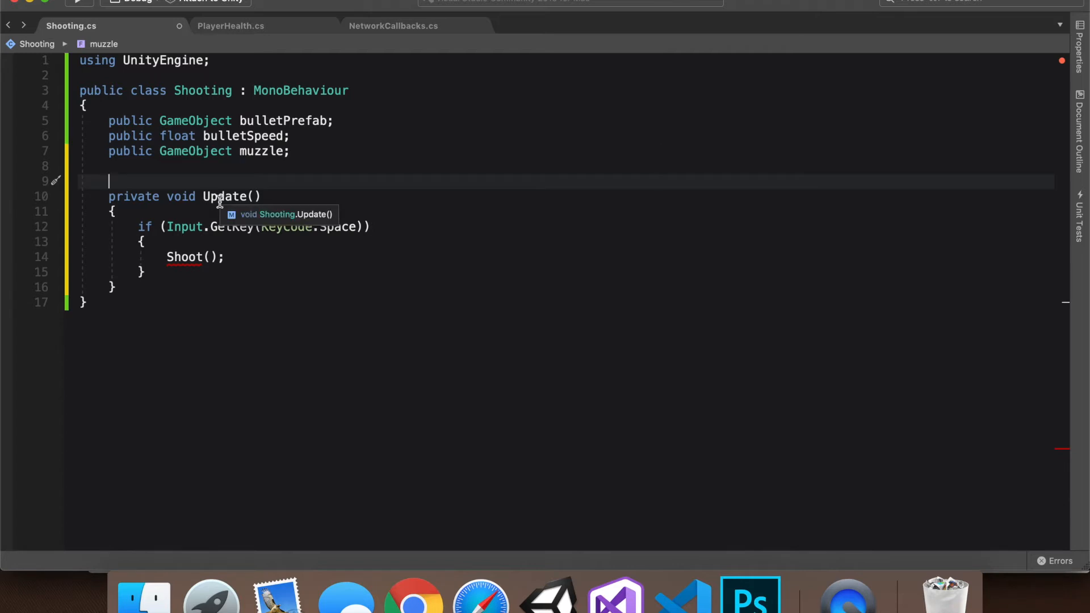
mouse_move(244, 184)
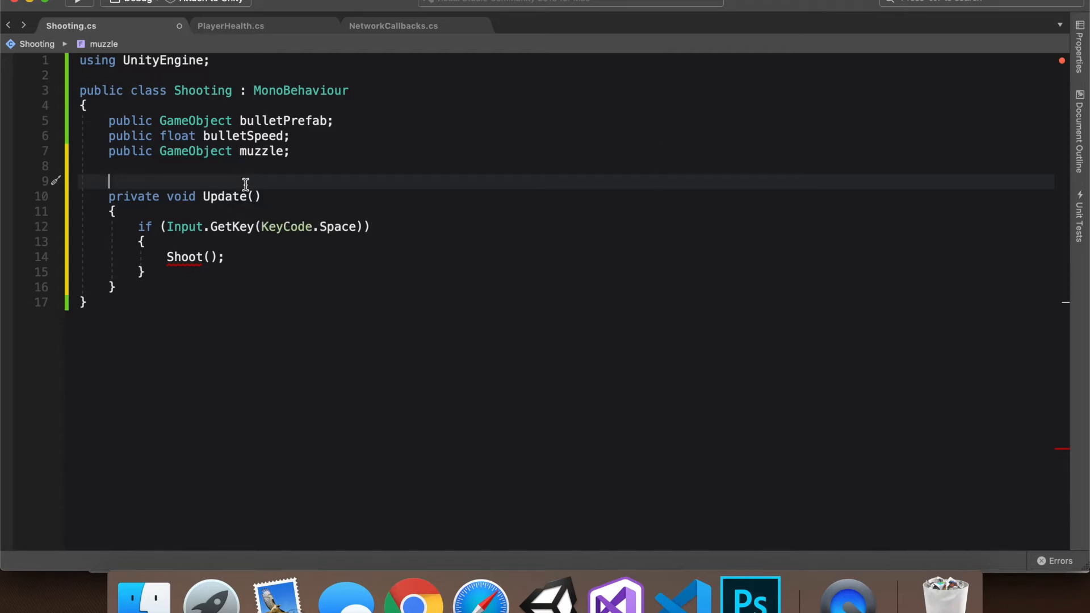
- Declare an empty private void Shoot() method above Update
text(private void S)
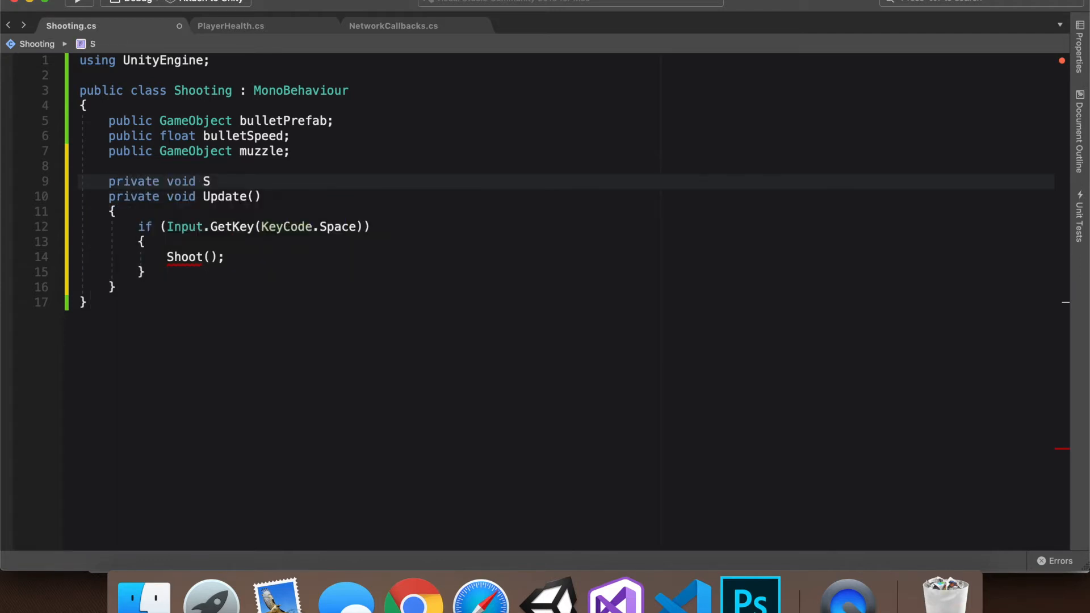
text(hoot()
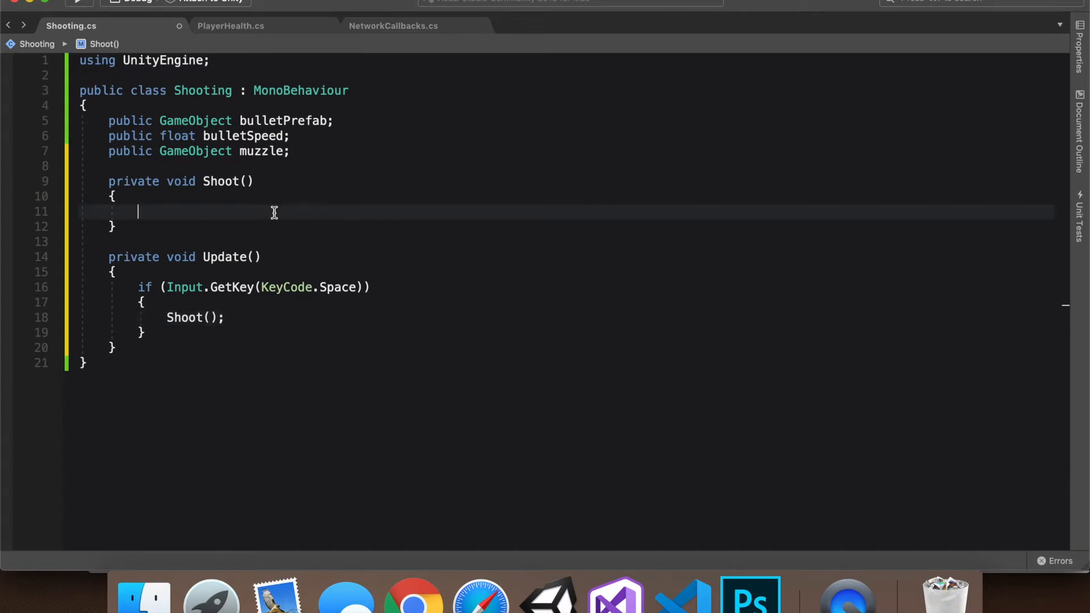
- In Shoot(), instantiate bulletPrefab at muzzle.transform.position
text(Instantiate()
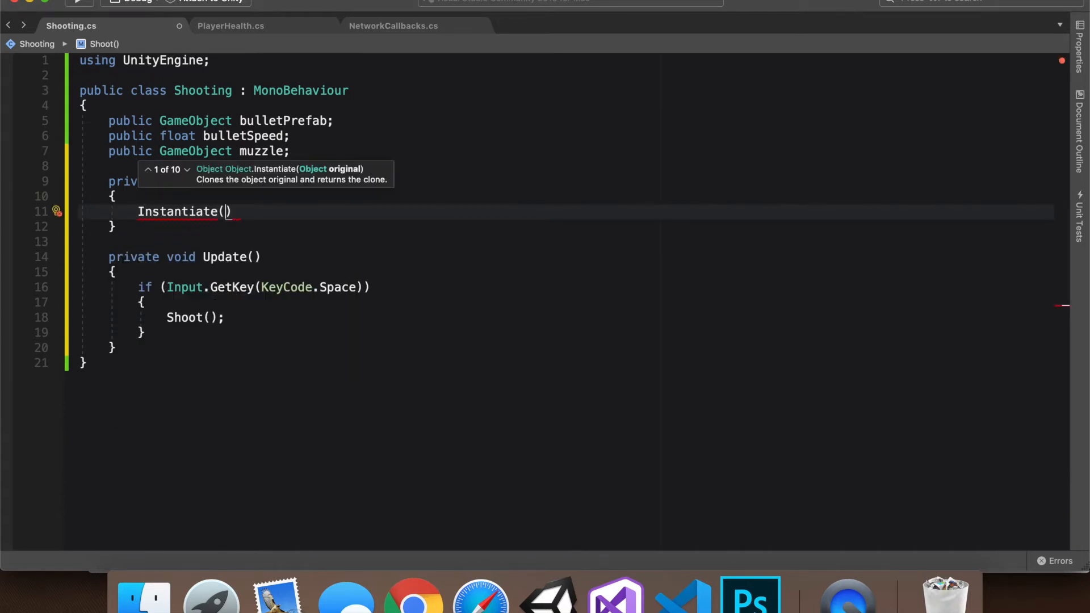
text(bulletPrefab, m)
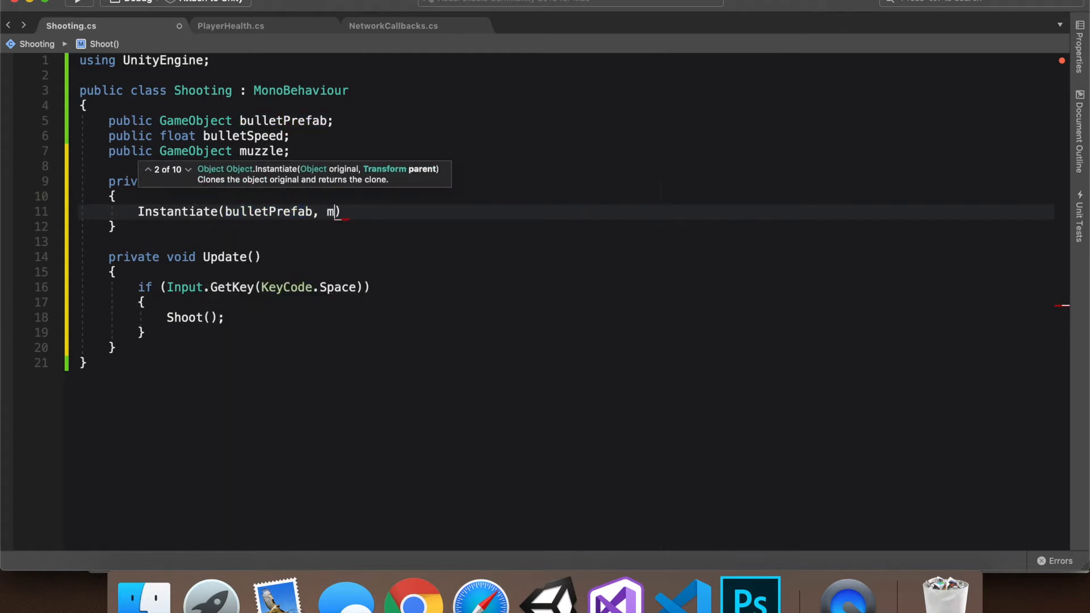
text(uzzle.transform.position)
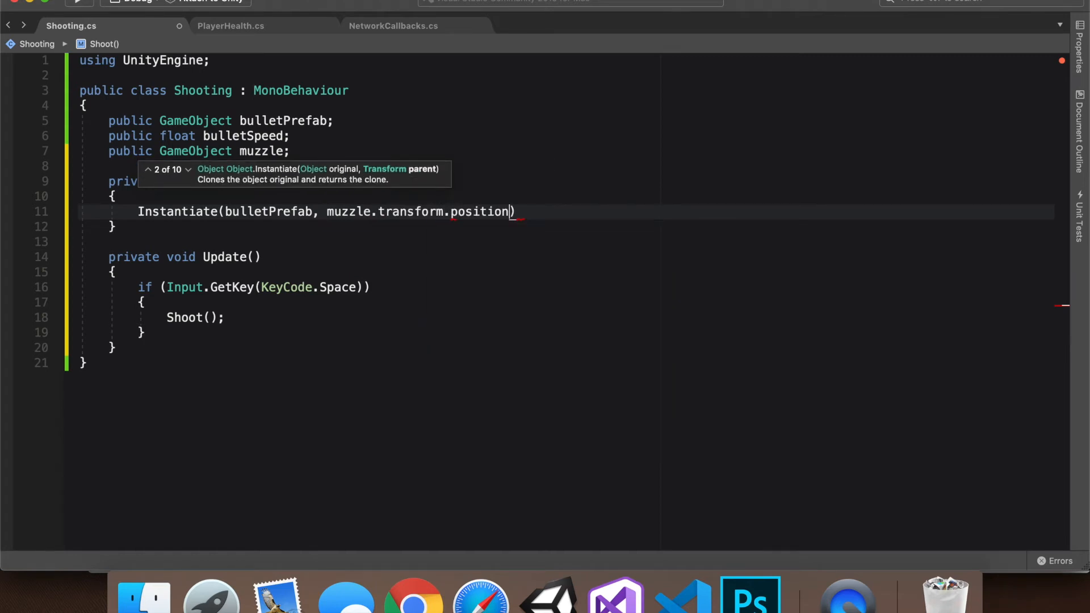
double_click(478, 211)
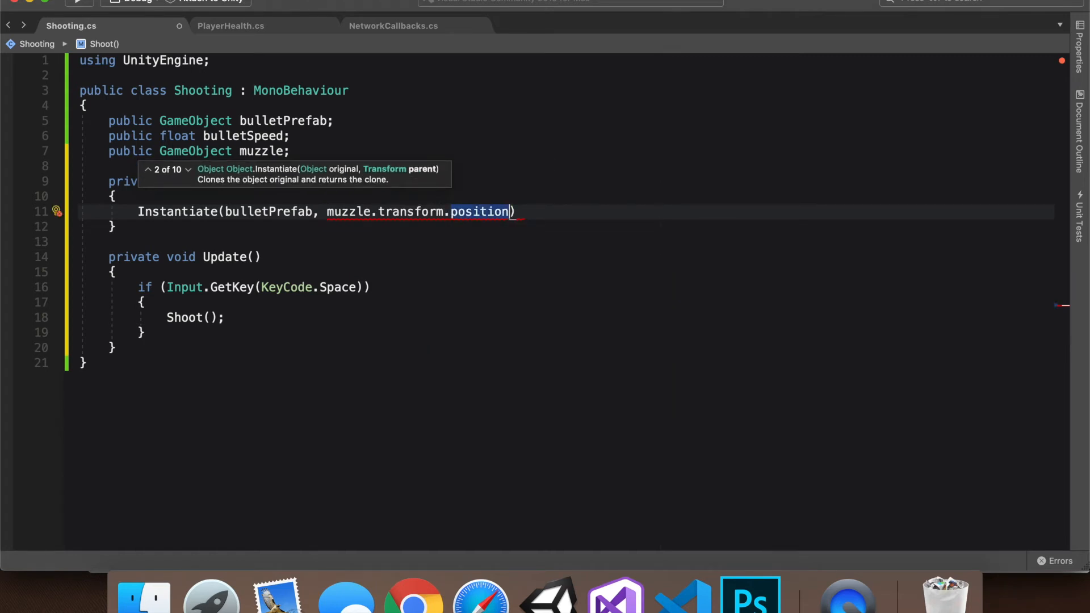
text(,)
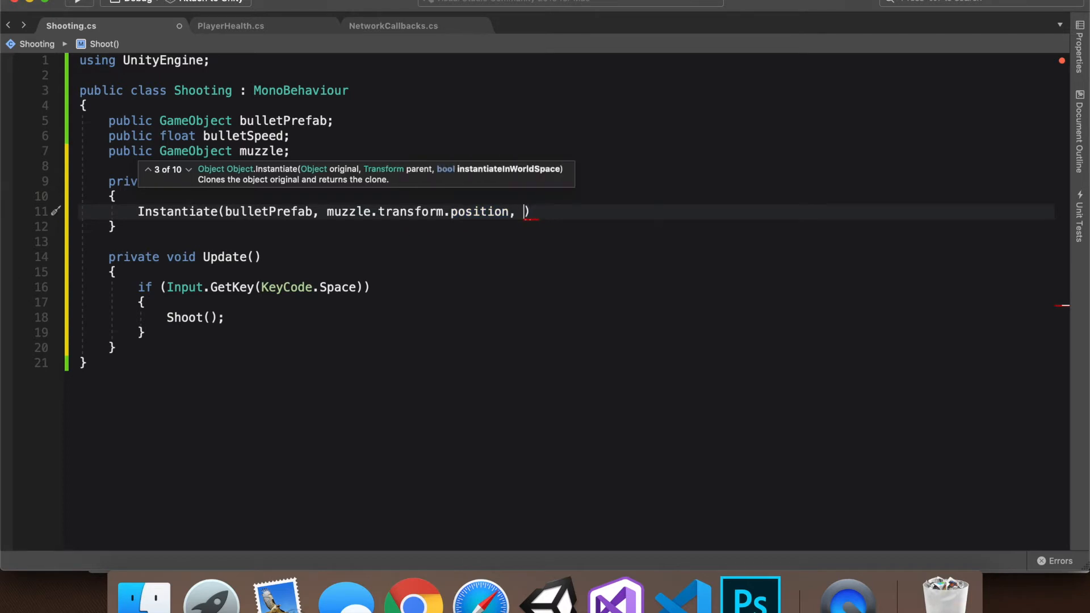
- Pass this.transform.rotation as the rotation and store the result as GameObject bulletClone
text(this.)
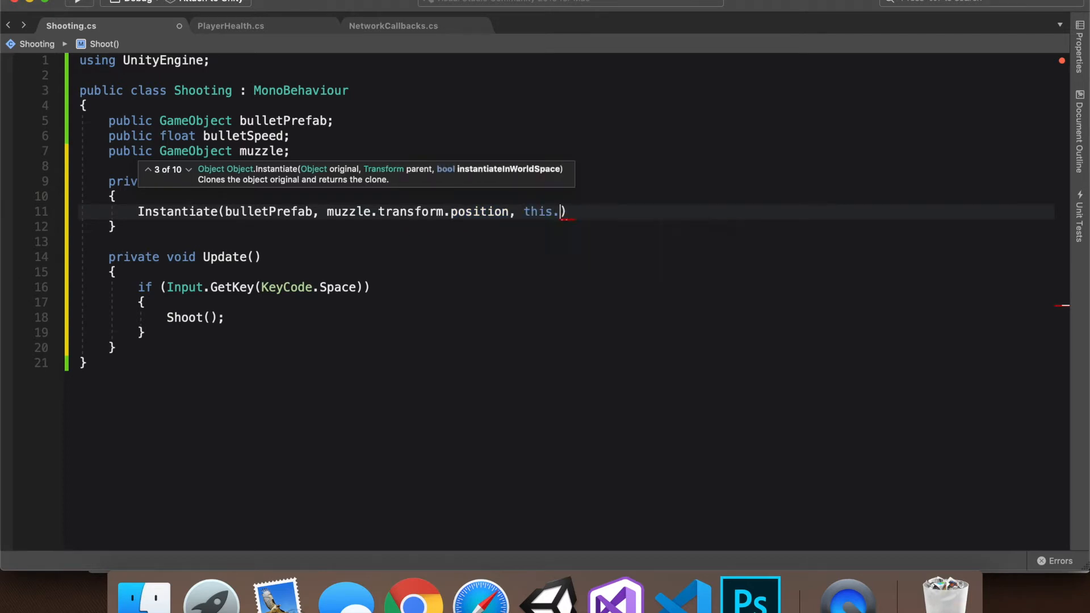
text(transform.p)
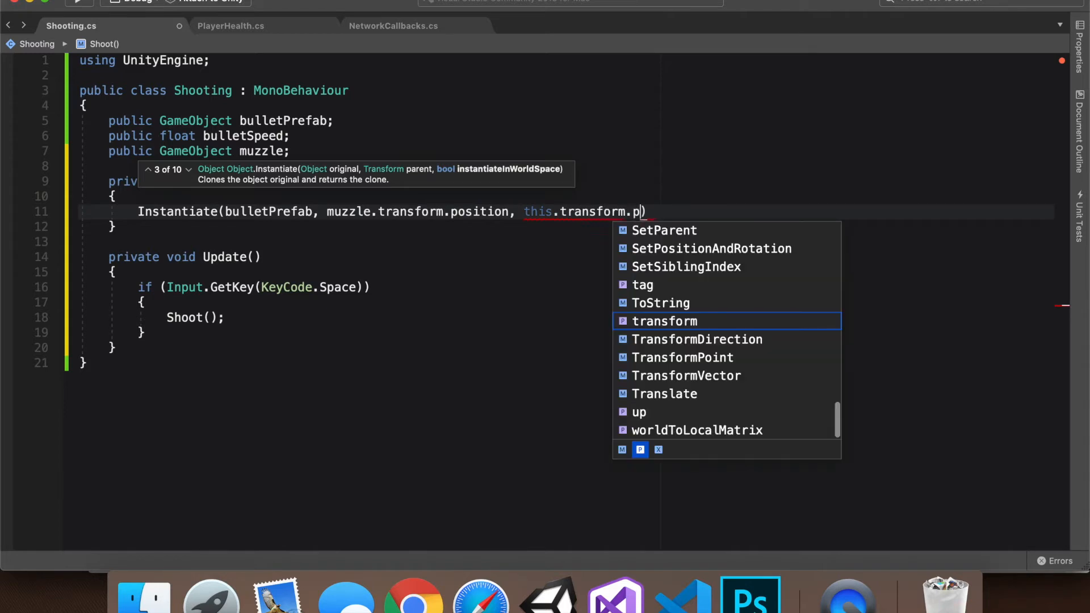
text(rotation)
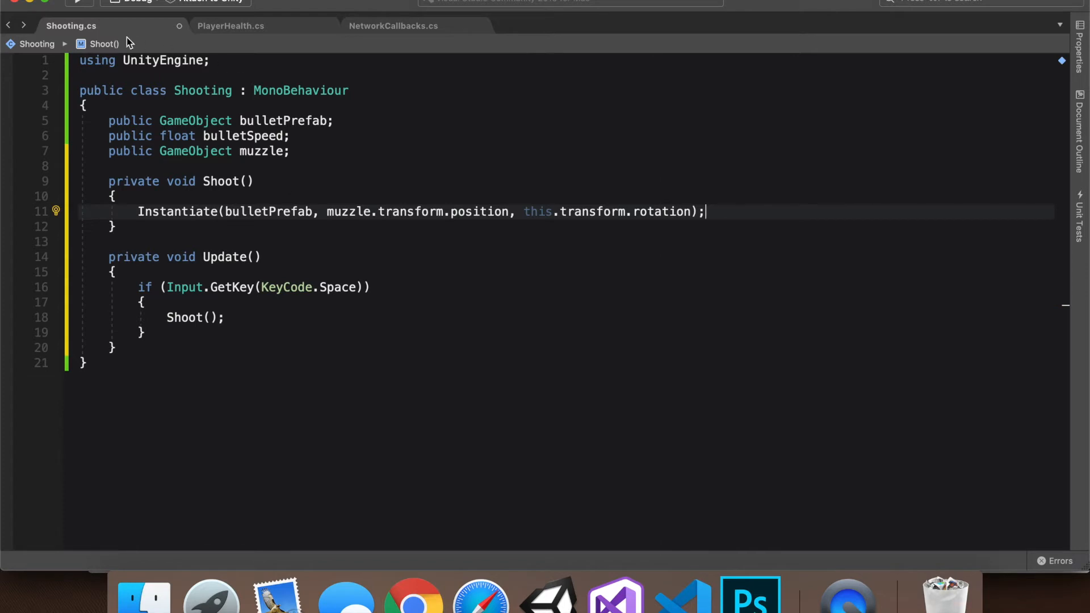
mouse_move(416, 229)
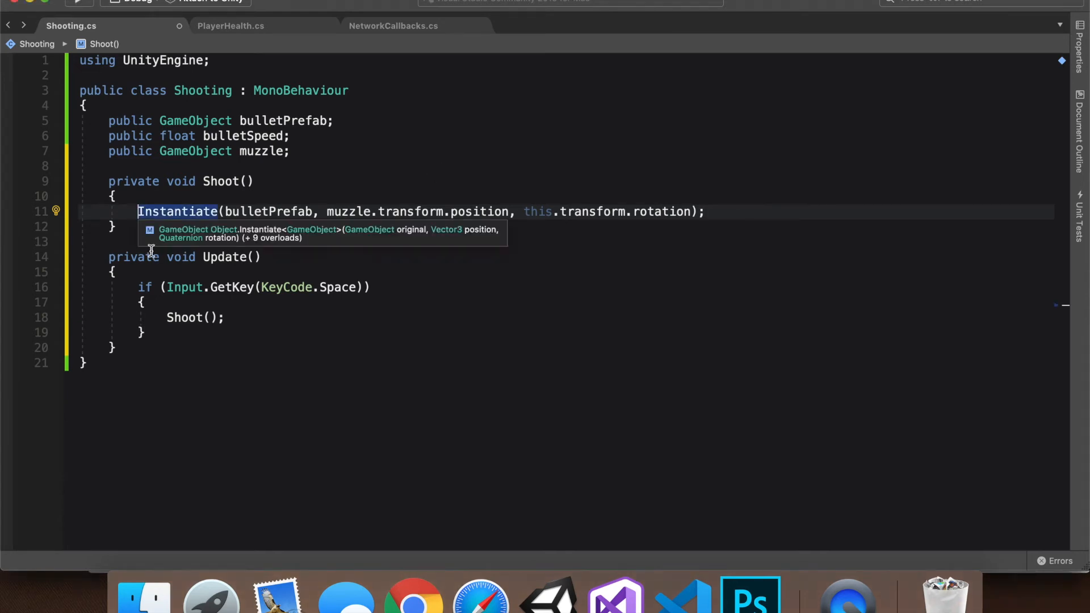
text(GameObject bulletClone =)
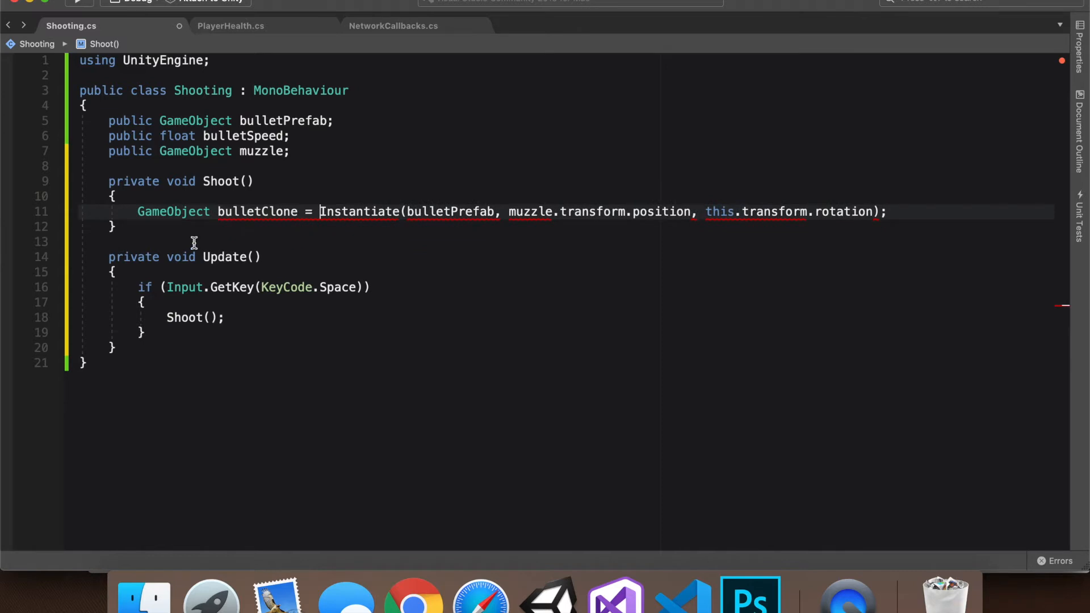
- Retype bulletPrefab and bulletClone as Rigidbody and begin a bulletClone.velocity line
double_click(359, 211)
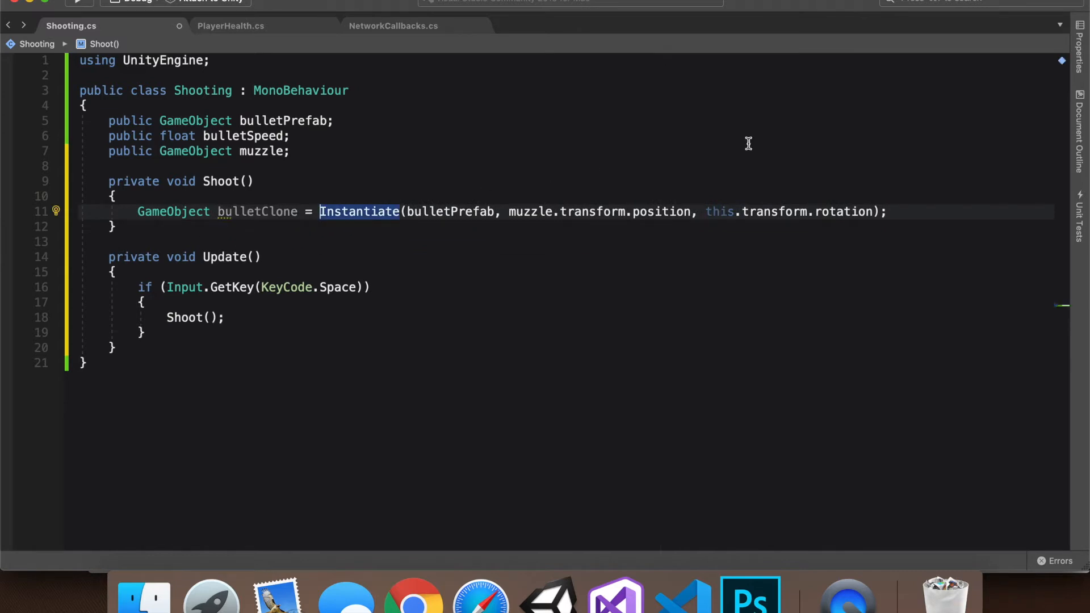
text(b)
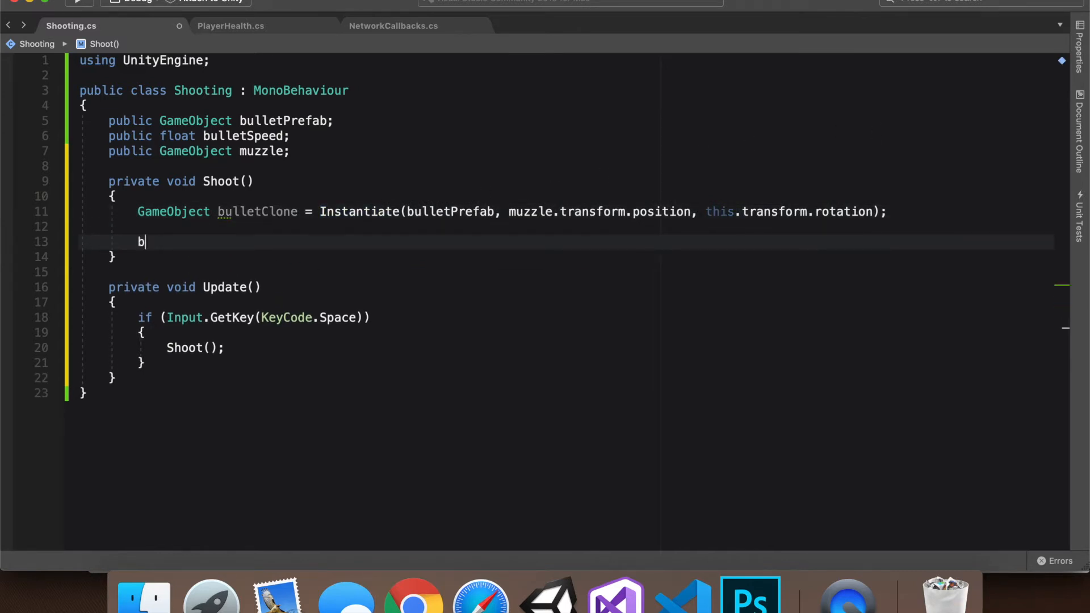
text(ulletClone.ve)
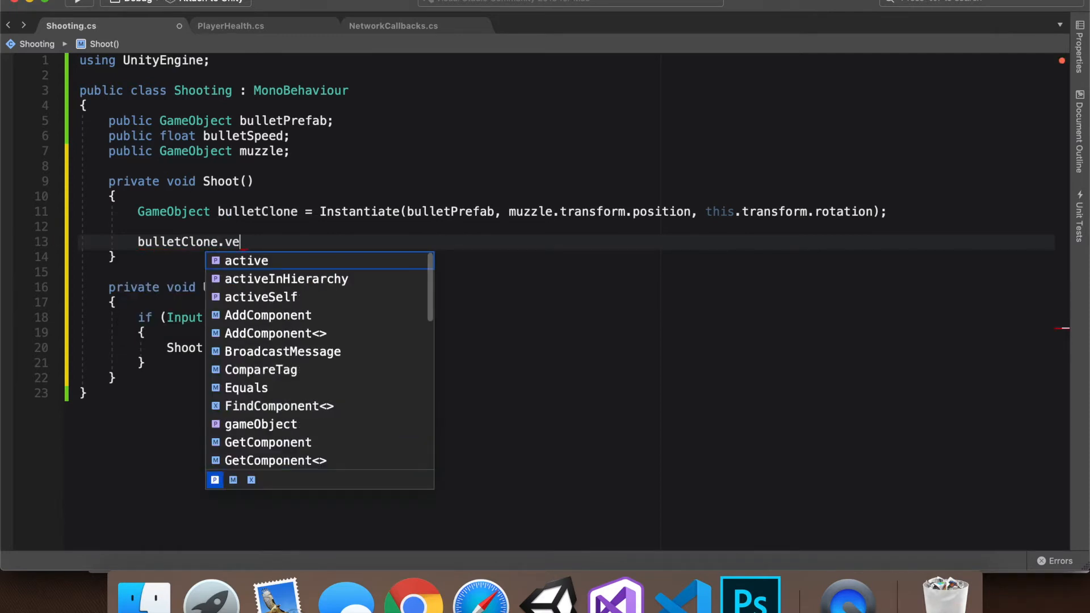
text(locity)
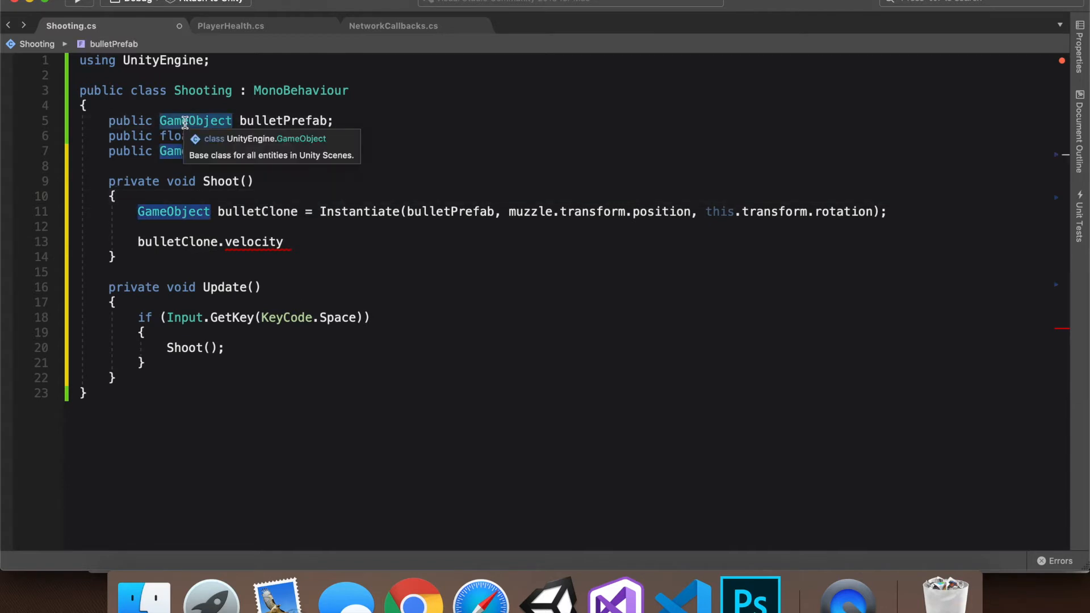
text(Rigidbody)
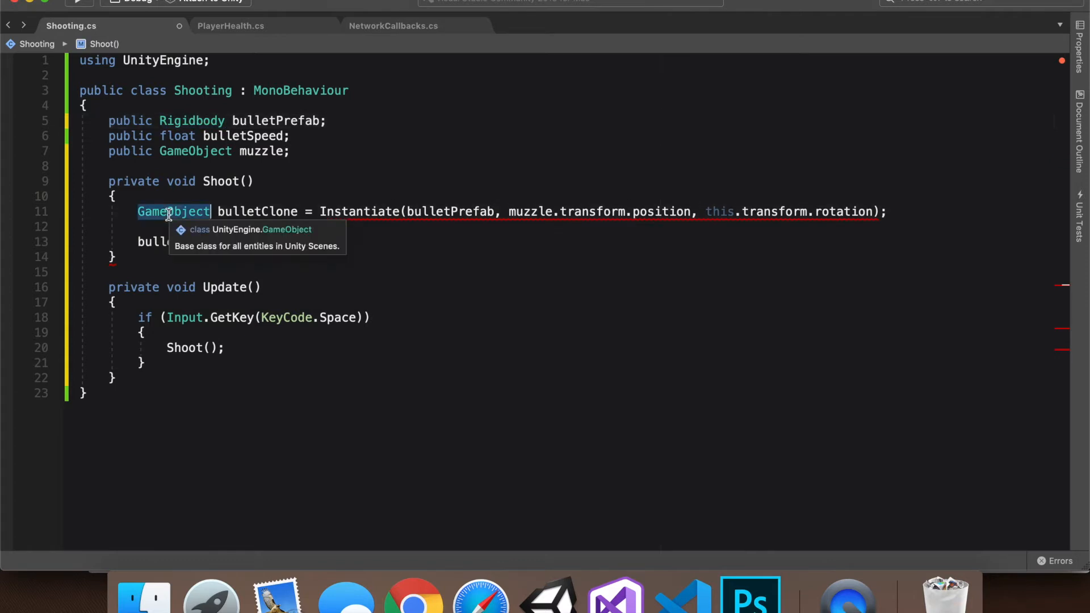
text(Rg)
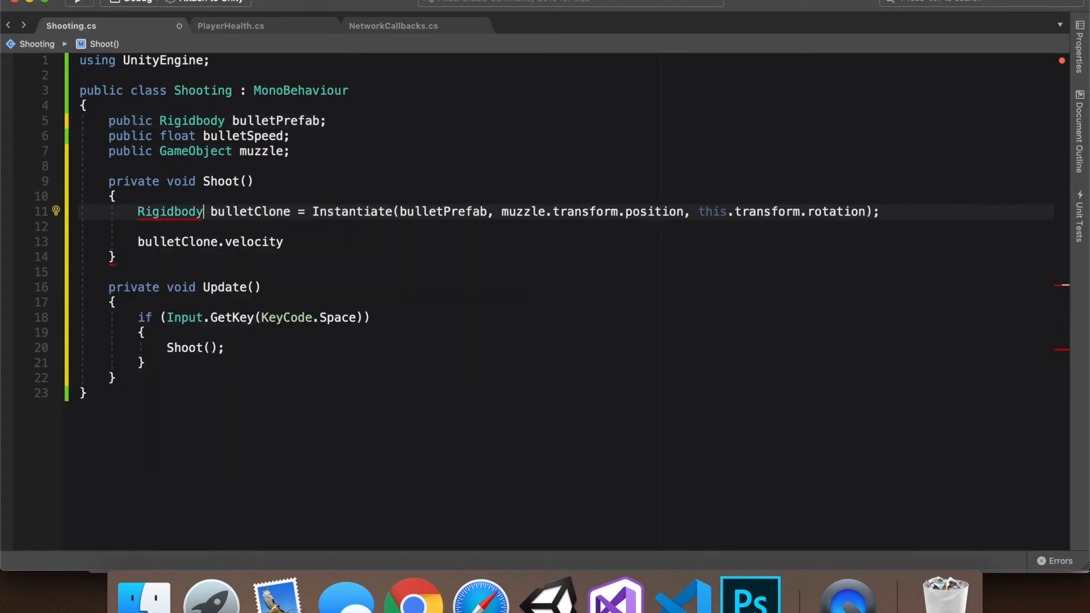
mouse_move(226, 242)
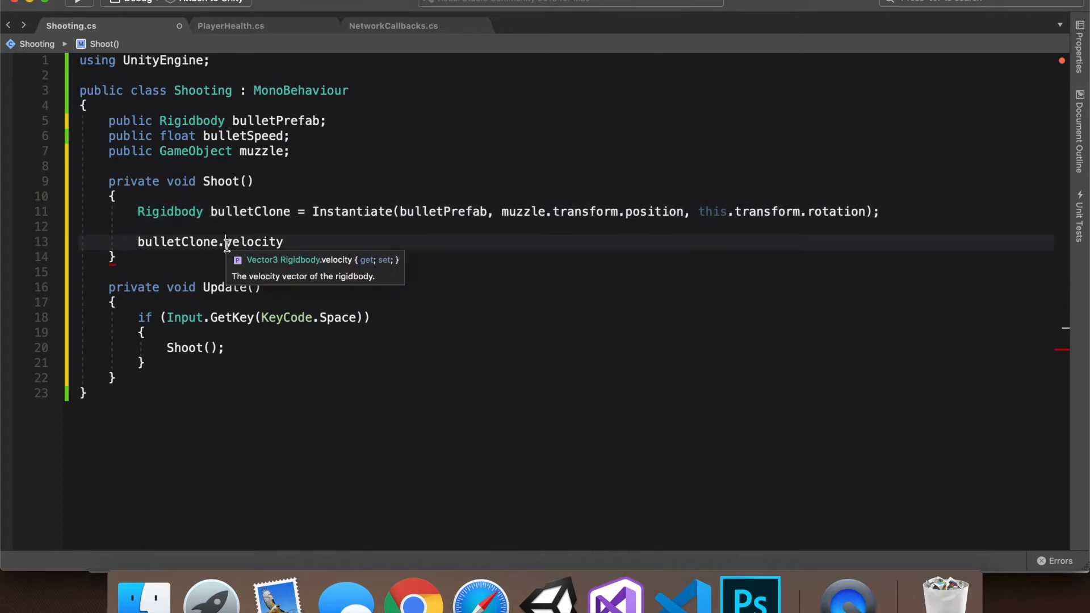
- Assign bulletClone.velocity = transform.TransformDirection(new Vector3(0, 0, bulletSpeed))
double_click(253, 241)
text( =)
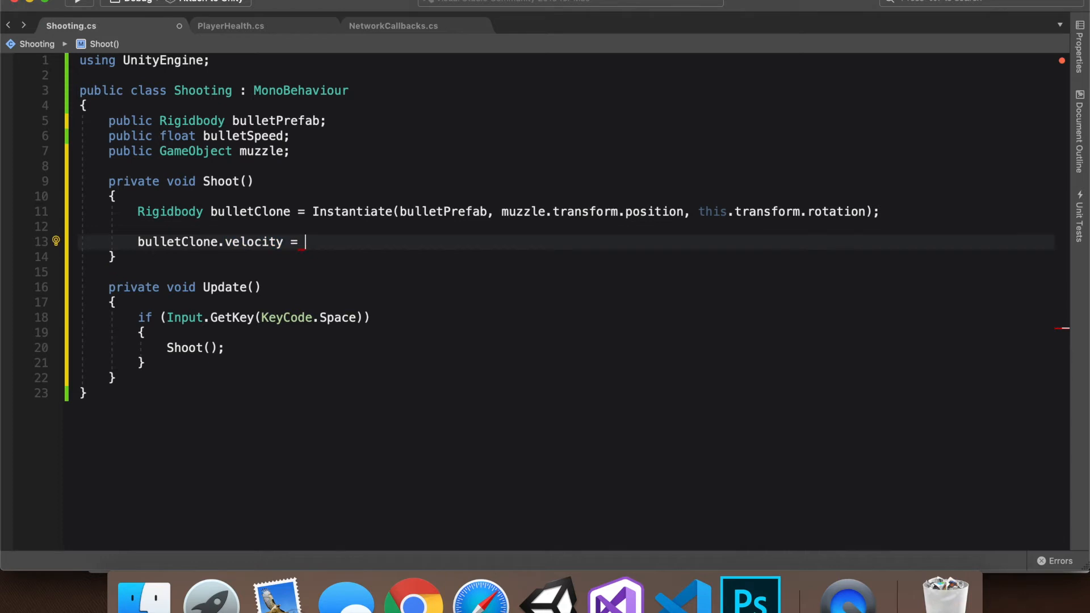
text(t)
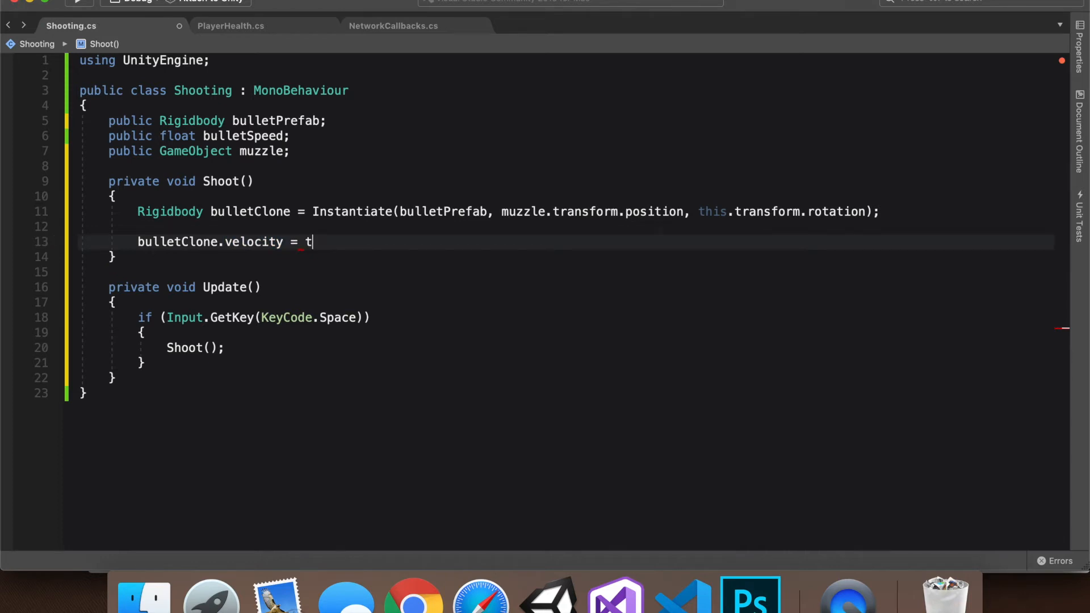
text(ransform.TransformDirection)
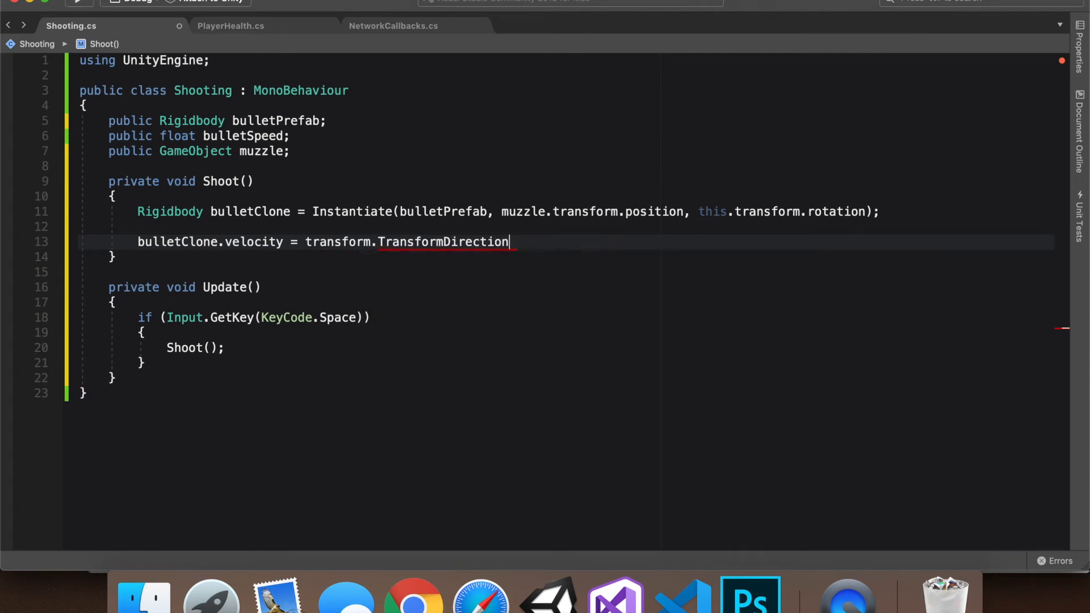
text((new)
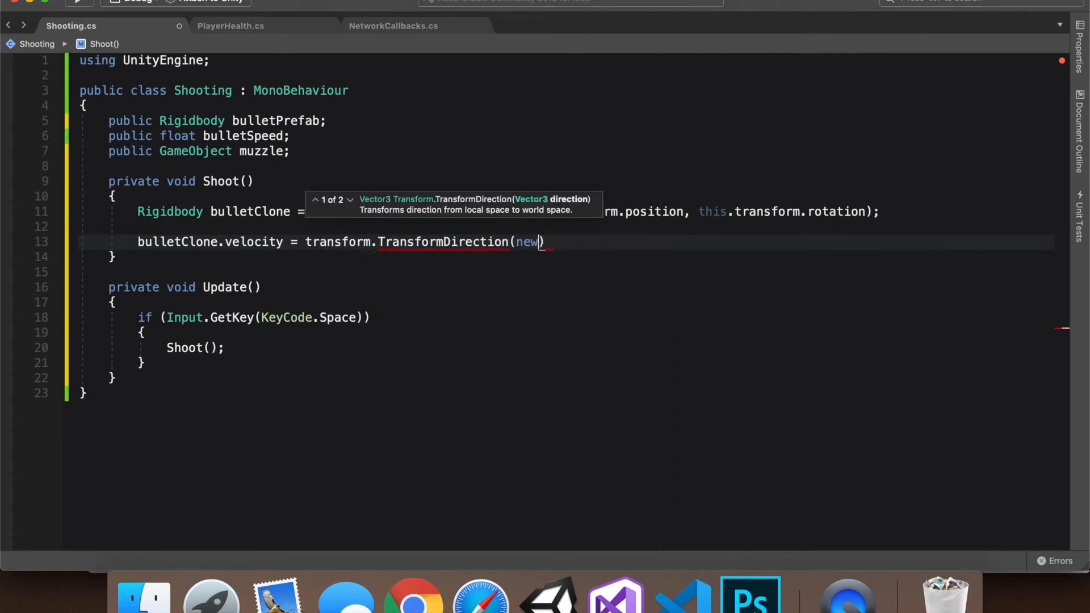
text(vector3(0,0,)
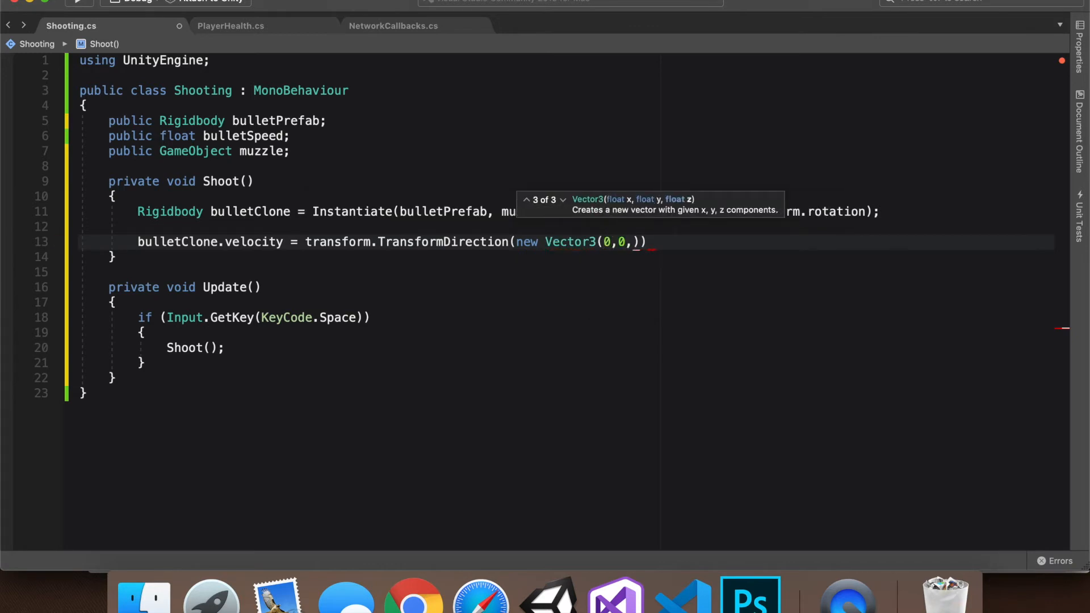
text(bulletSpeed)
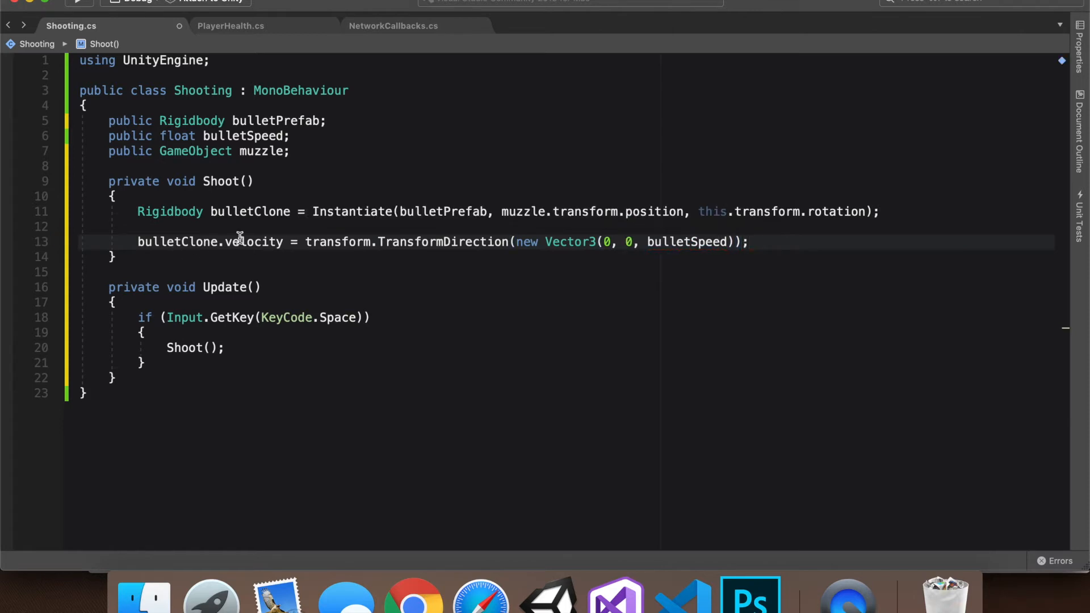
mouse_move(569, 242)
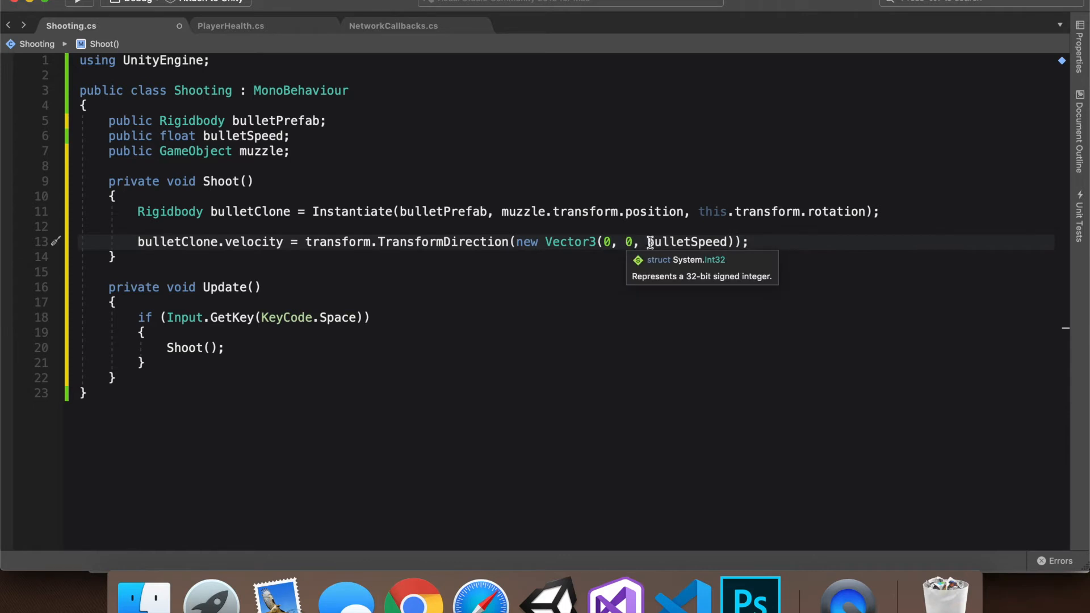
double_click(687, 242)
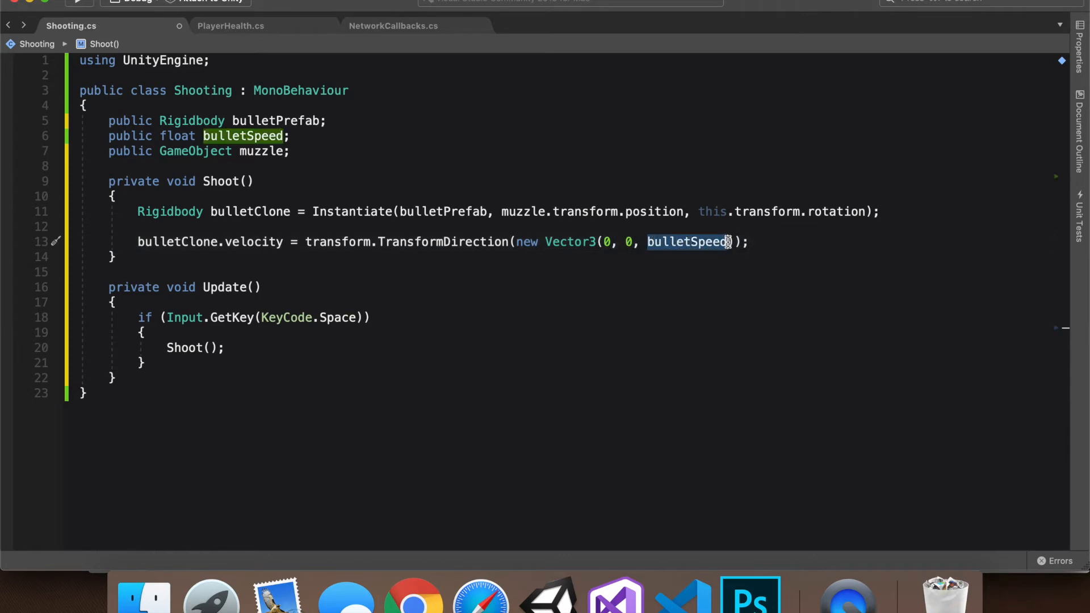
mouse_move(687, 242)
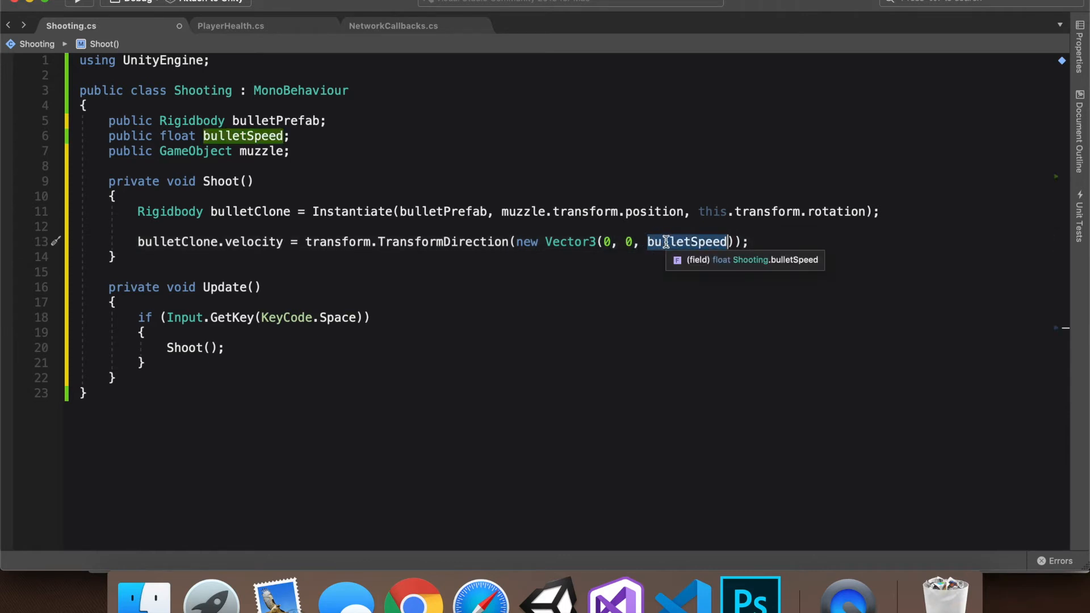
mouse_move(608, 211)
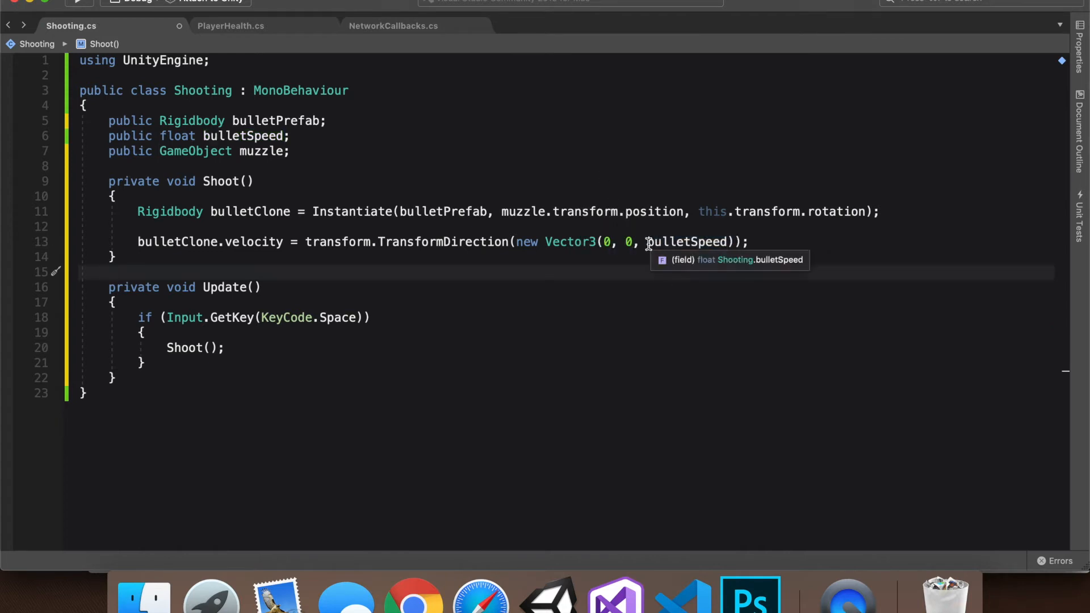
double_click(688, 241)
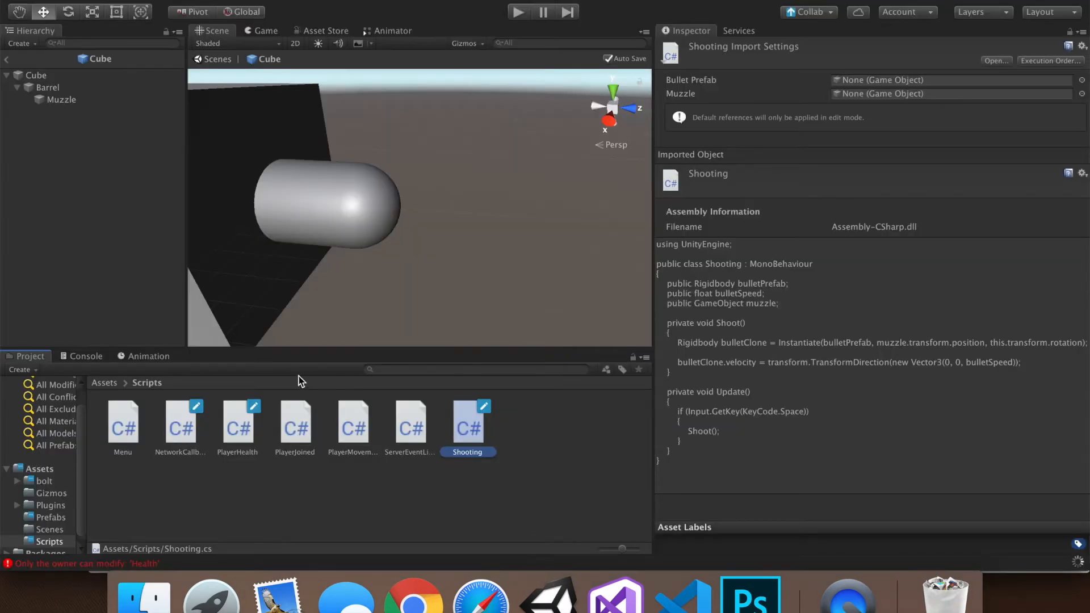
- Check the Cube player's components, then open the Bullet prefab from Assets/Prefabs
click(35, 75)
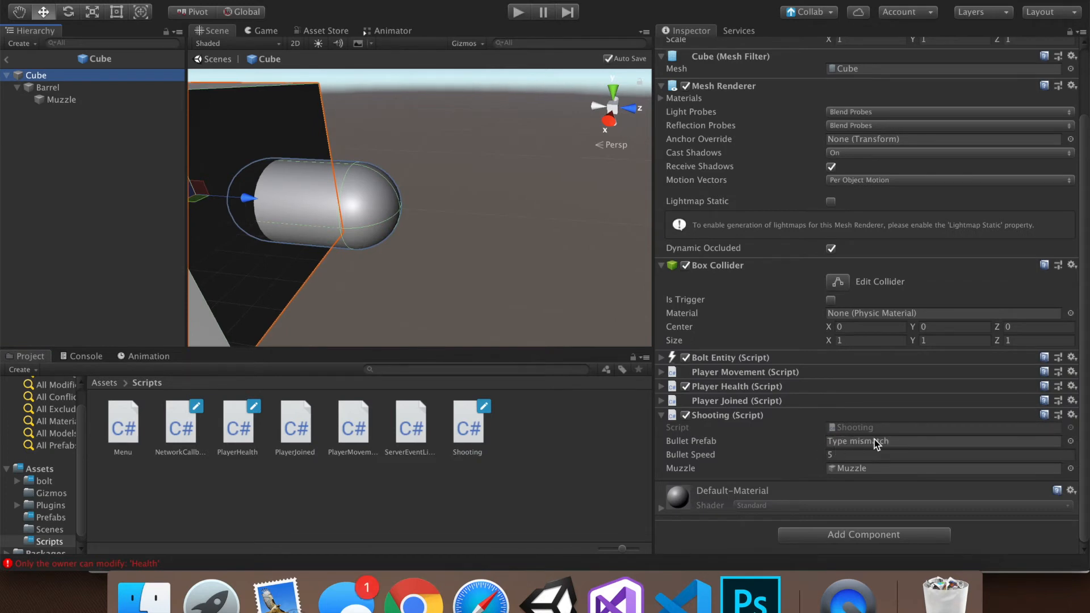
click(50, 516)
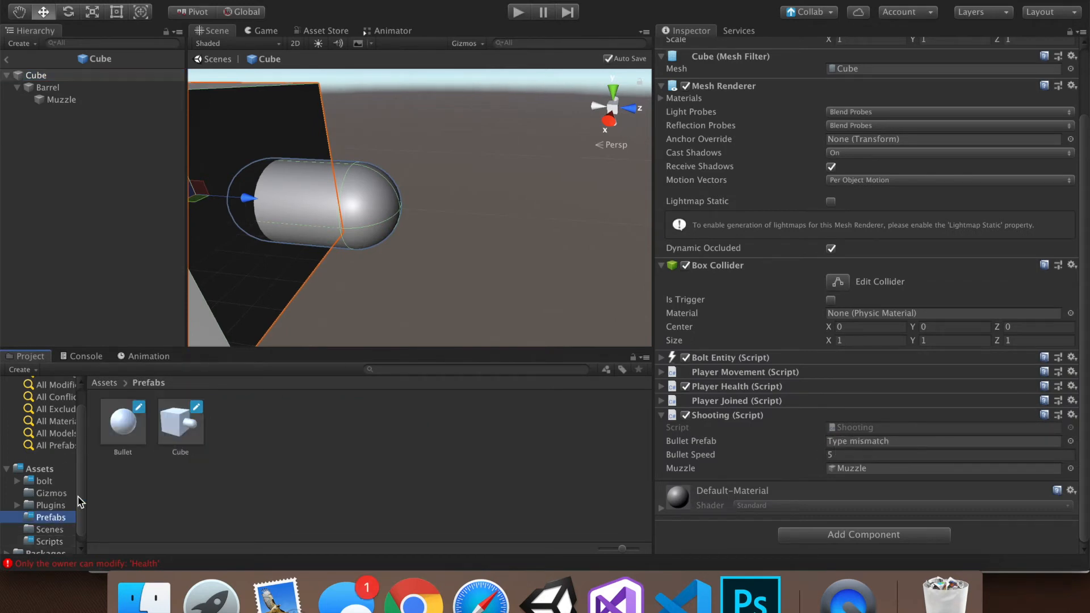
click(122, 422)
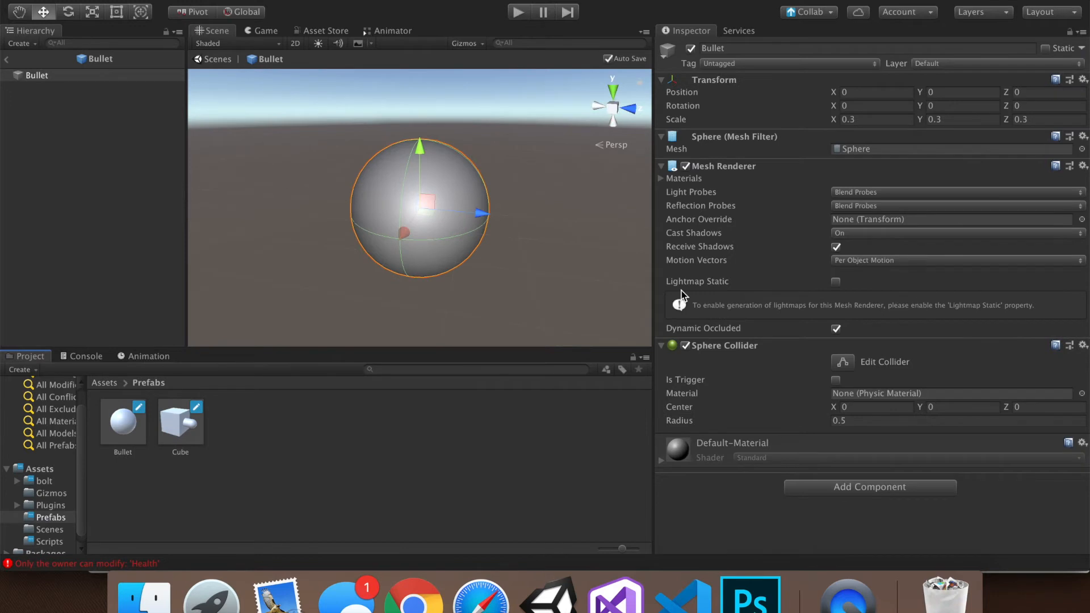
- Add a Rigidbody component to the Bullet prefab and toggle its Use Gravity setting
click(869, 487)
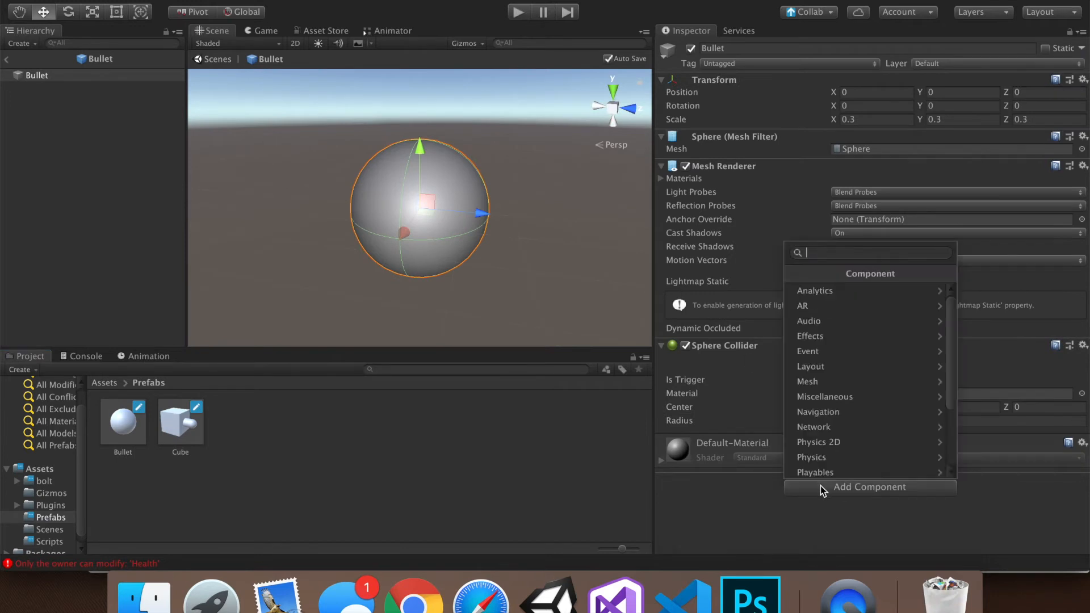
click(811, 456)
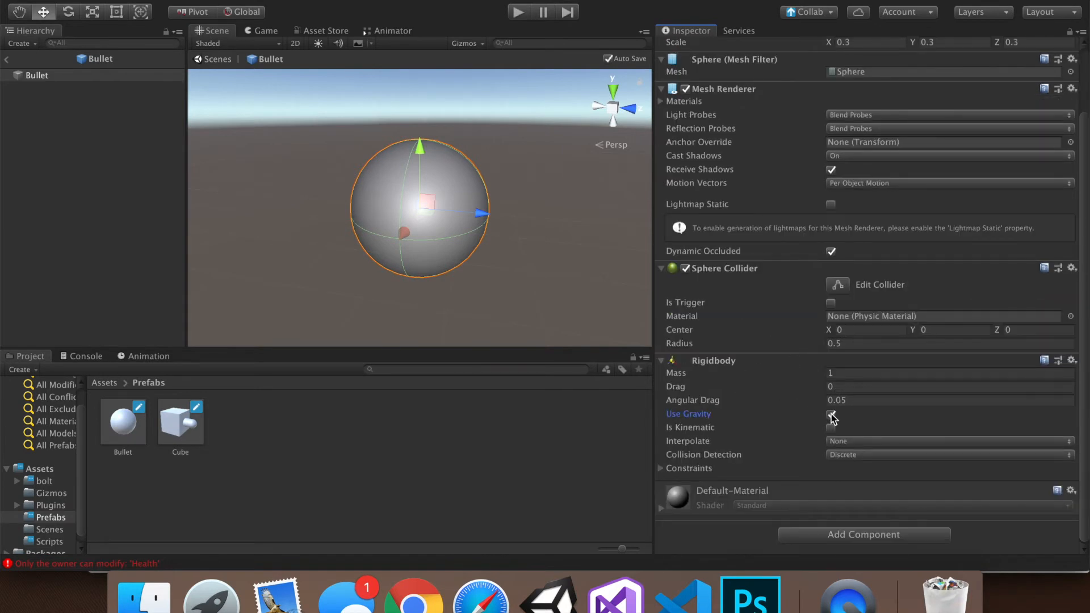
click(830, 414)
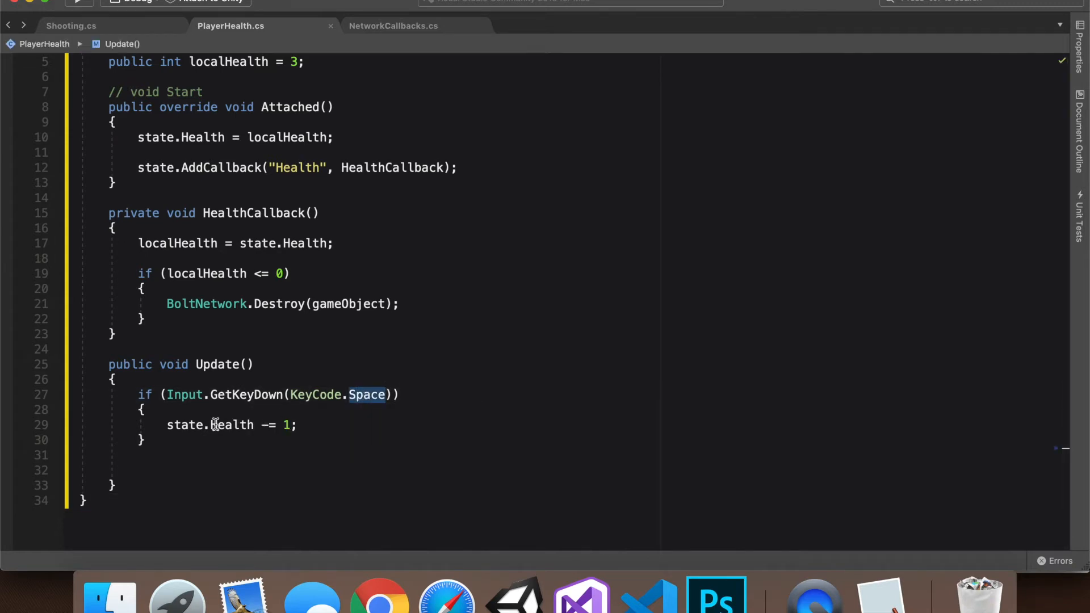
- Comment out state.Health -= 1 in PlayerHealth.cs with //, glancing at Shooting.cs in between
text(/)
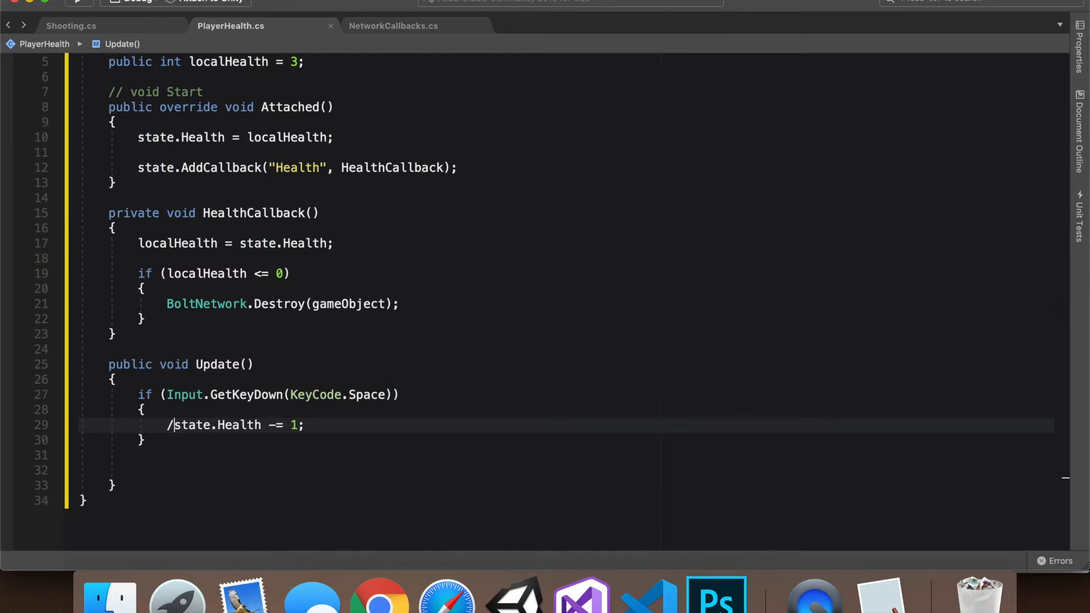
text(/)
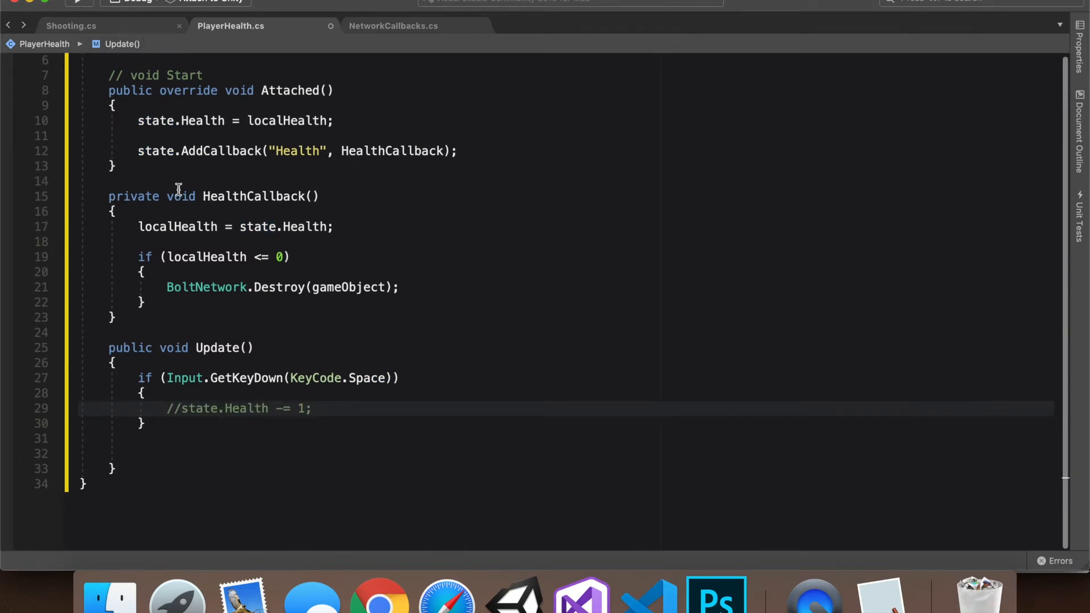
click(70, 26)
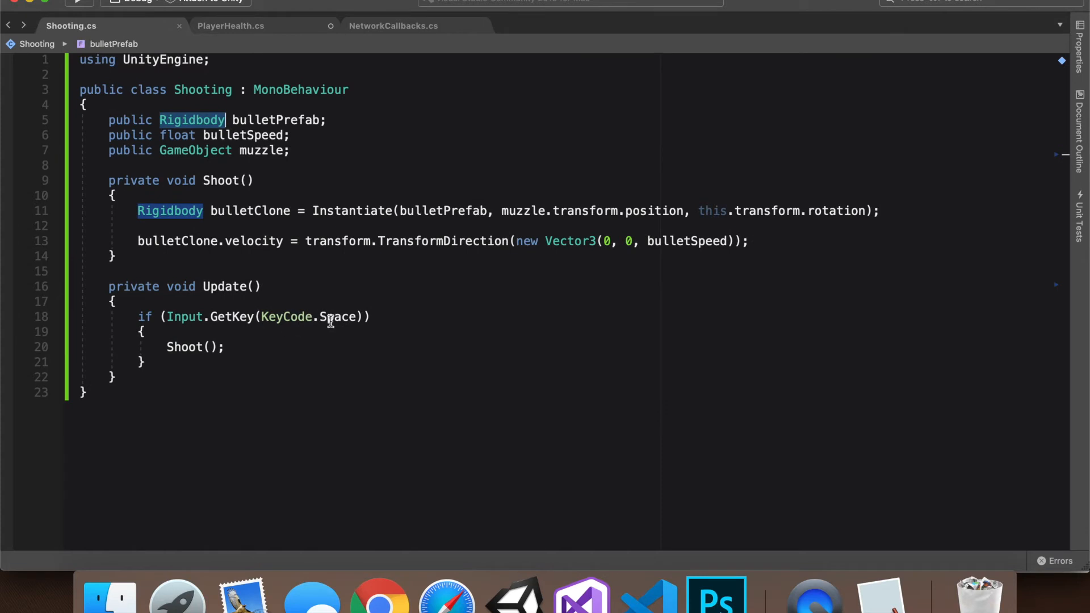
click(230, 25)
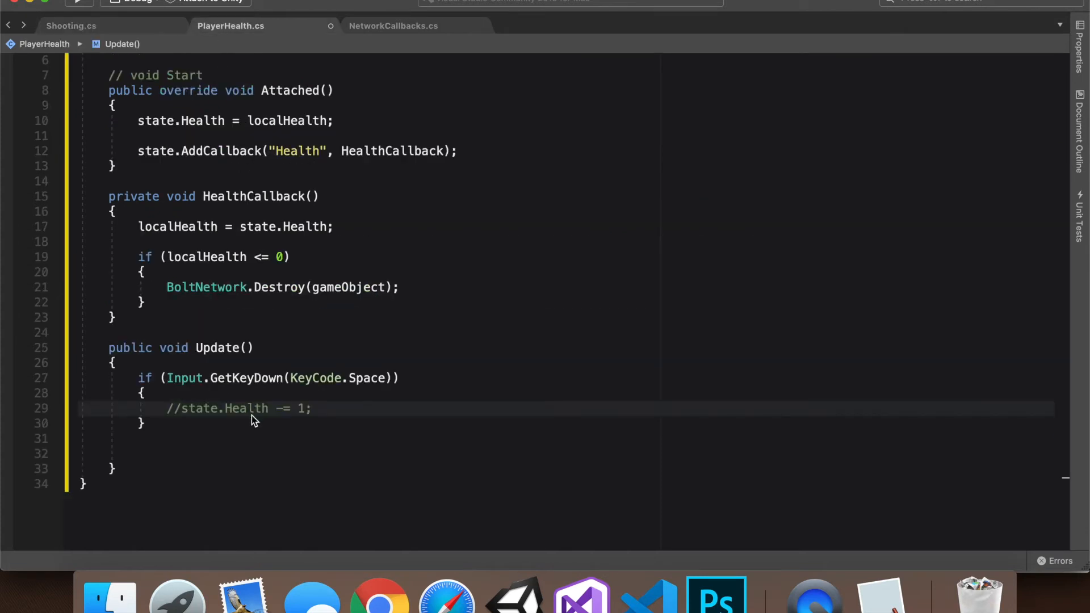
double_click(193, 409)
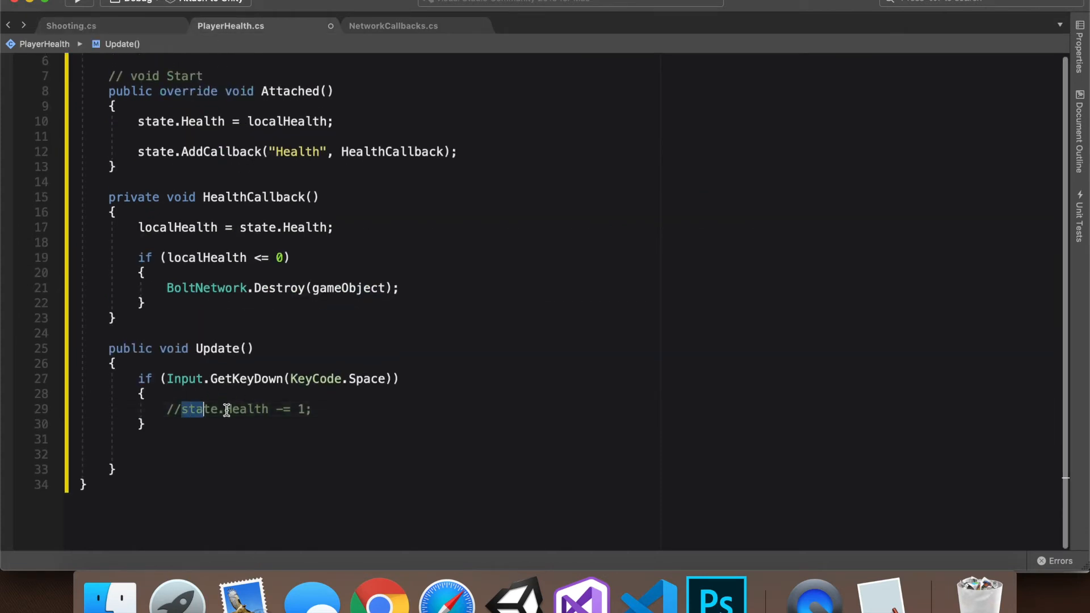
drag(183, 408, 313, 409)
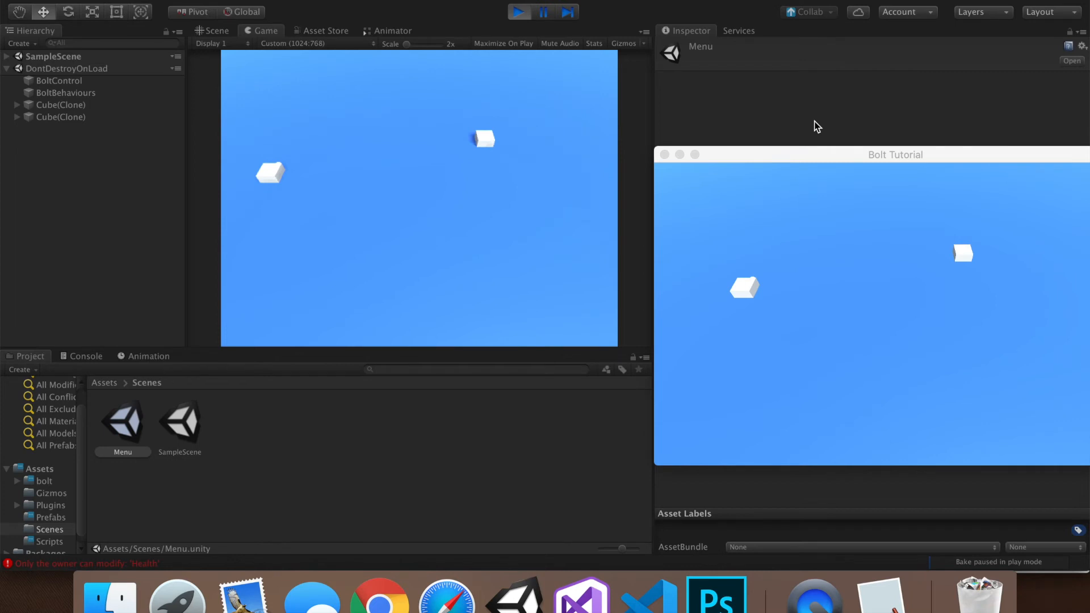
mouse_move(737, 161)
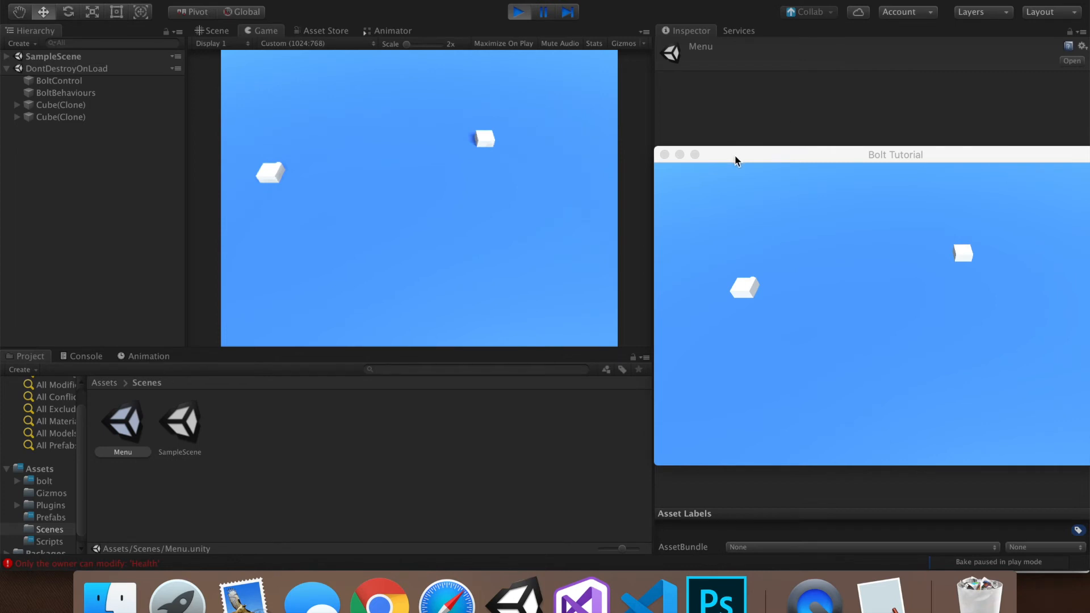
mouse_move(842, 197)
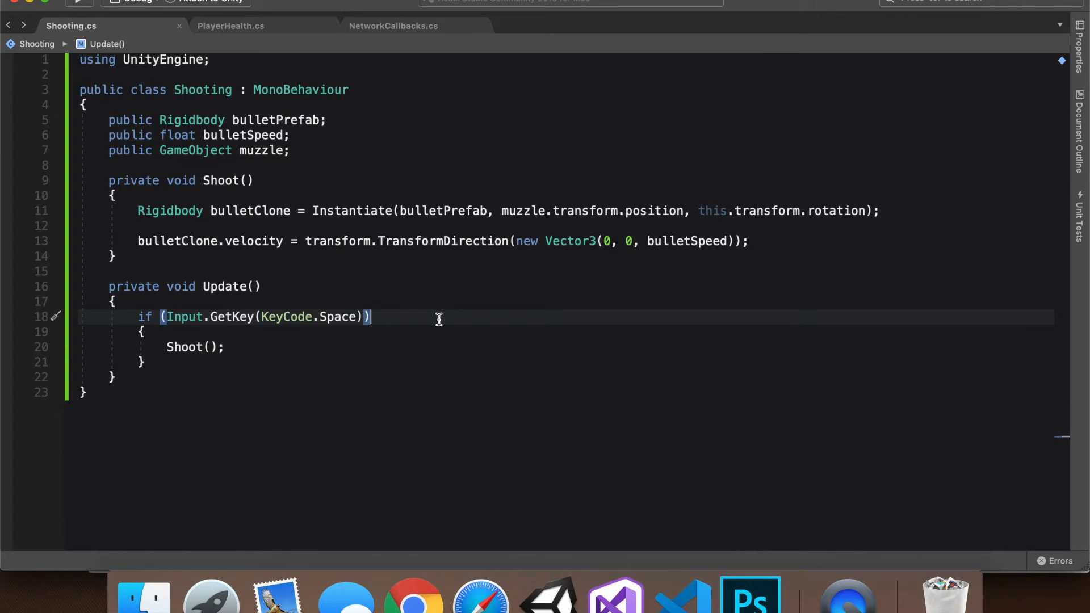
mouse_move(289, 330)
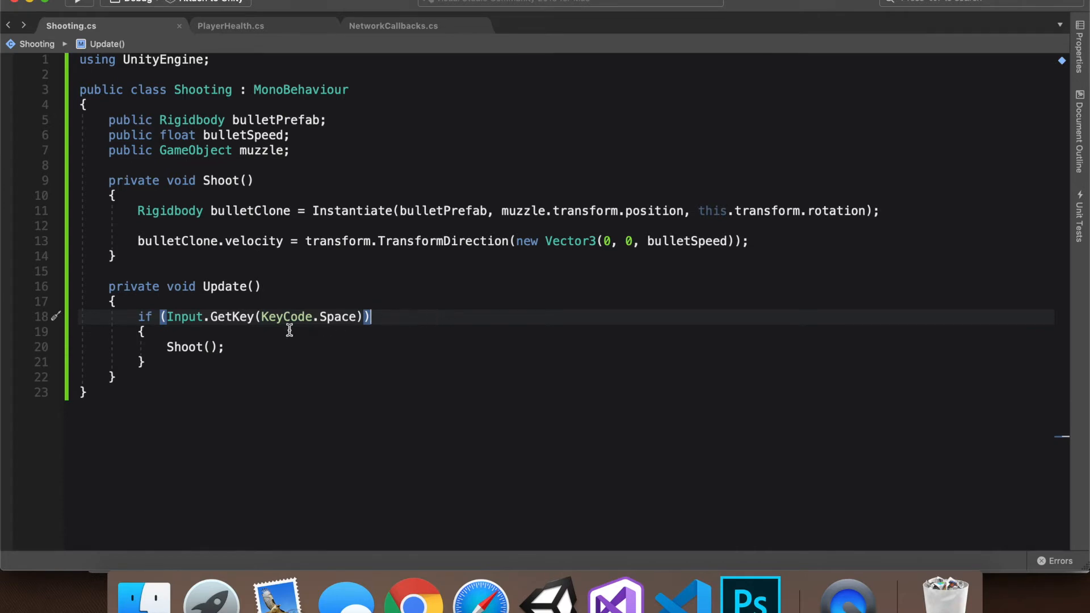
- Replace GetKey with GetKeyDown in the Update Space check so it fires once per press
double_click(232, 317)
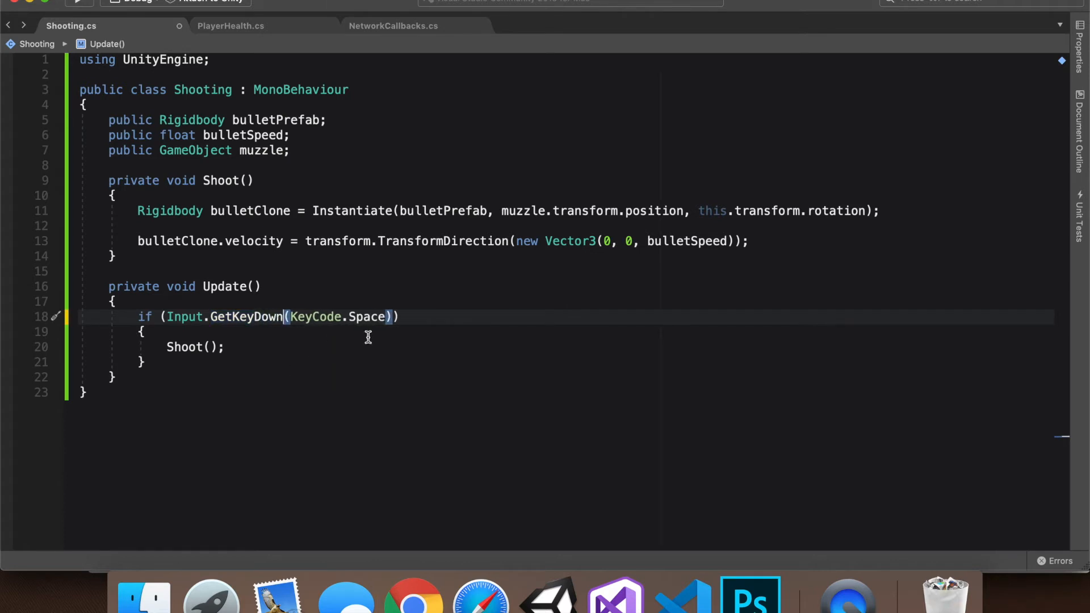
double_click(247, 317)
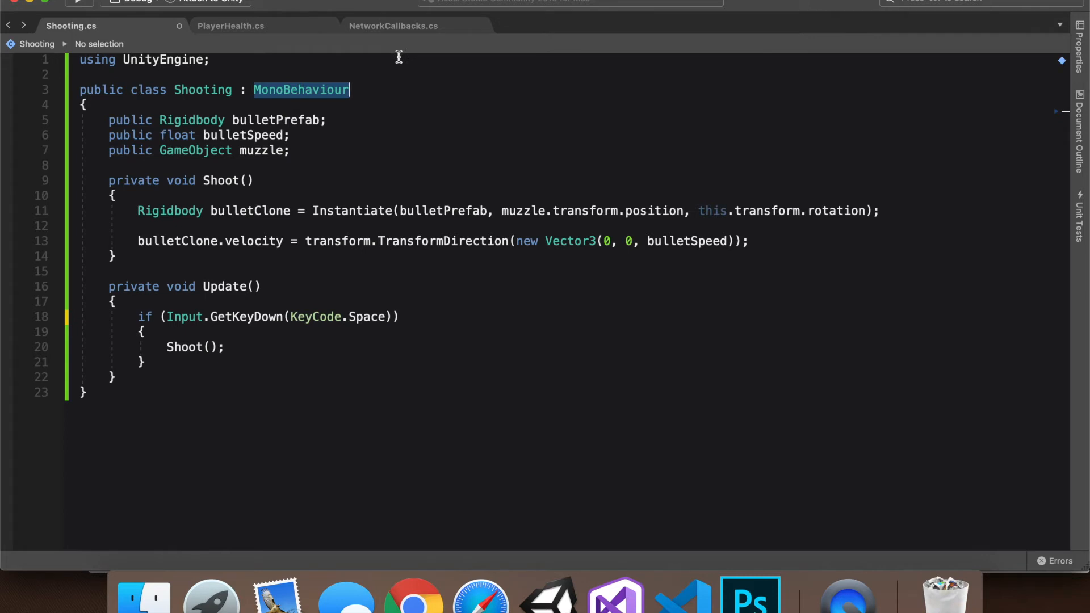
- Change Shooting's base class to Bolt.EntityBehaviour<ICustomCubeState>
text(Bolt.entity)
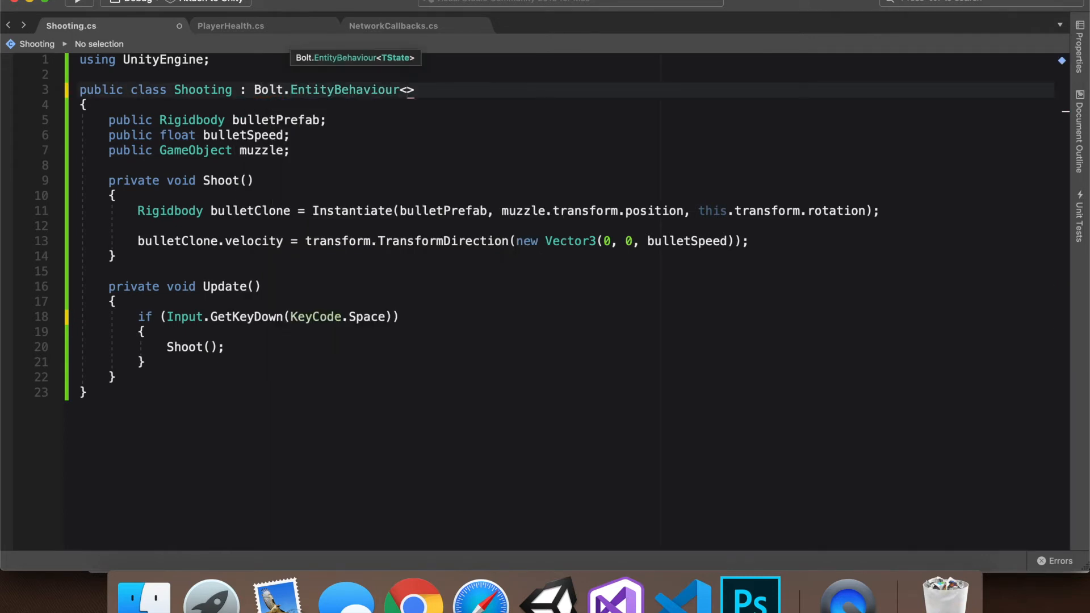
text(i)
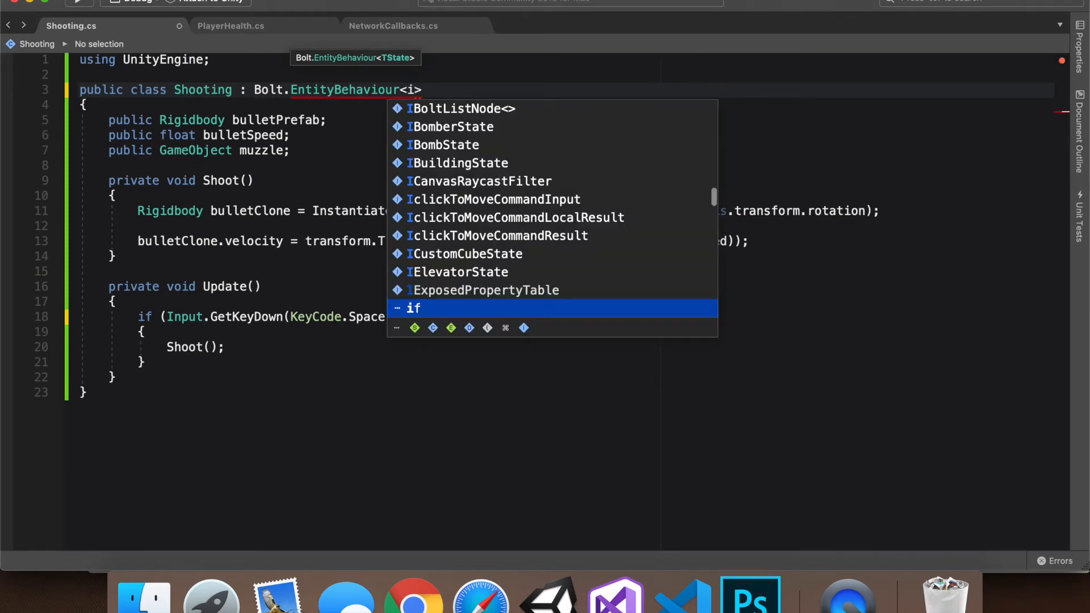
text(customCubeState)
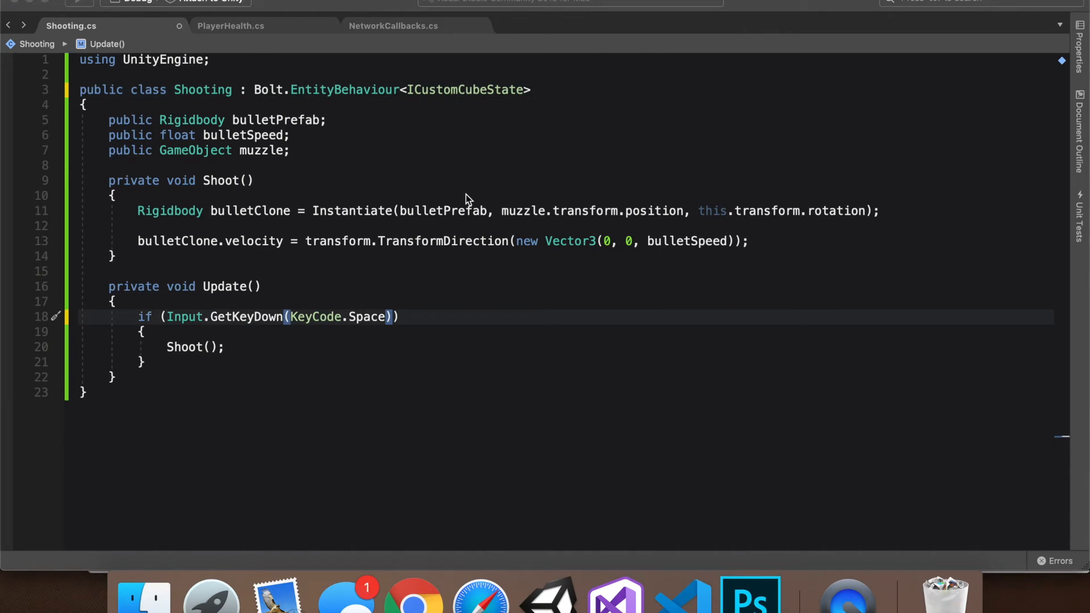
mouse_move(396, 324)
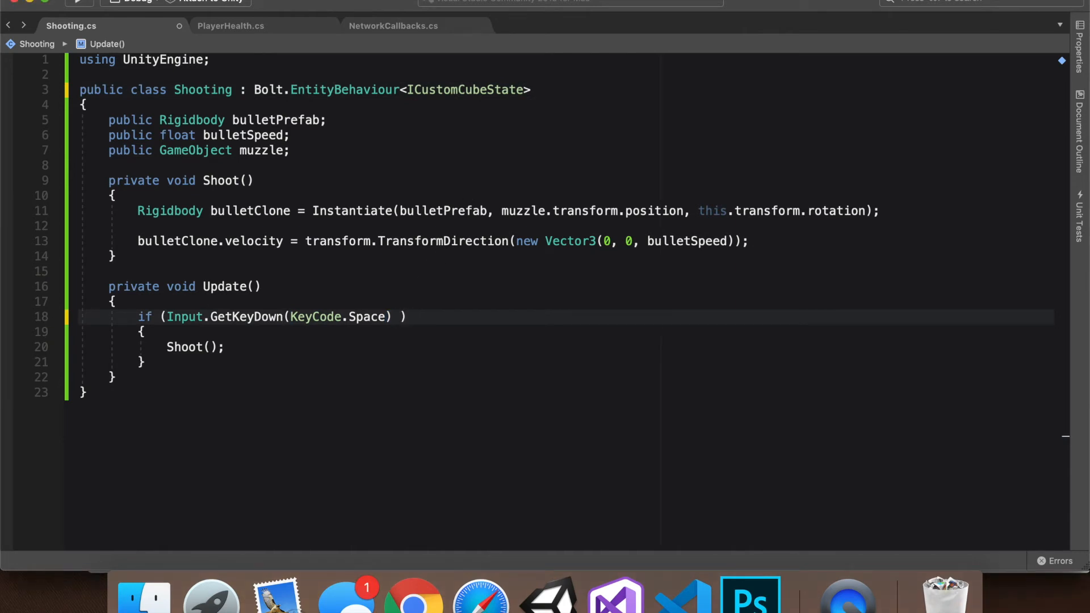
- Add && entity.isOwner to the Space check so only the owning instance shoots
text(&&)
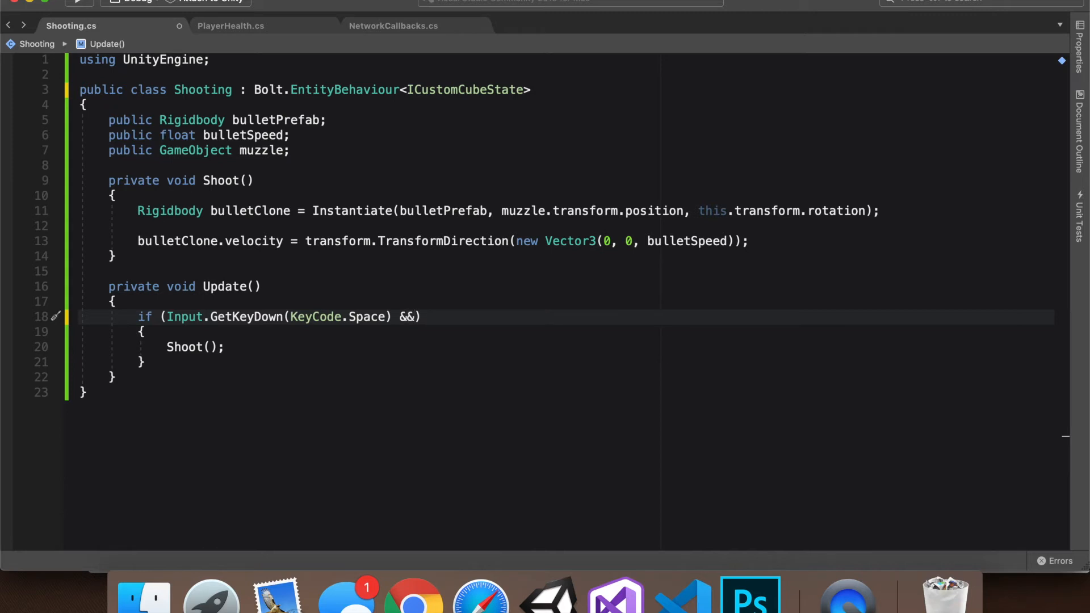
text(entity)
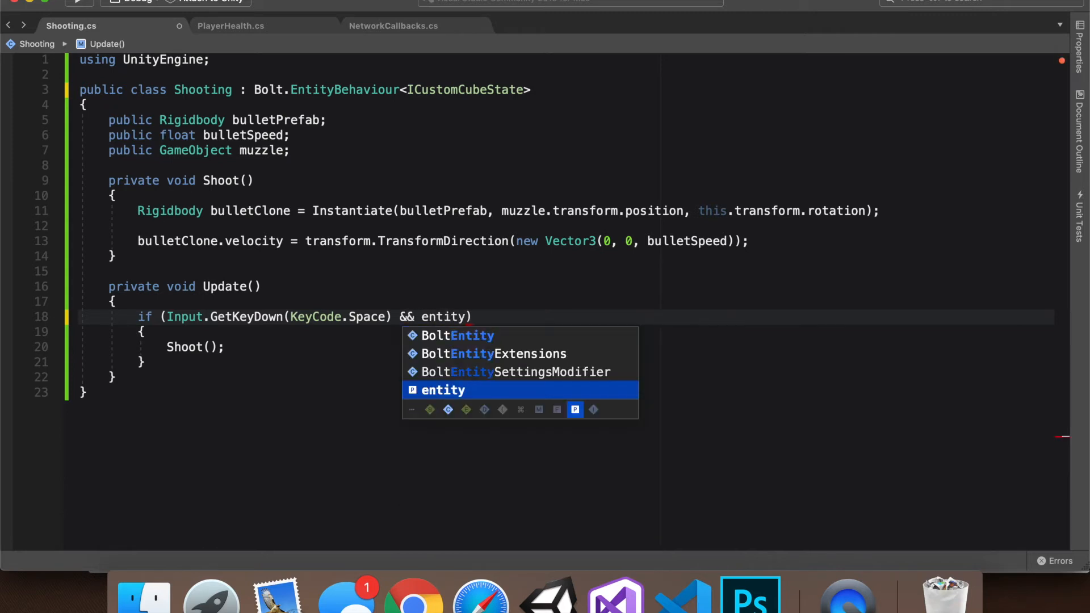
text(.iso)
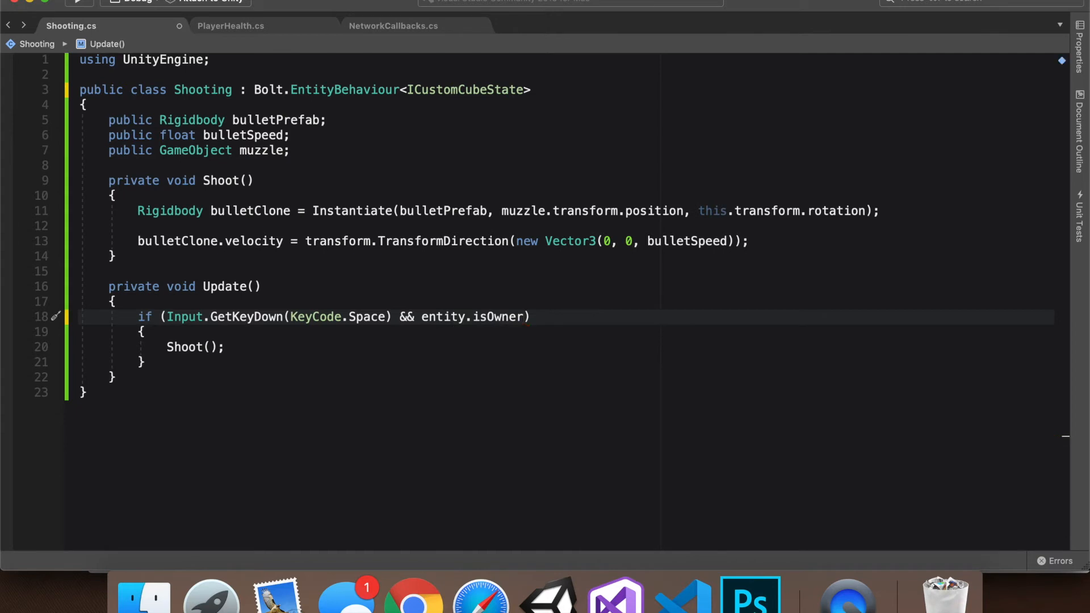
double_click(498, 316)
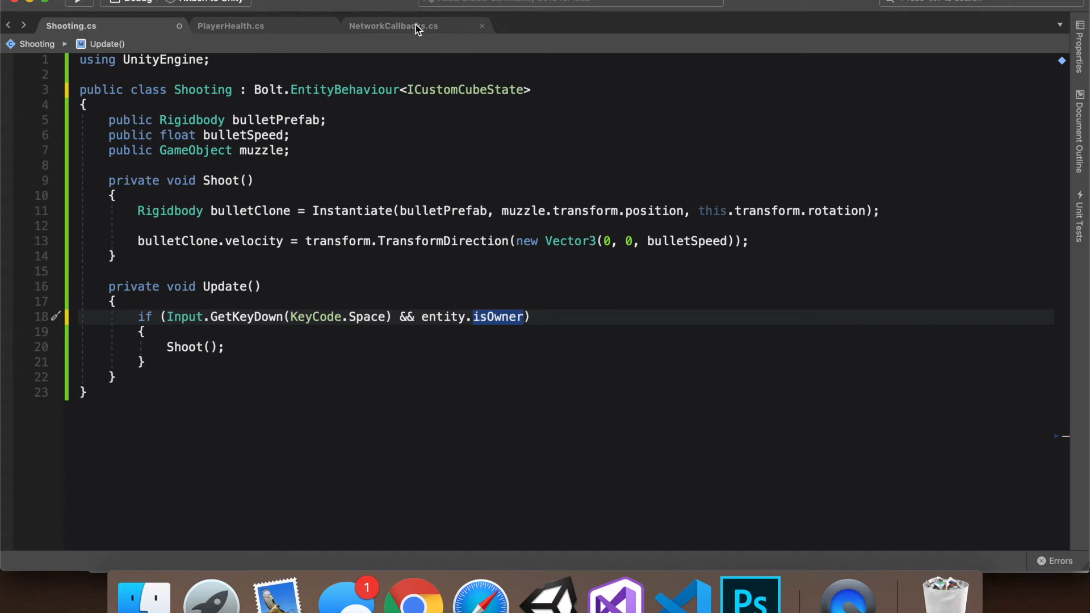
click(392, 26)
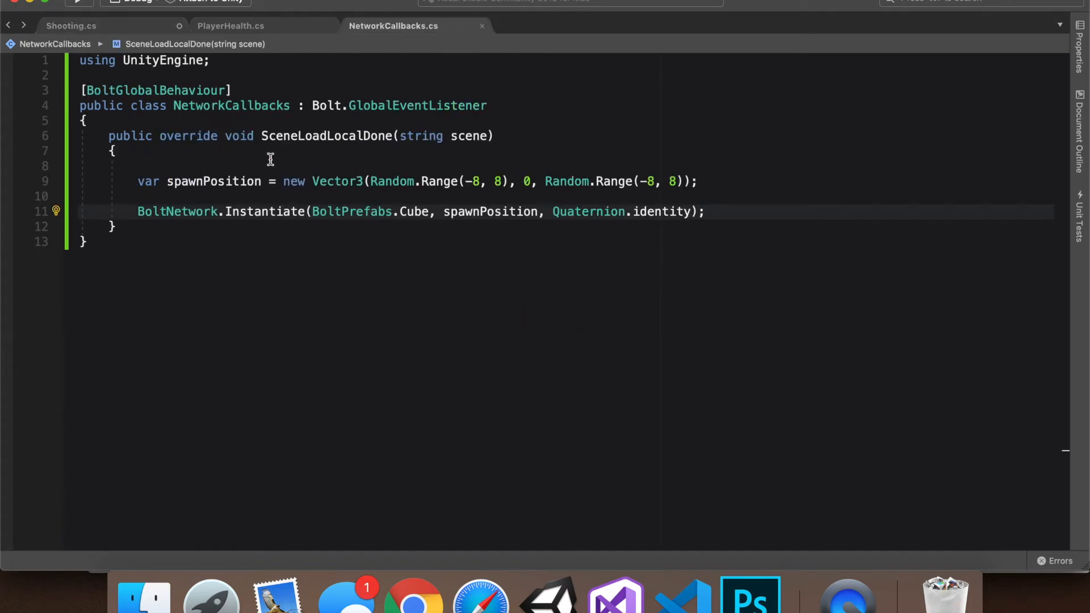
- Review the spawnPosition and BoltNetwork.Instantiate cube-spawning lines in NetworkCallbacks.cs, then return to Unity
drag(137, 181, 694, 211)
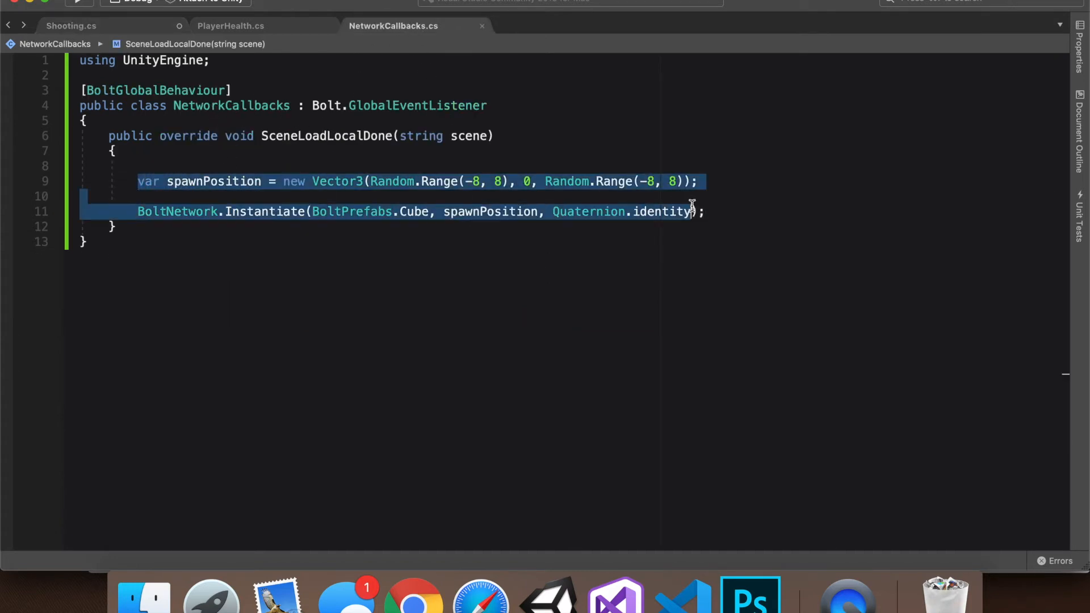
click(700, 182)
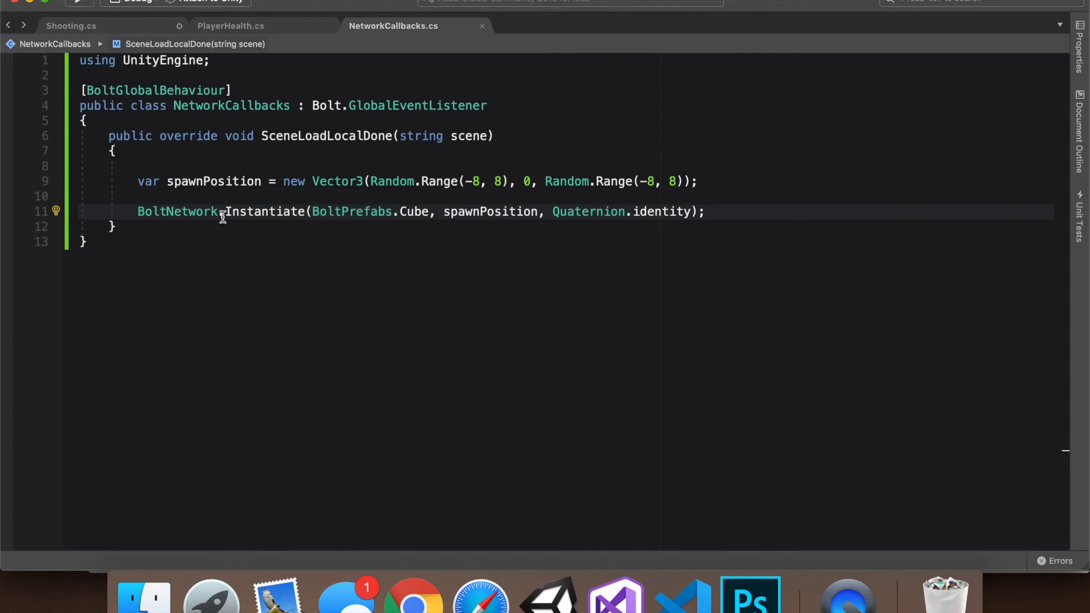
double_click(260, 211)
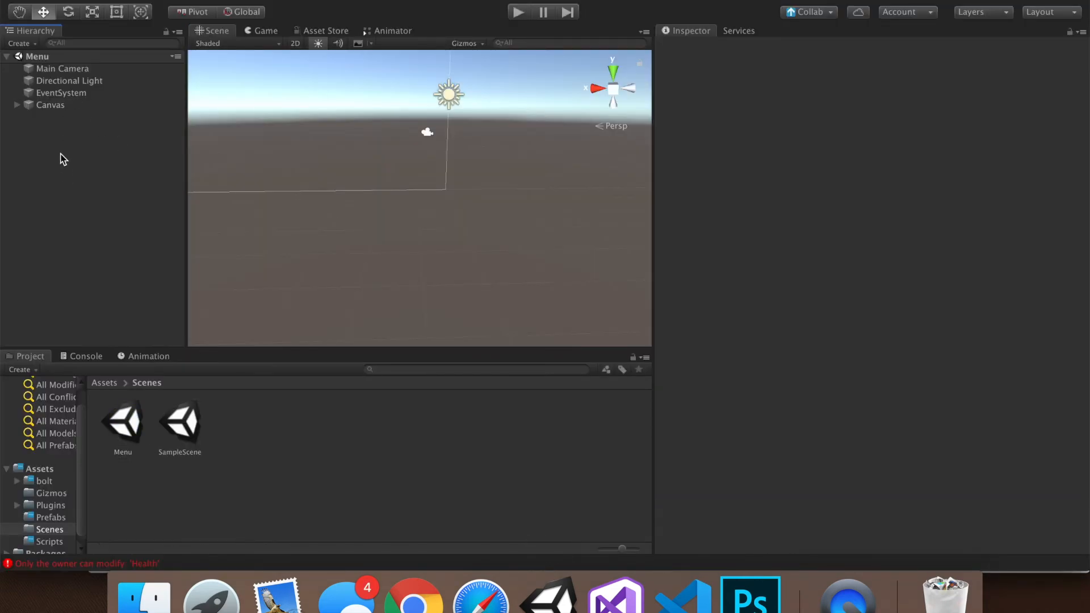
mouse_move(880, 248)
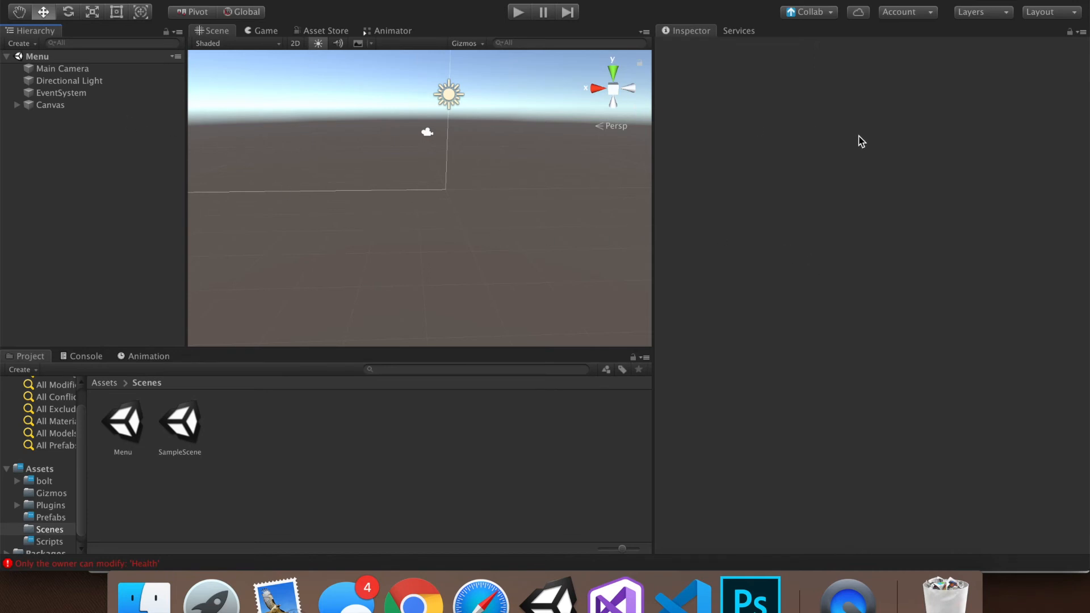
mouse_move(132, 132)
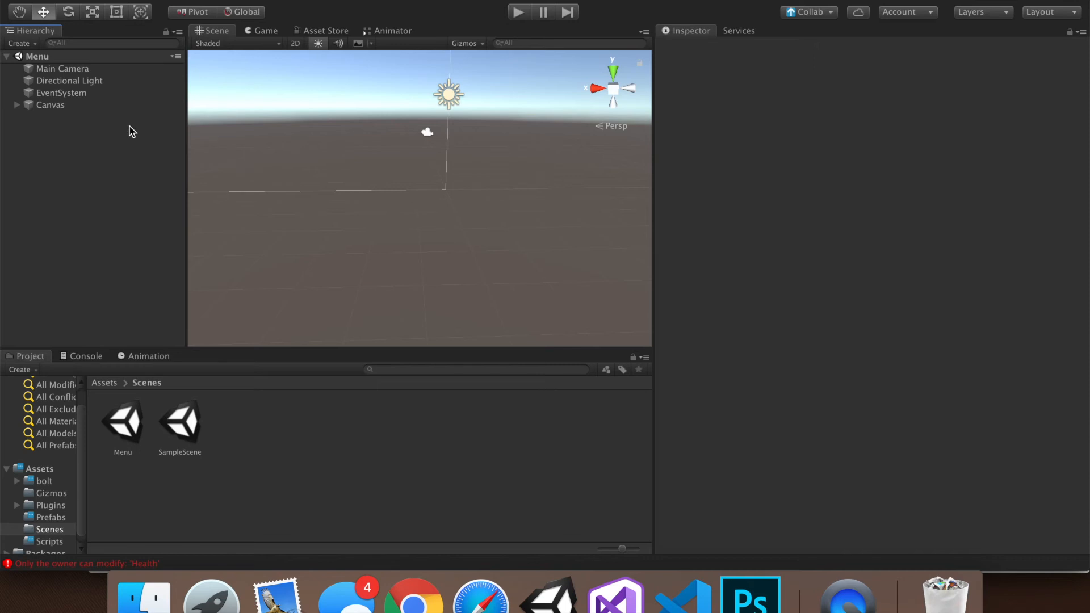
mouse_move(224, 171)
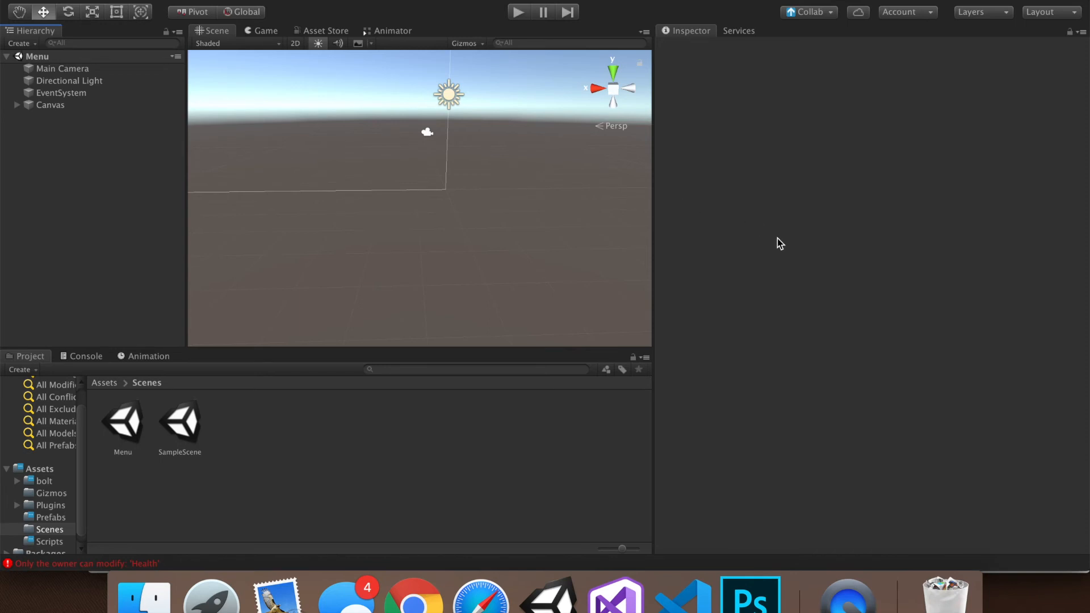
mouse_move(840, 331)
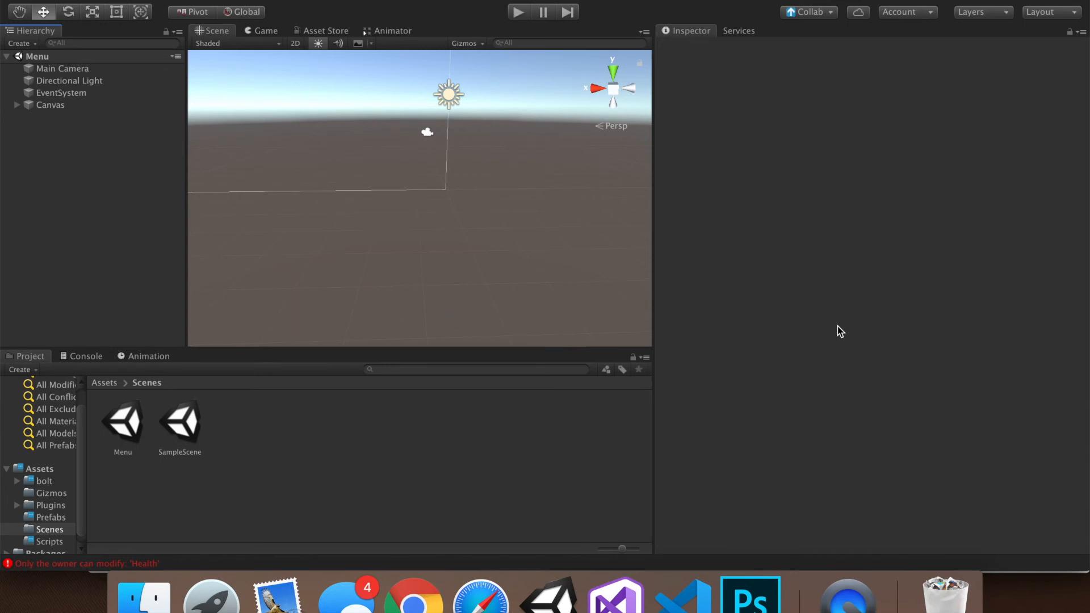
mouse_move(833, 334)
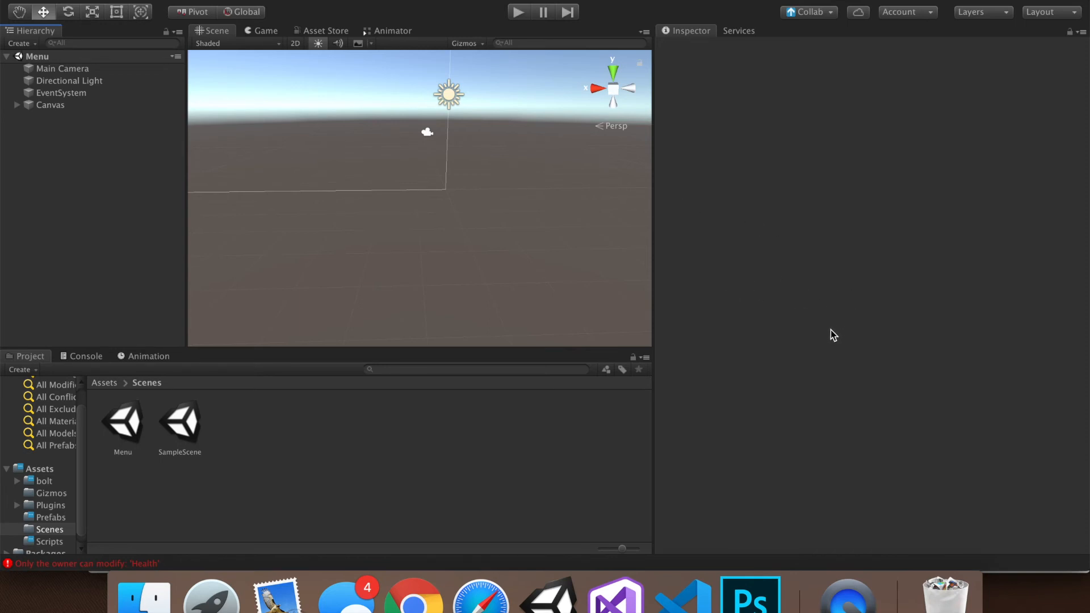
mouse_move(614, 595)
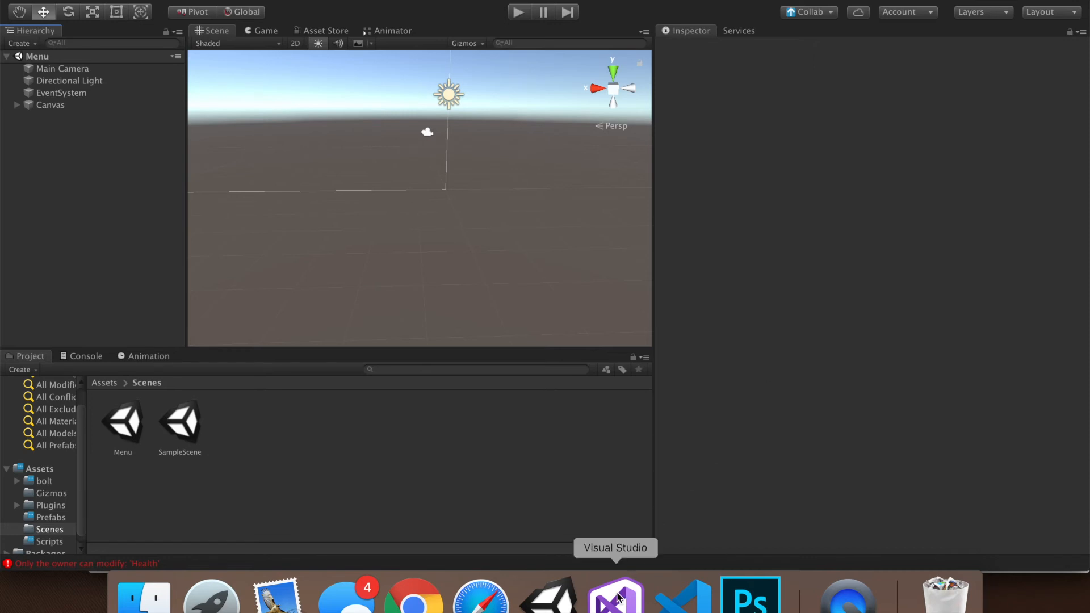
click(614, 596)
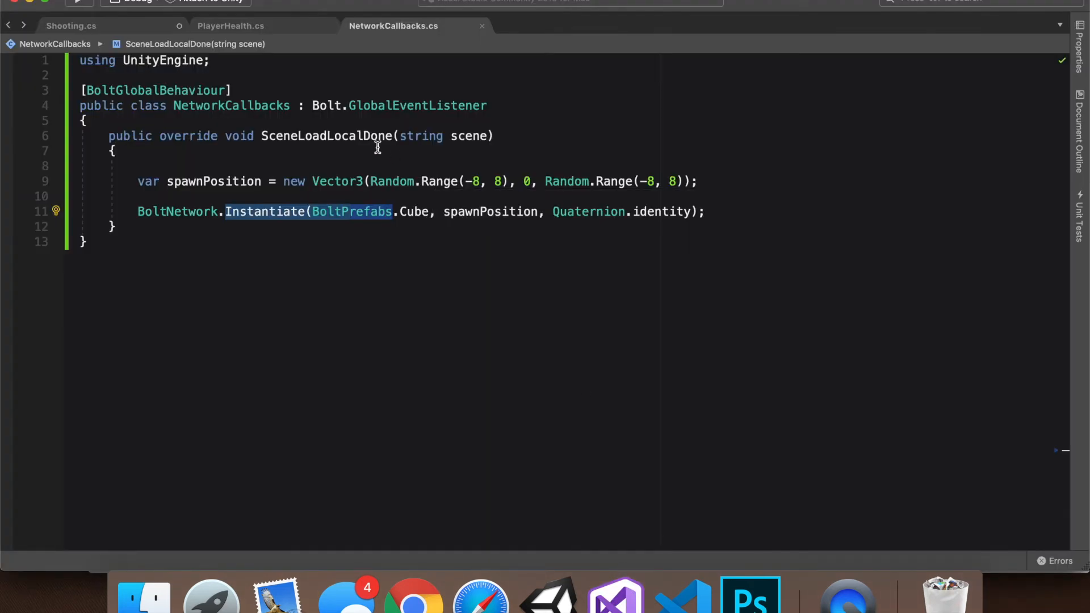
mouse_move(534, 126)
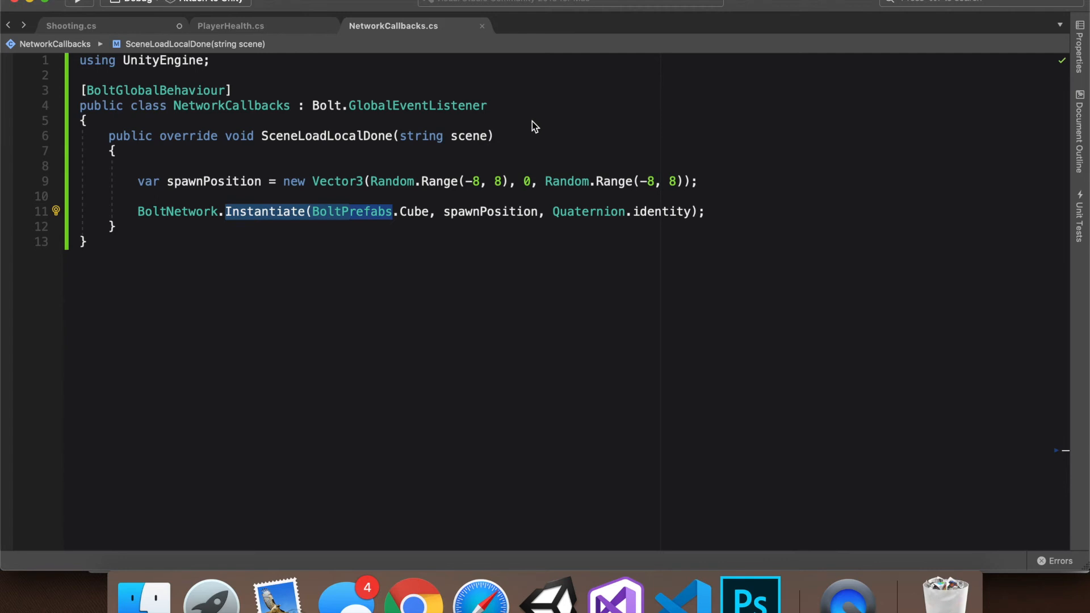
click(71, 26)
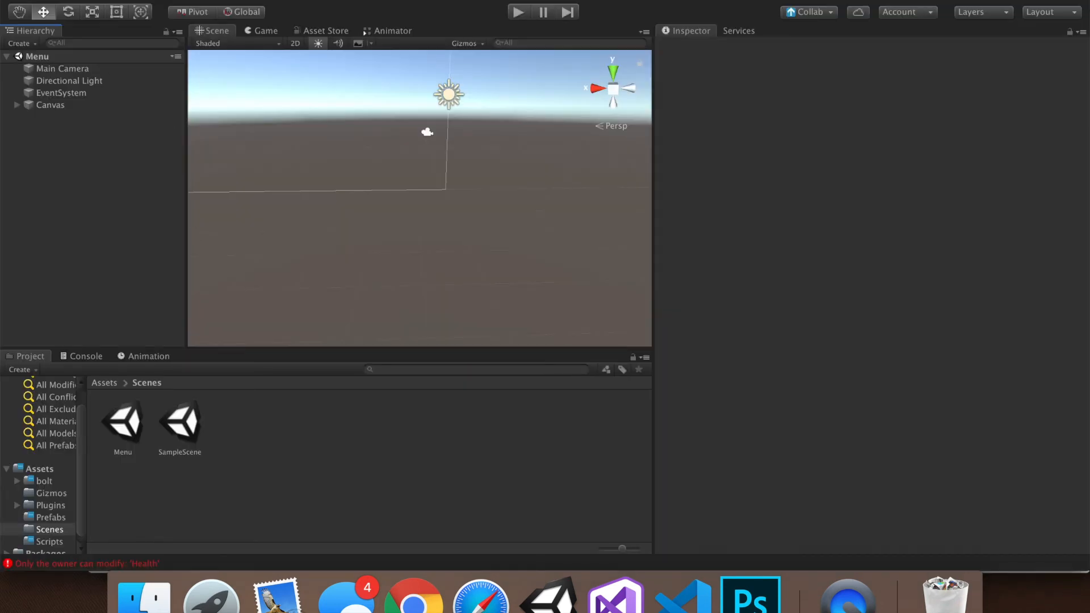
- Revisit Shooting.cs and select the owner-only Shoot() call line inside Update
click(518, 12)
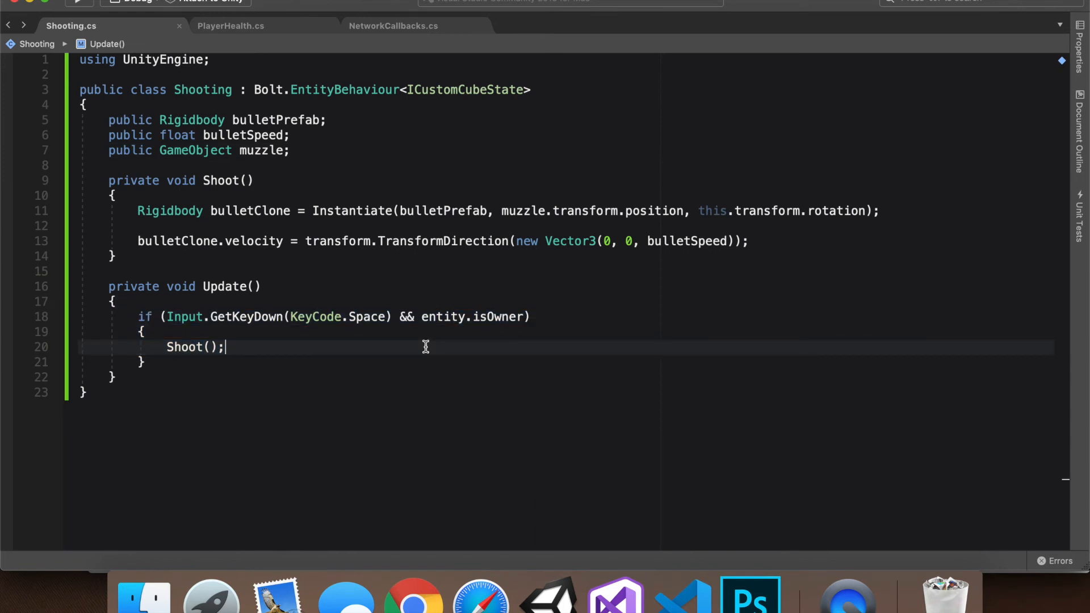
mouse_move(455, 301)
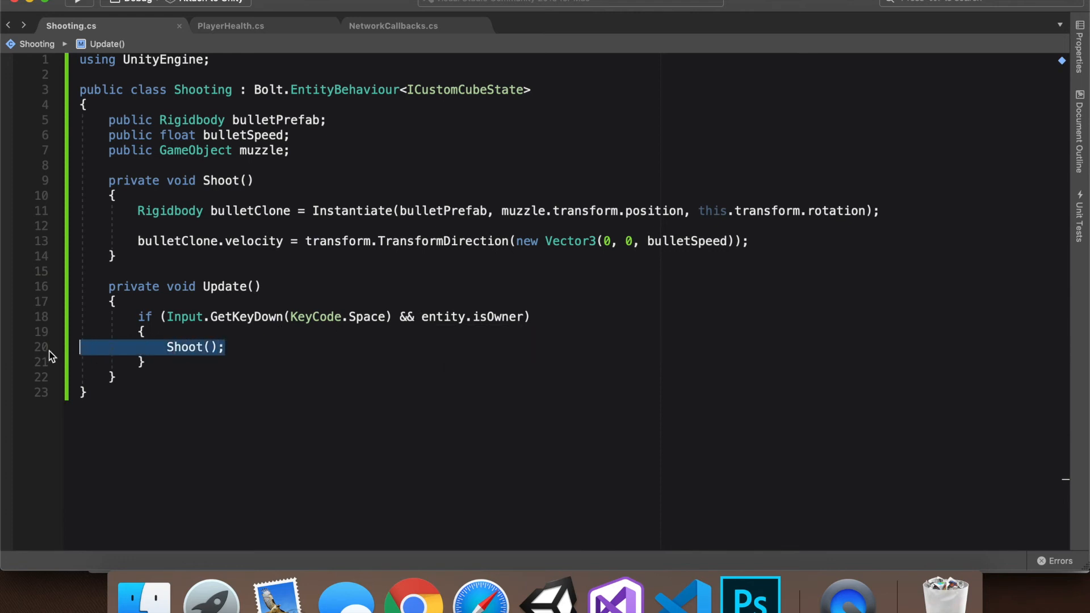
click(226, 347)
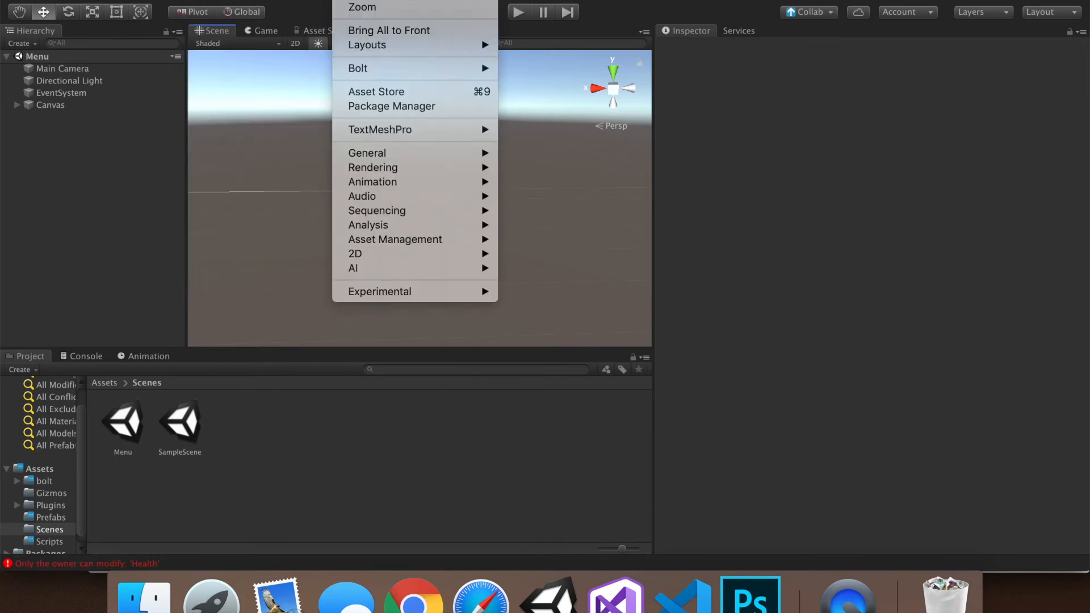
mouse_move(513, 67)
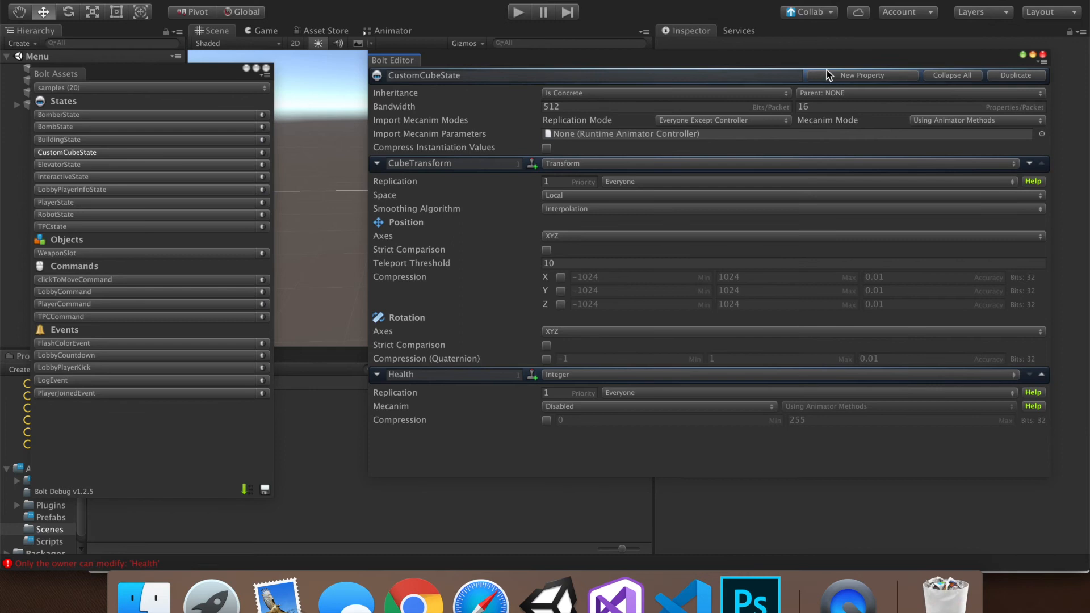
- Add a new property named Shoot to CustomCubeState in the Bolt Editor
click(862, 75)
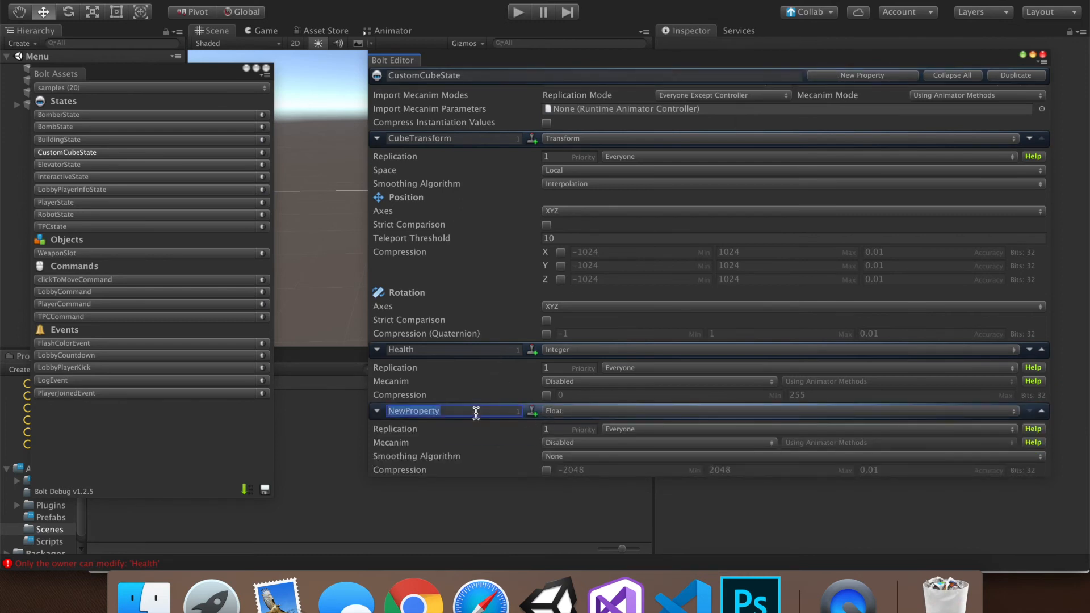
text(Shoot)
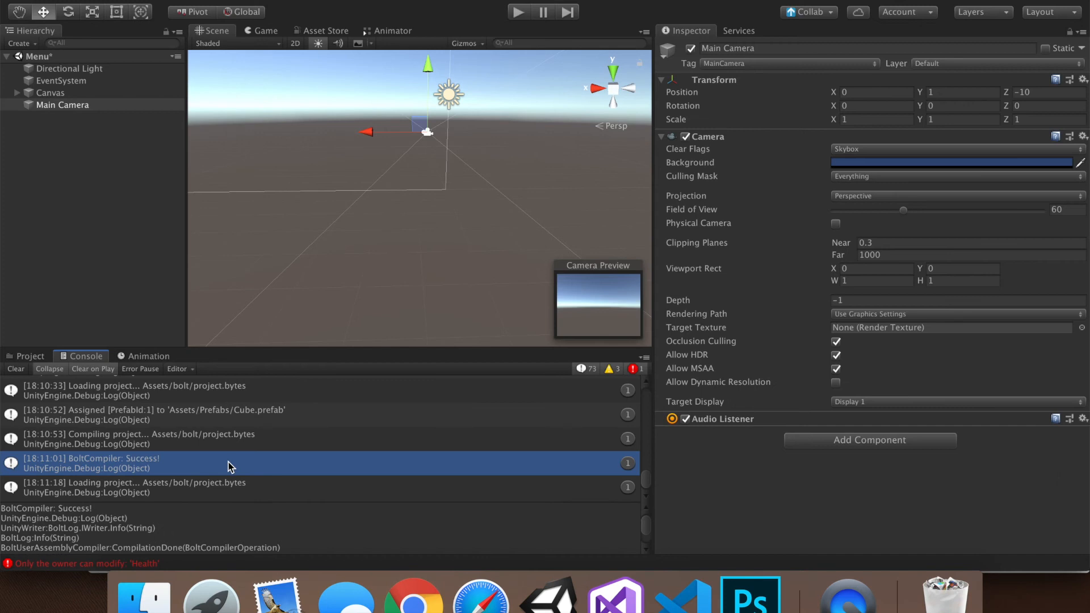
- Replace the local Shoot() call in Update with state.Shoot() in Shooting.cs
click(614, 595)
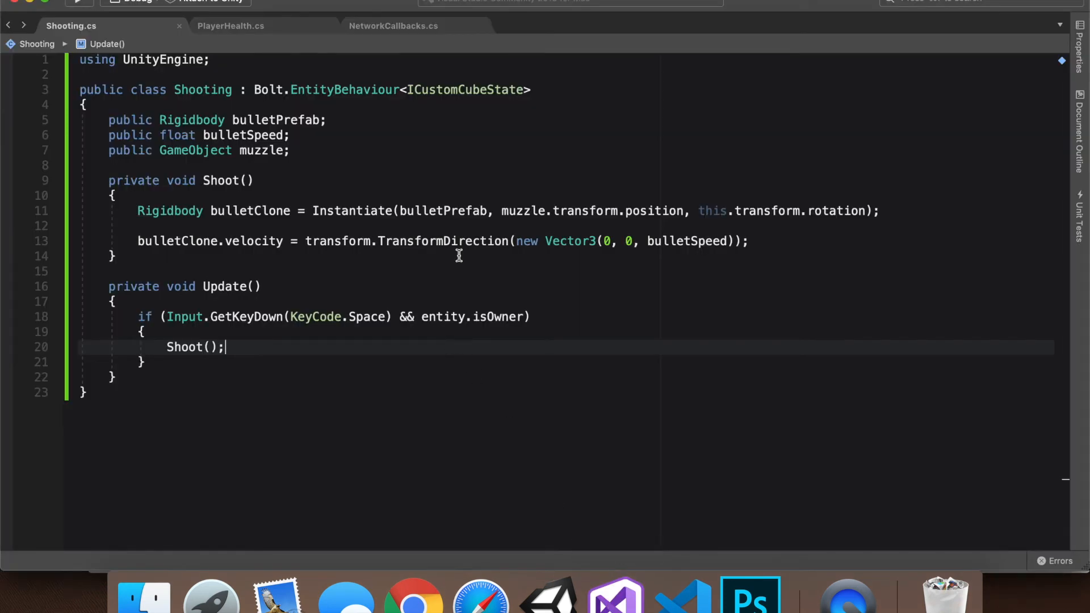
mouse_move(182, 346)
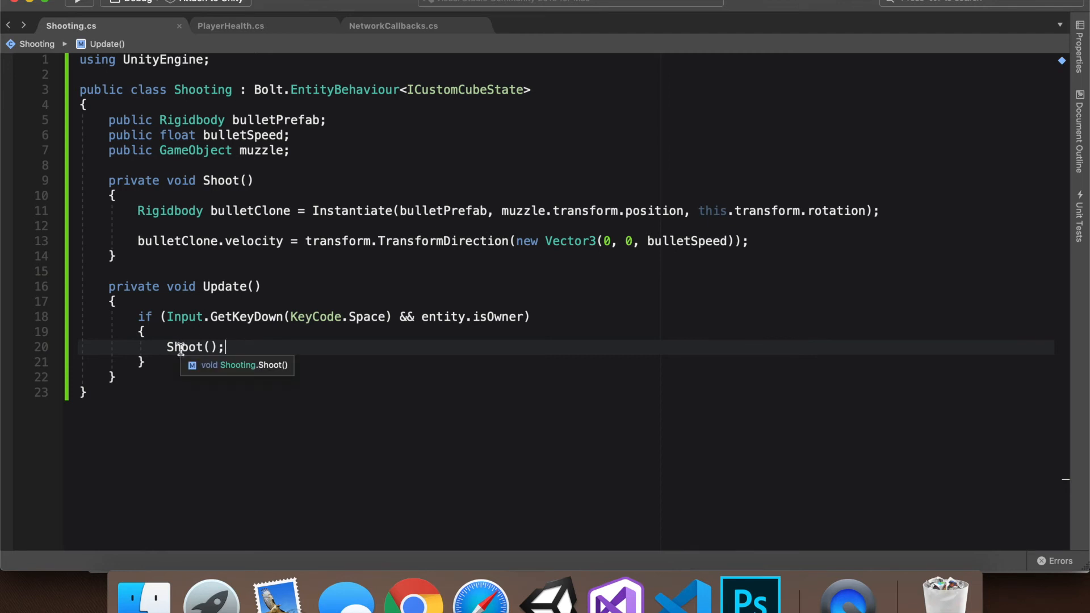
double_click(186, 347)
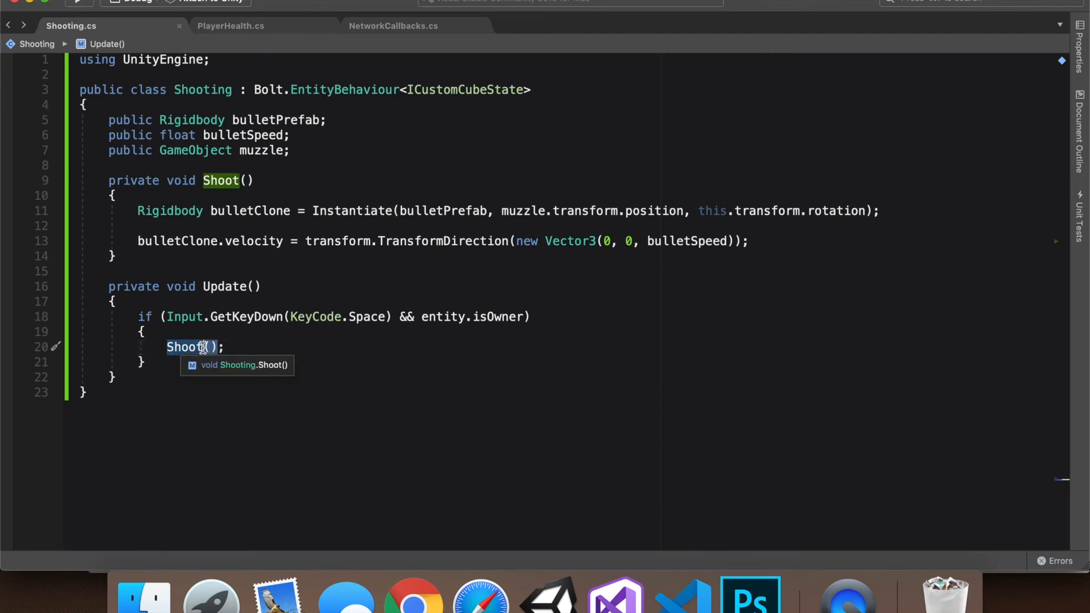
text(state.)
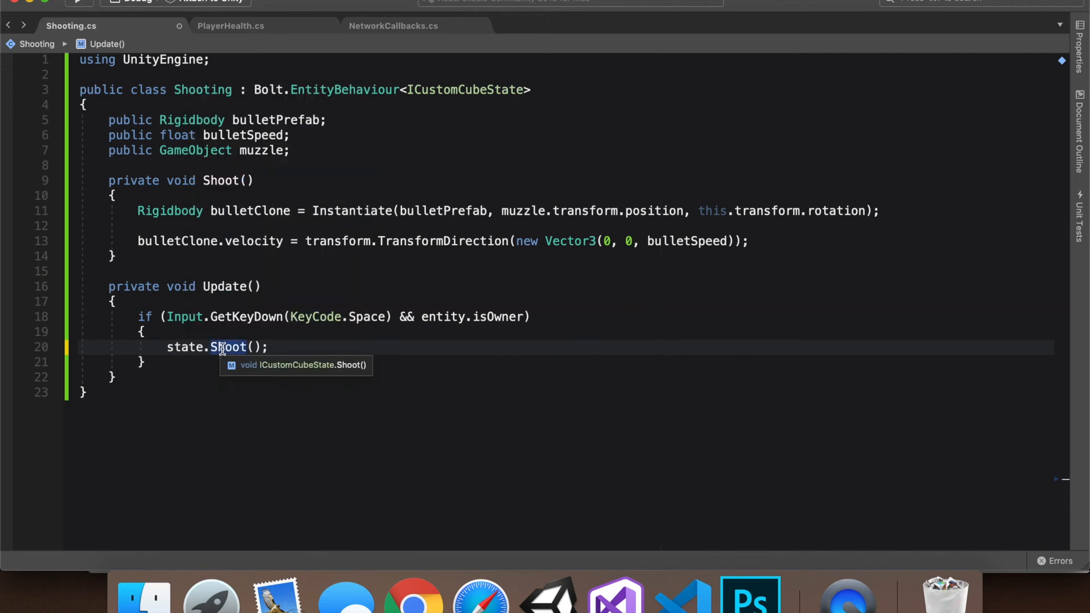
mouse_move(291, 347)
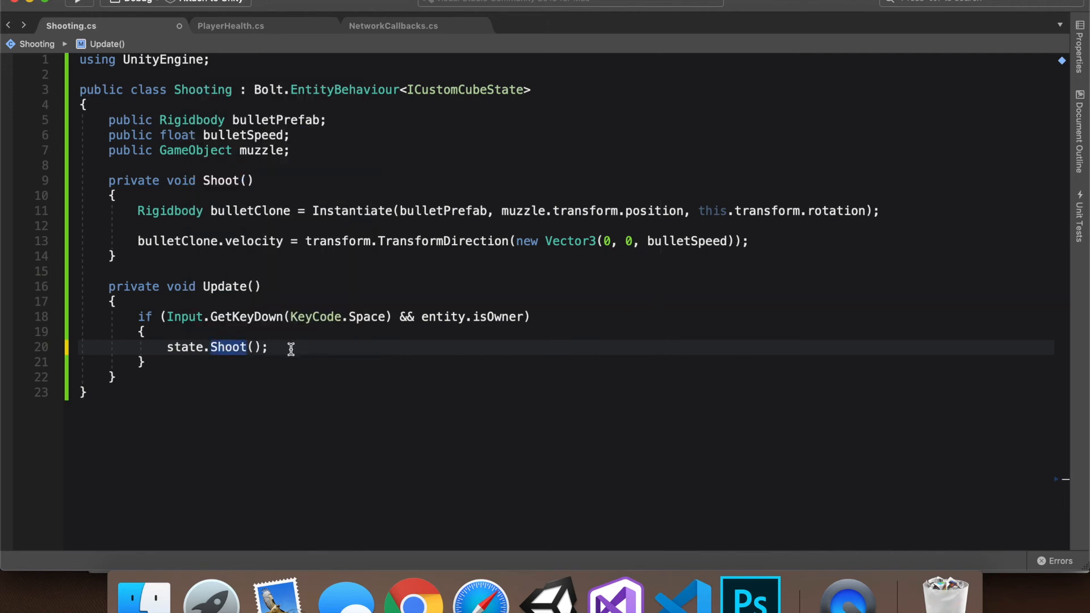
mouse_move(311, 285)
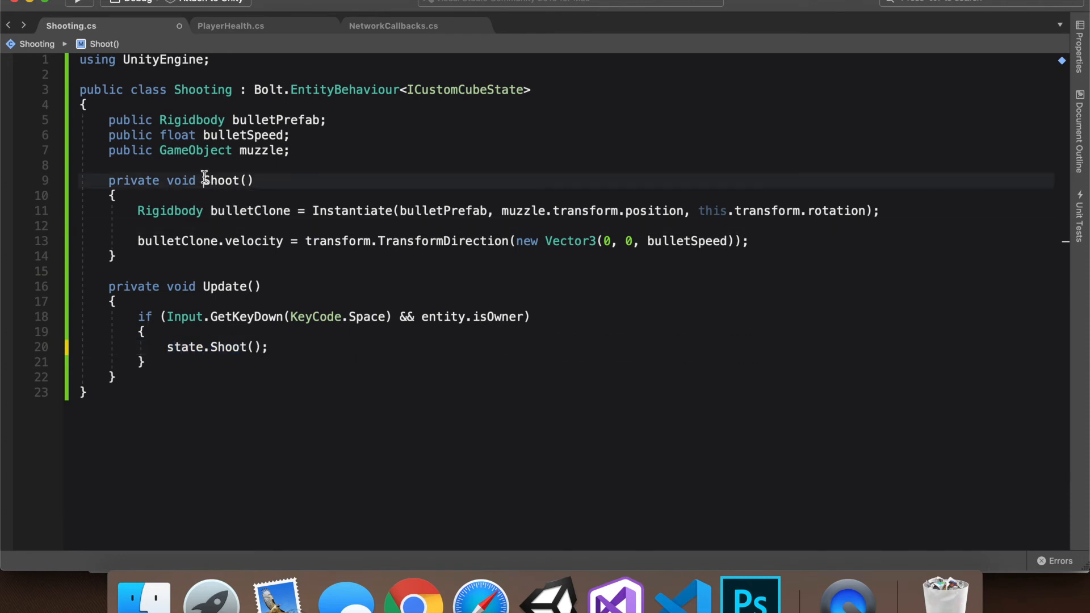
double_click(227, 347)
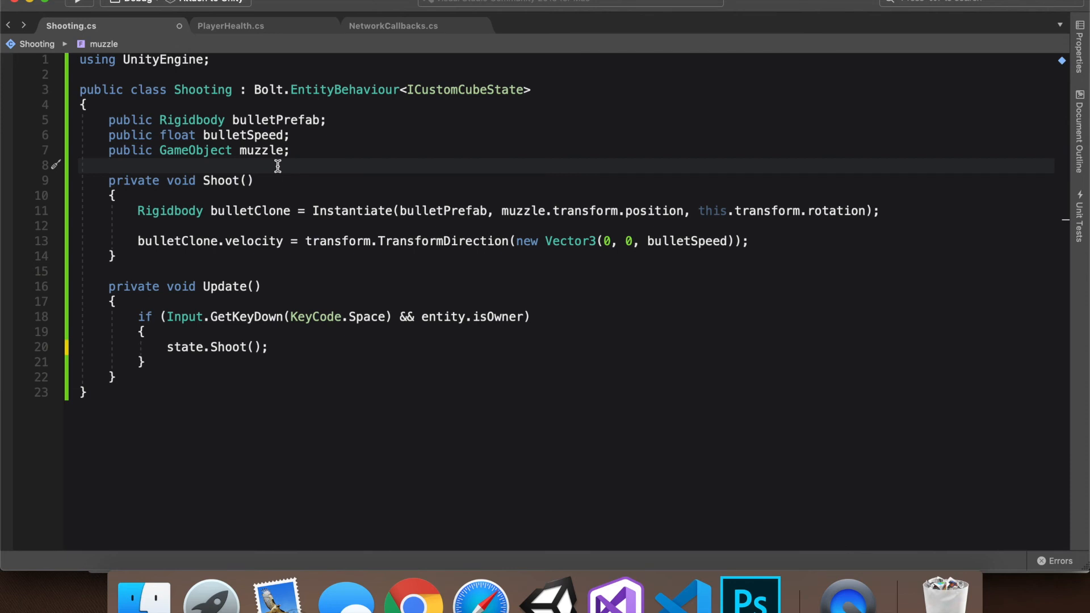
mouse_move(269, 241)
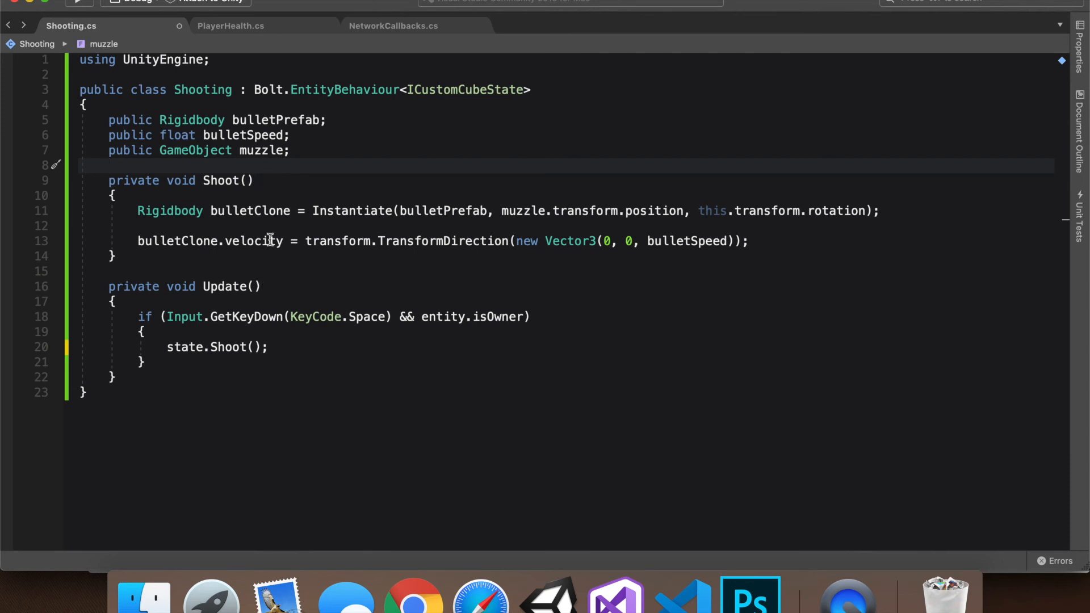
mouse_move(291, 292)
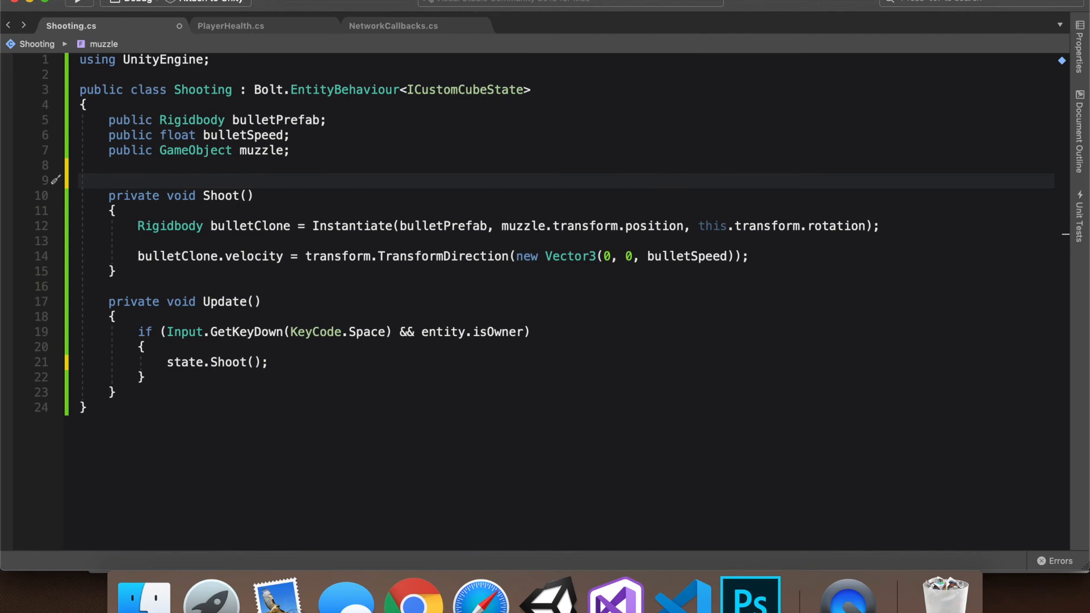
- Write a public override void Attached() method and start its state.OnShoot statement
text(public o)
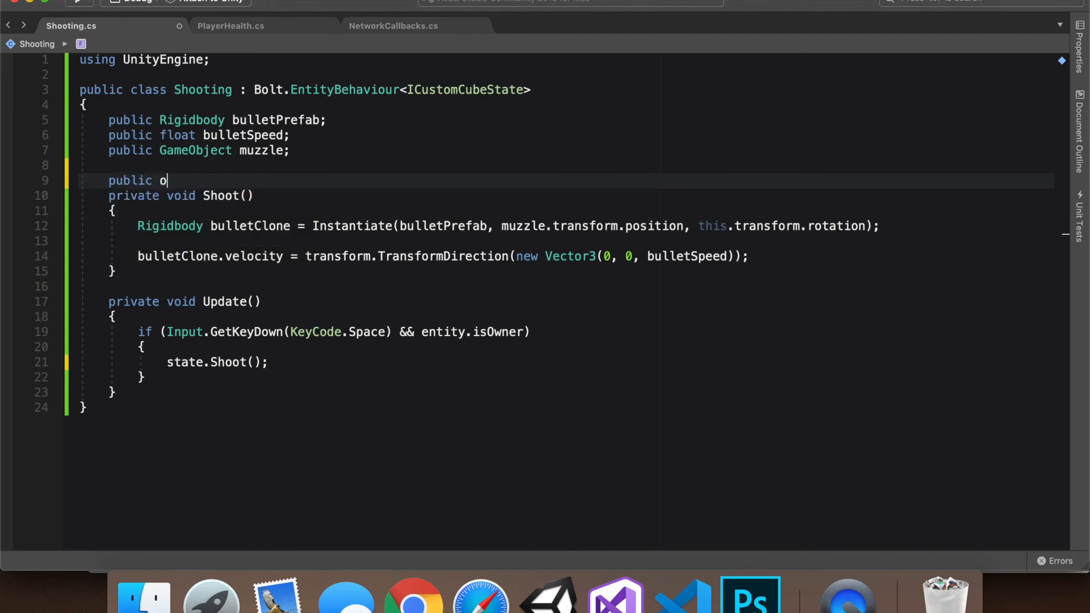
text(verride void Attached()
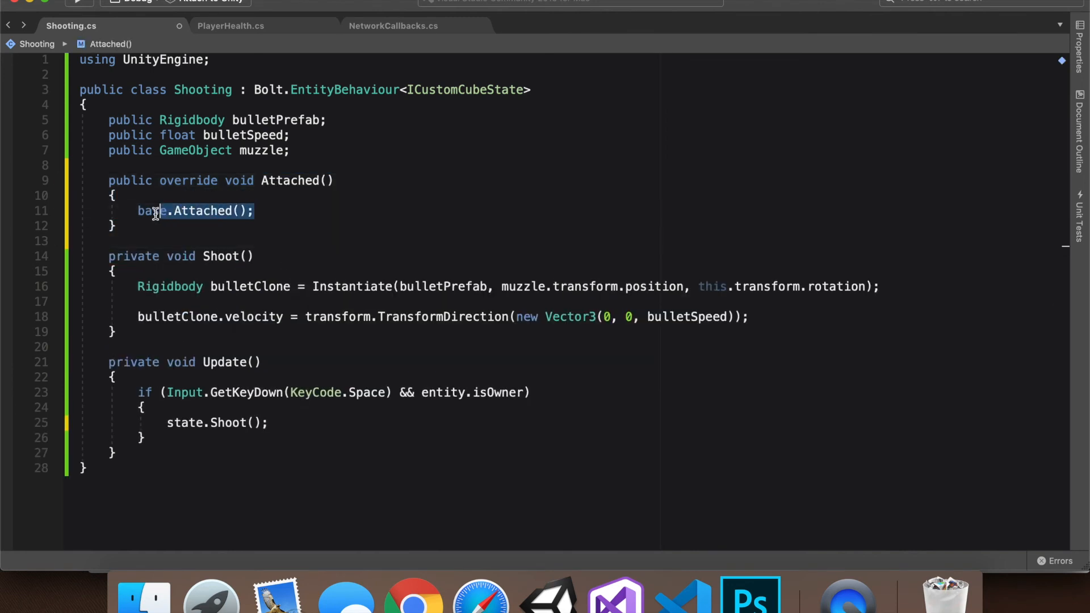
text(state)
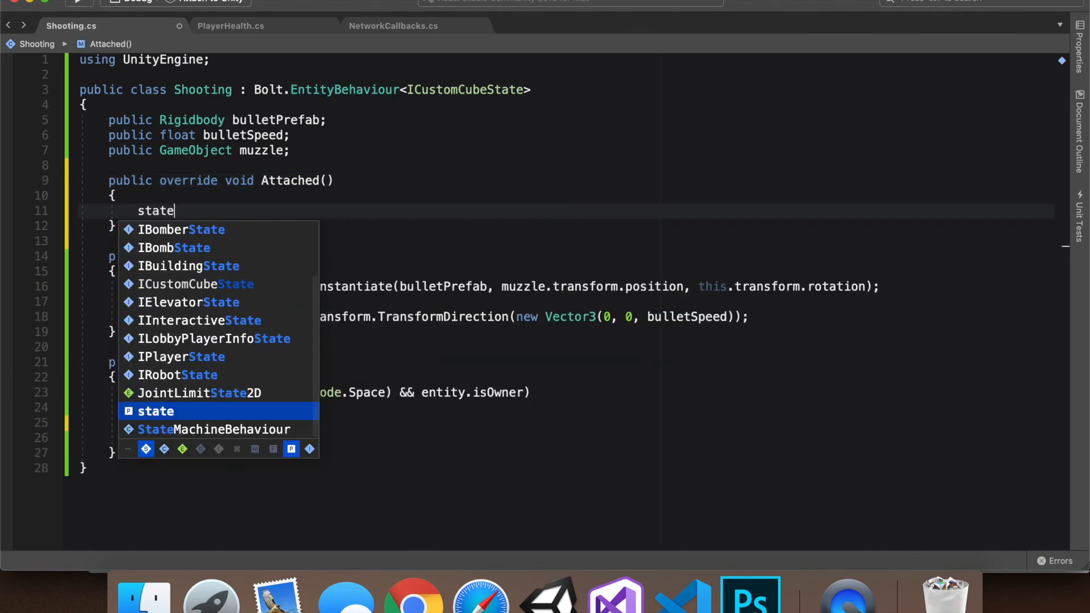
text(.OnShoot)
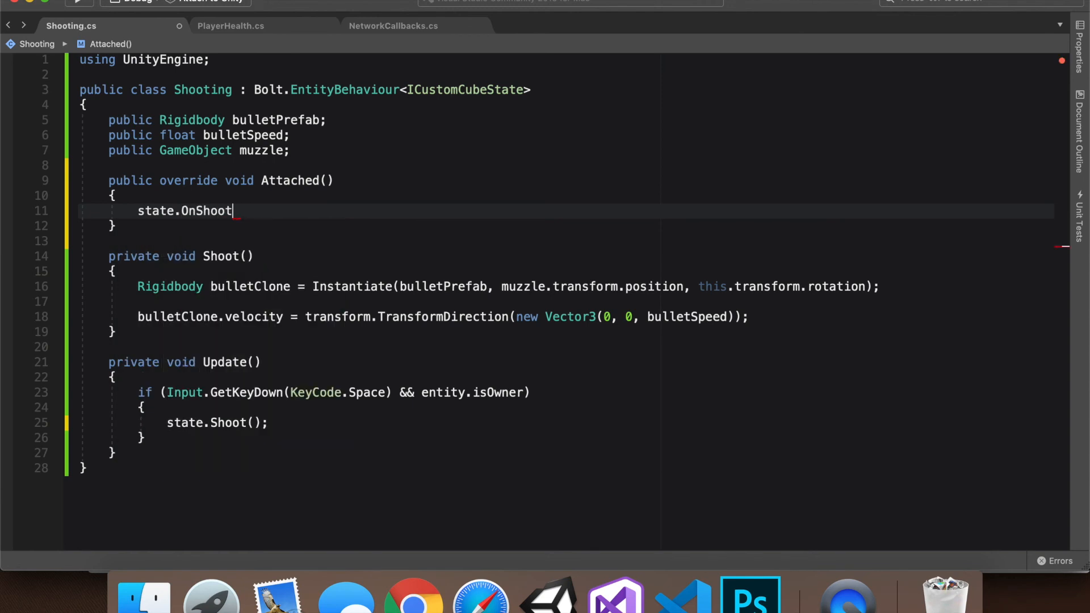
- Complete the line as state.OnShoot = Shoot; assigning the local Shoot method as the callback
double_click(206, 210)
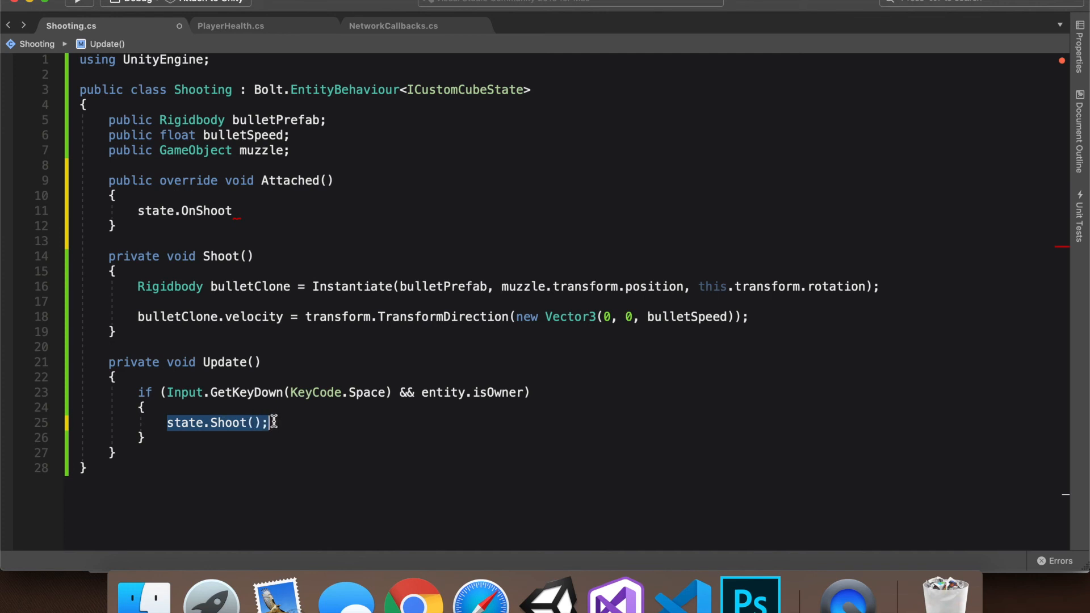
click(236, 210)
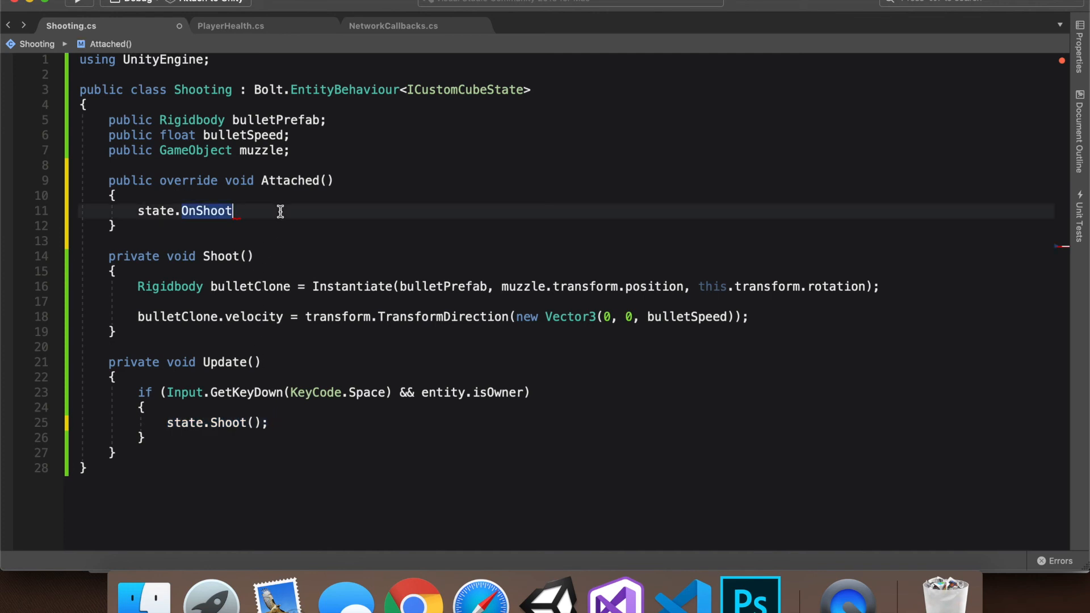
text(=)
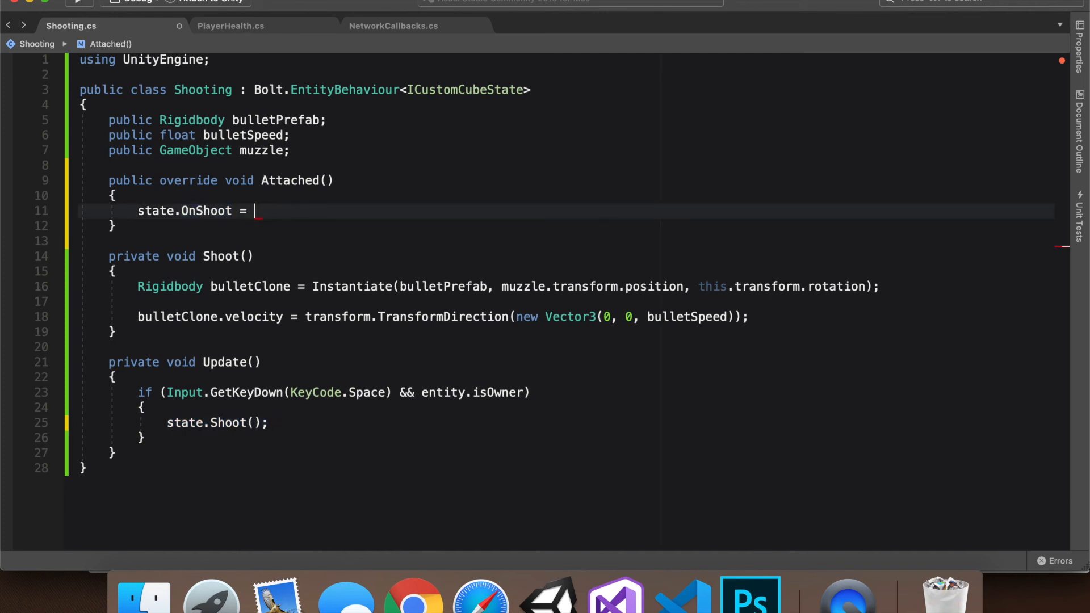
text(Shoot;)
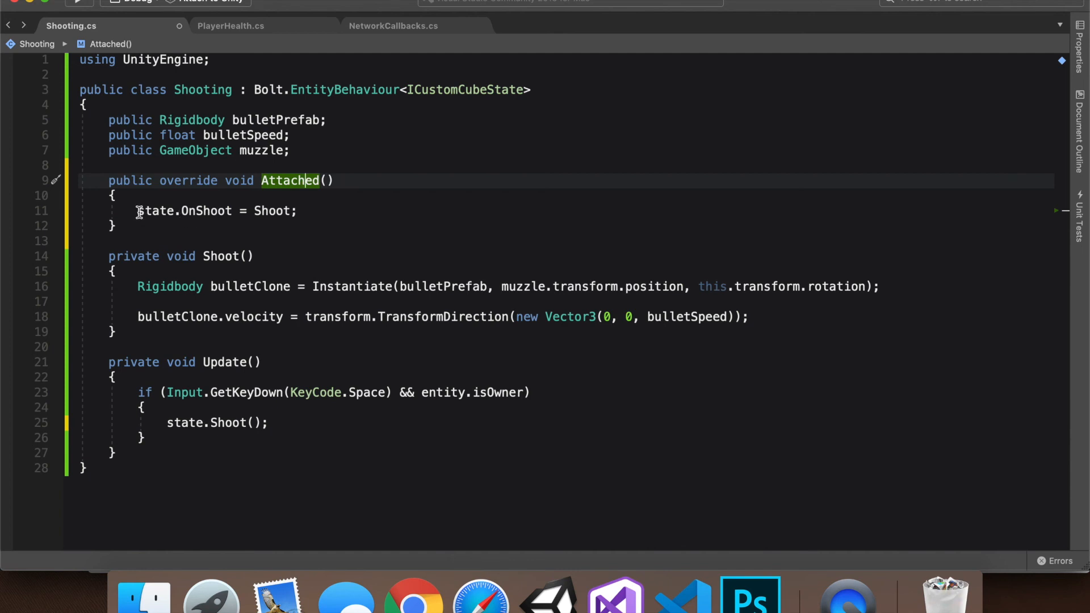
triple_click(216, 211)
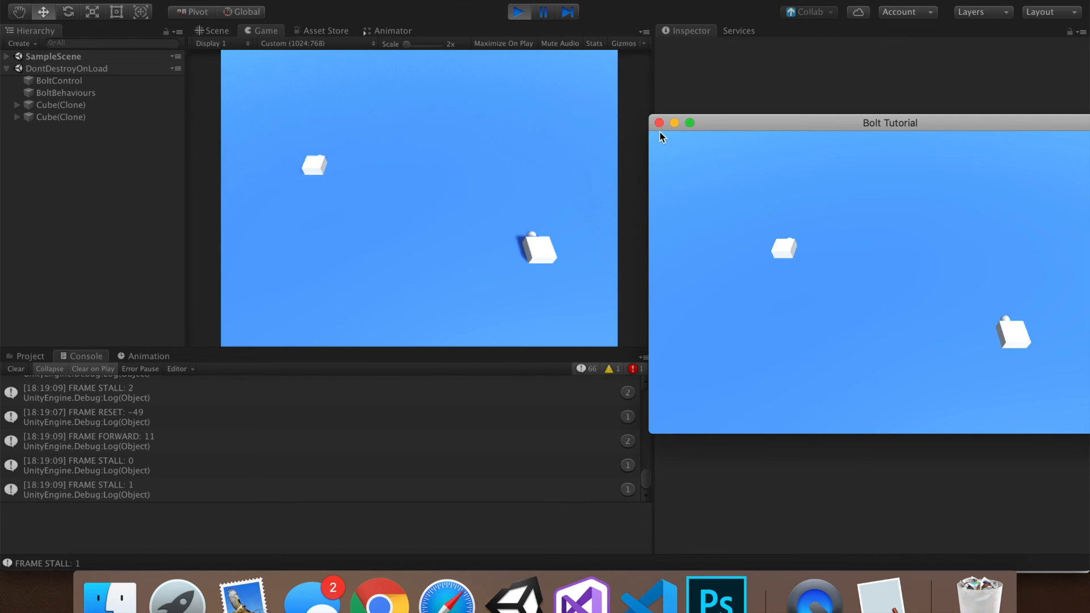
- Close the standalone Bolt Tutorial game window after testing shooting across both instances
click(659, 123)
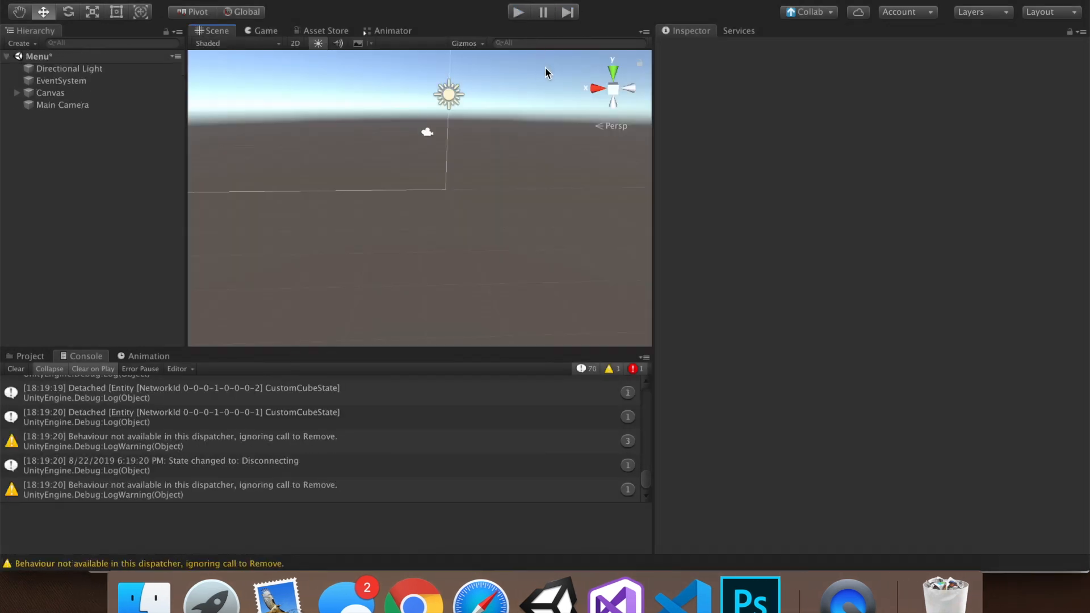
- Show the Project panel and navigate up to the top-level Assets folder
click(30, 355)
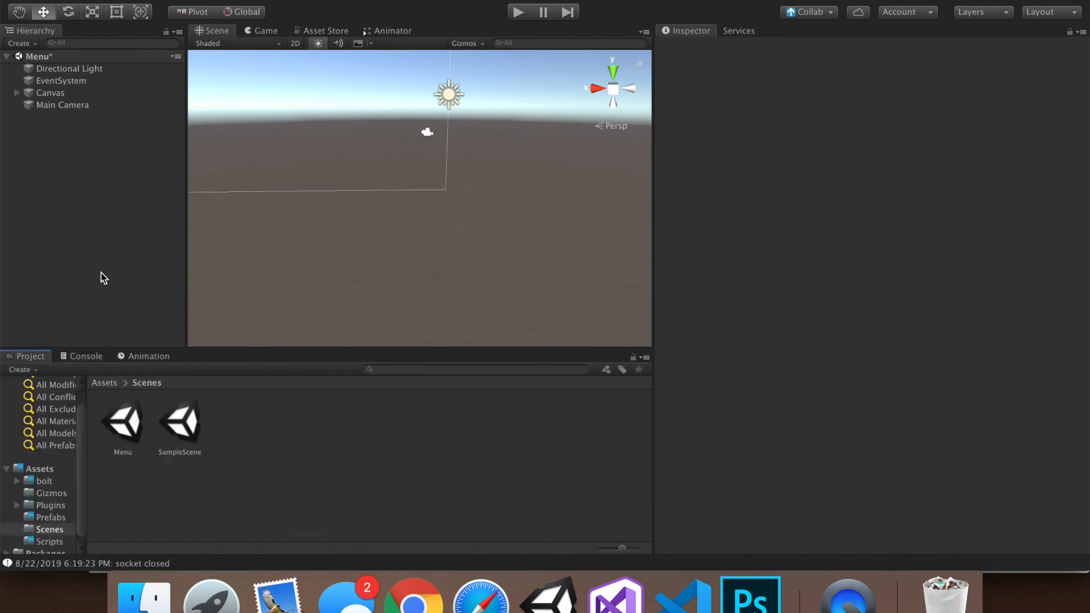
mouse_move(117, 388)
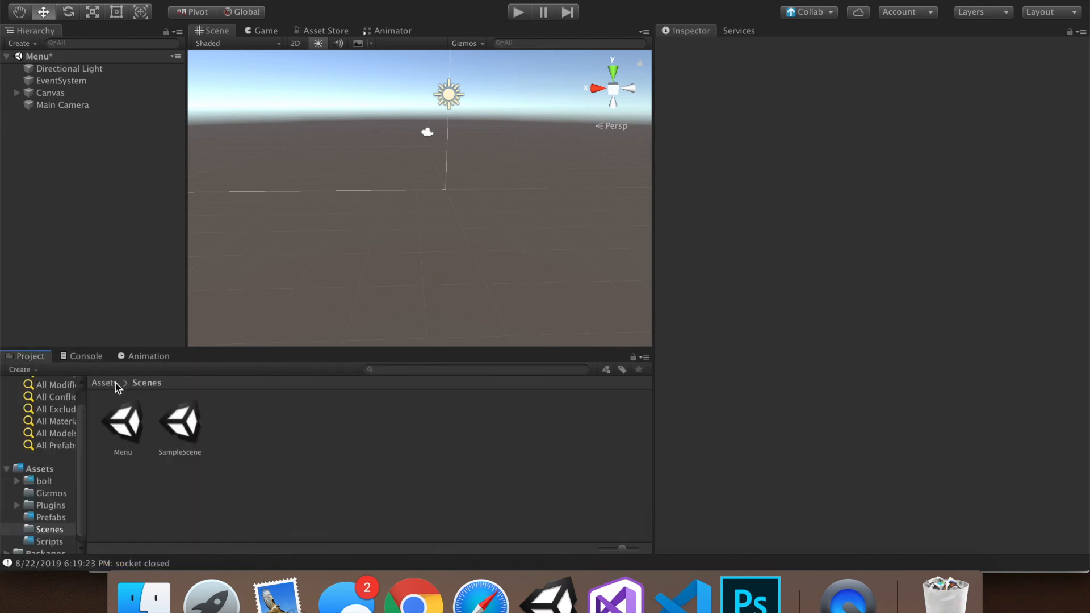
click(102, 382)
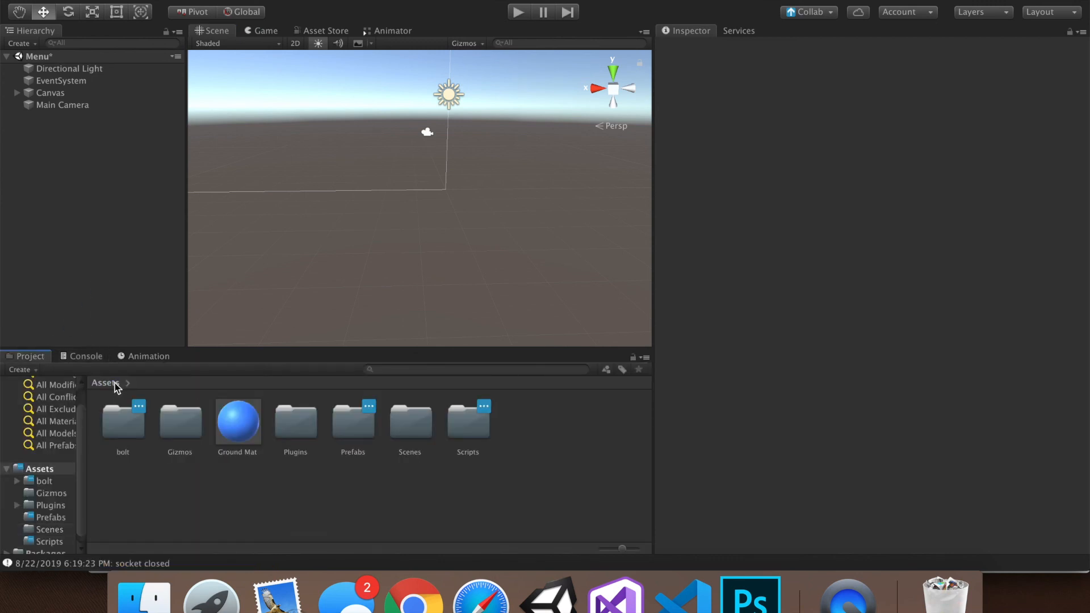
mouse_move(652, 413)
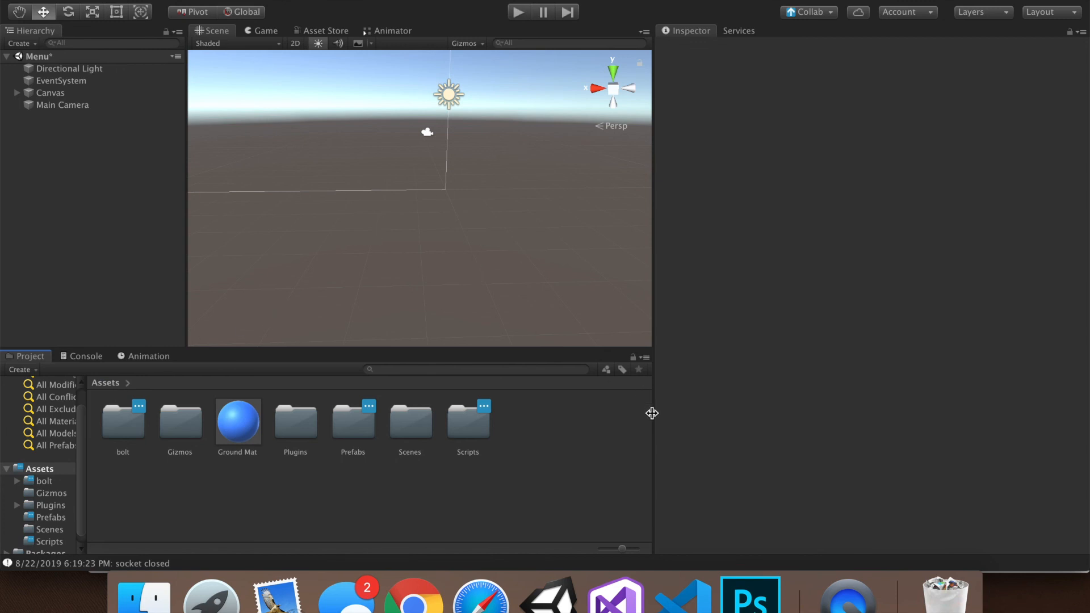
mouse_move(602, 357)
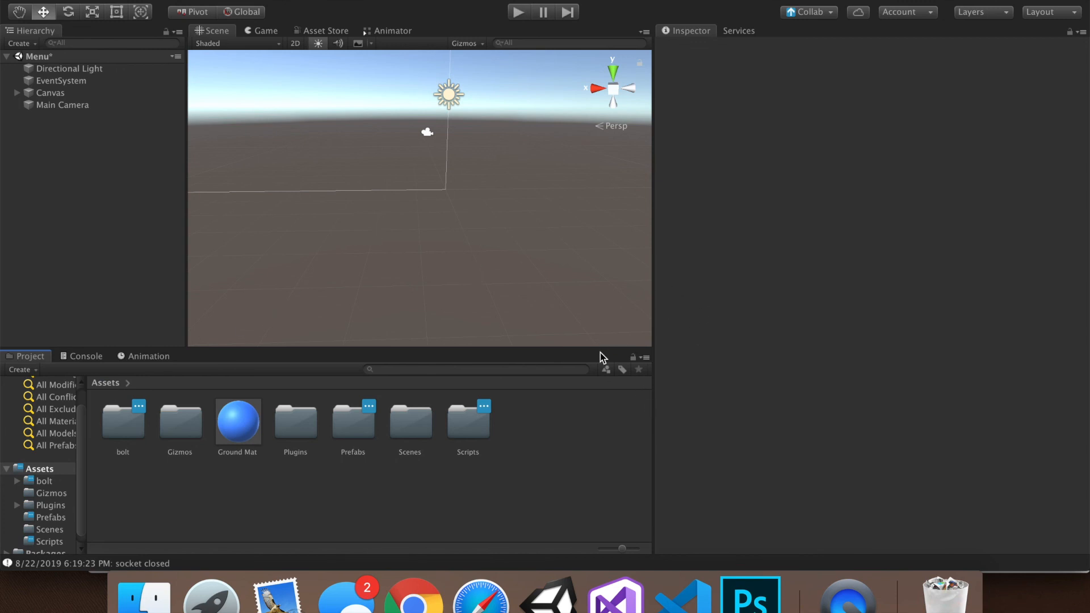
mouse_move(342, 442)
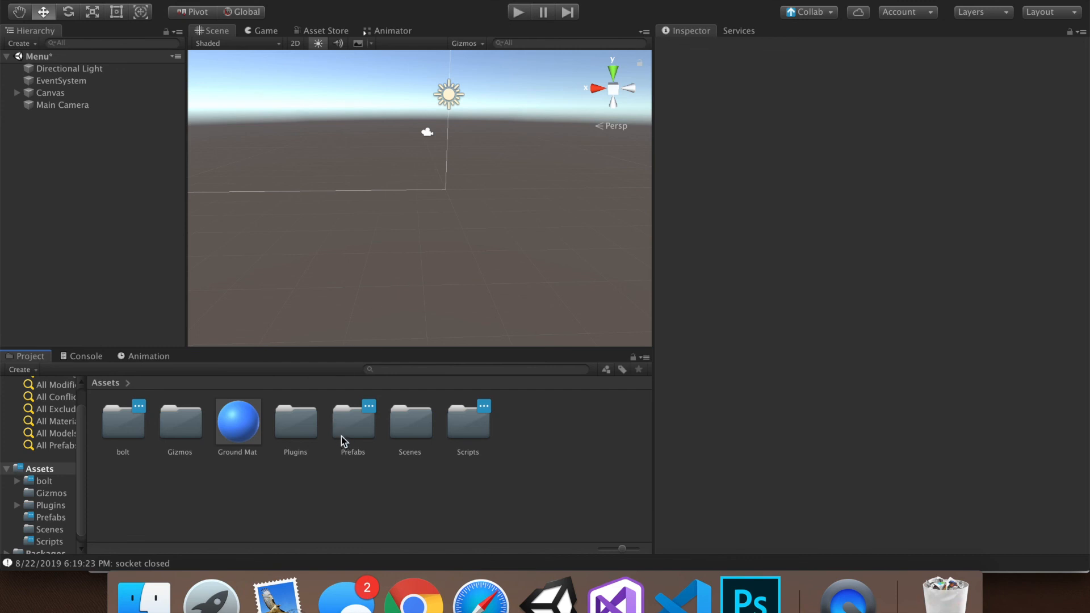